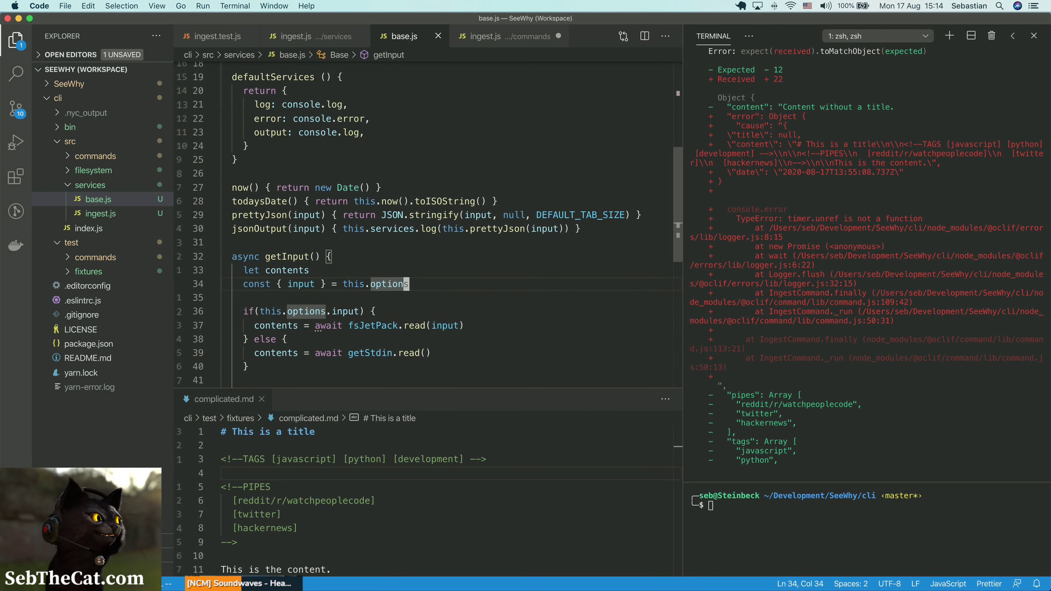
Step: Open base.js and locate the getInput method to refactor its input reading
left_click(328, 256)
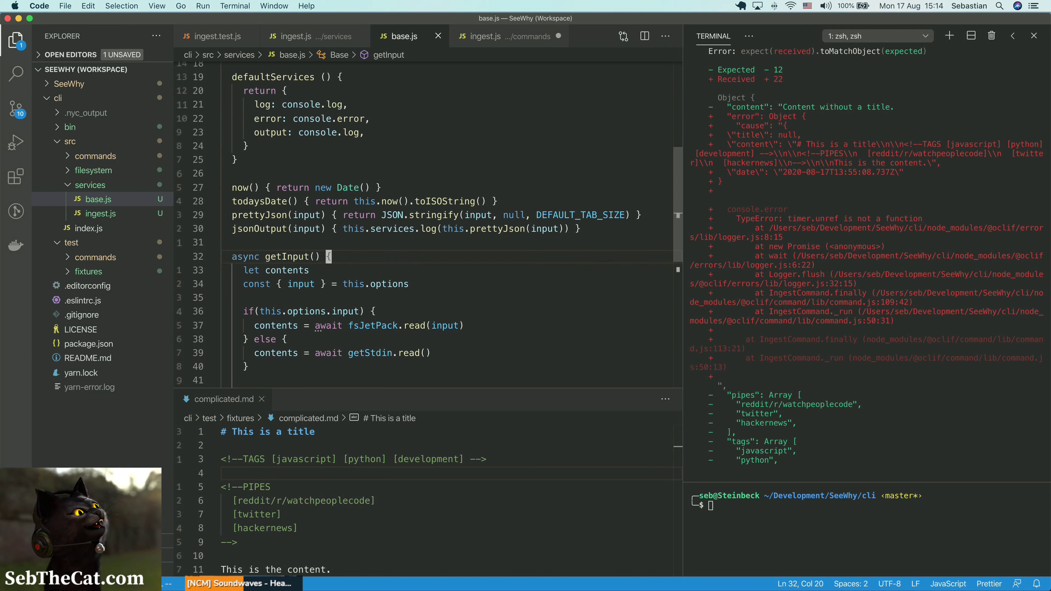
mouse_move(440, 275)
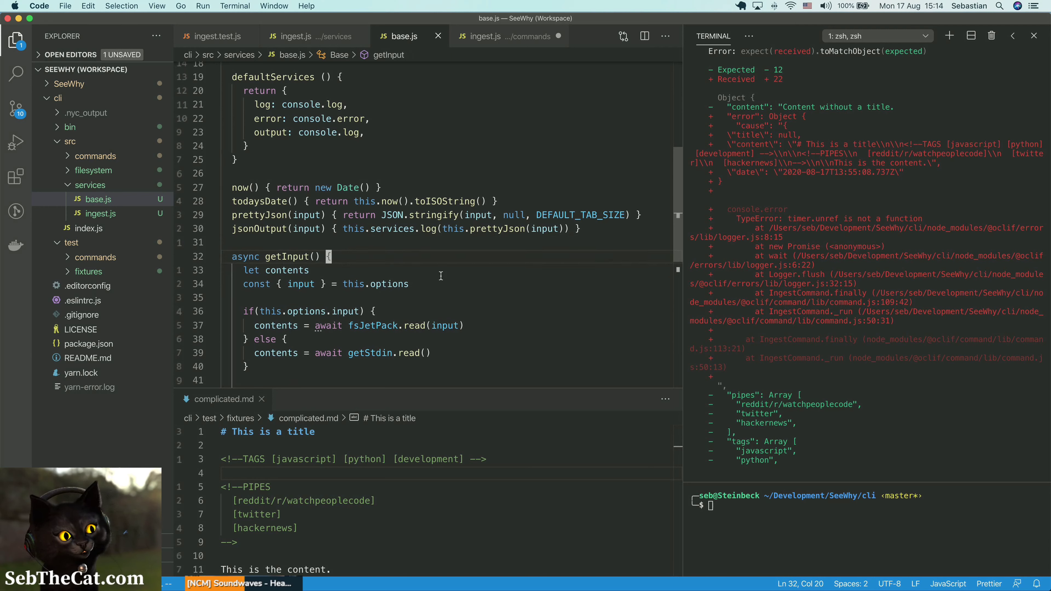
mouse_move(429, 131)
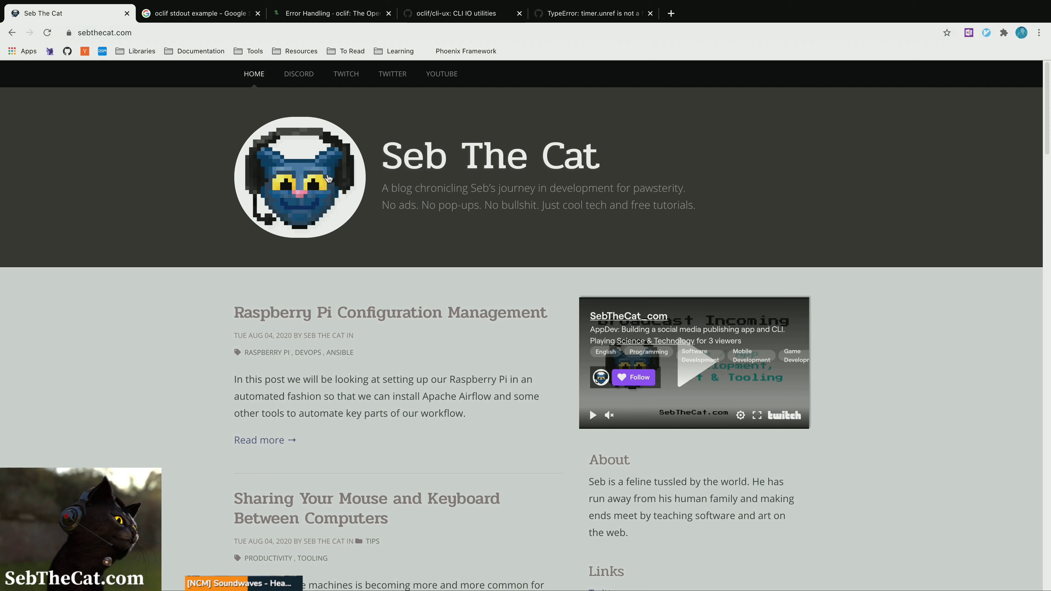
mouse_move(403, 323)
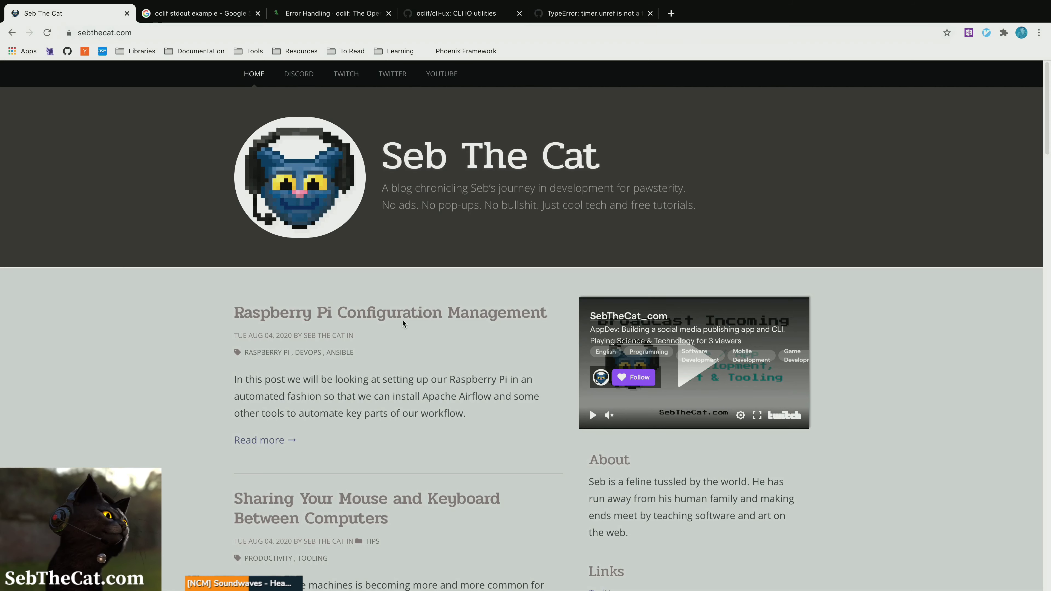
mouse_move(298, 74)
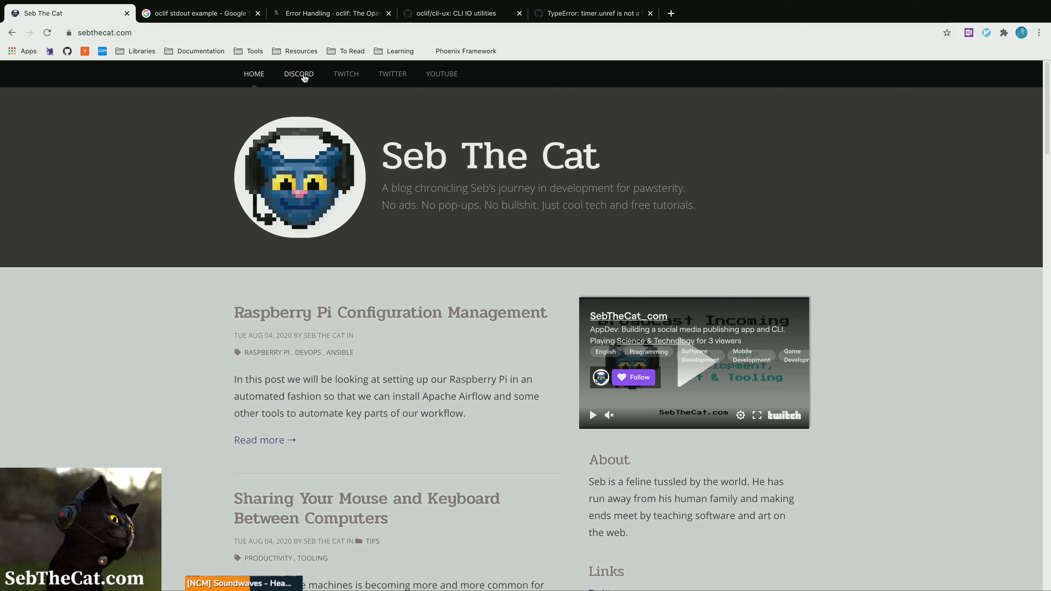
mouse_move(439, 93)
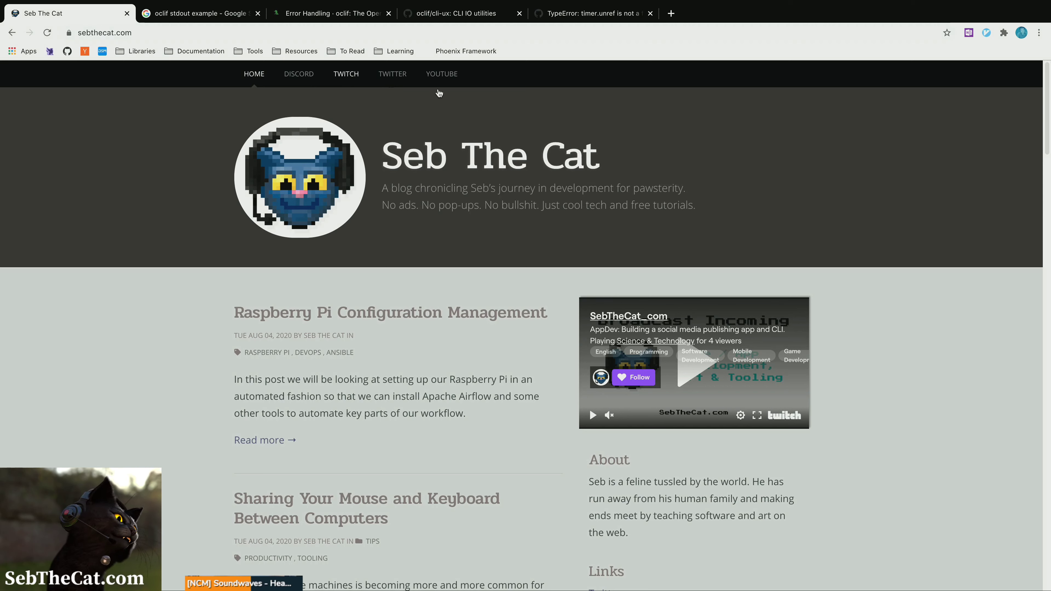
mouse_move(392, 74)
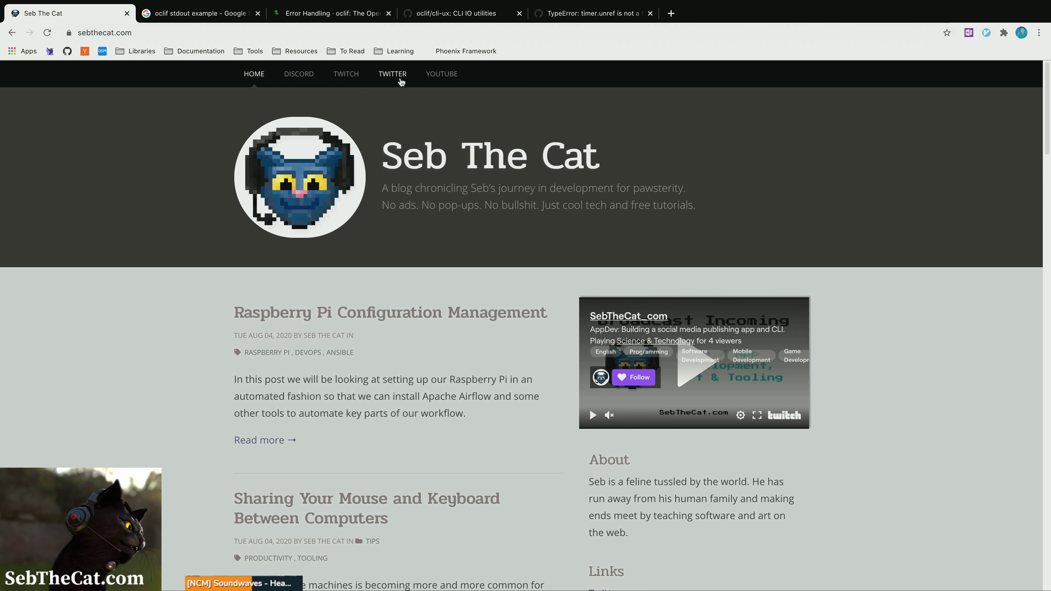
mouse_move(442, 78)
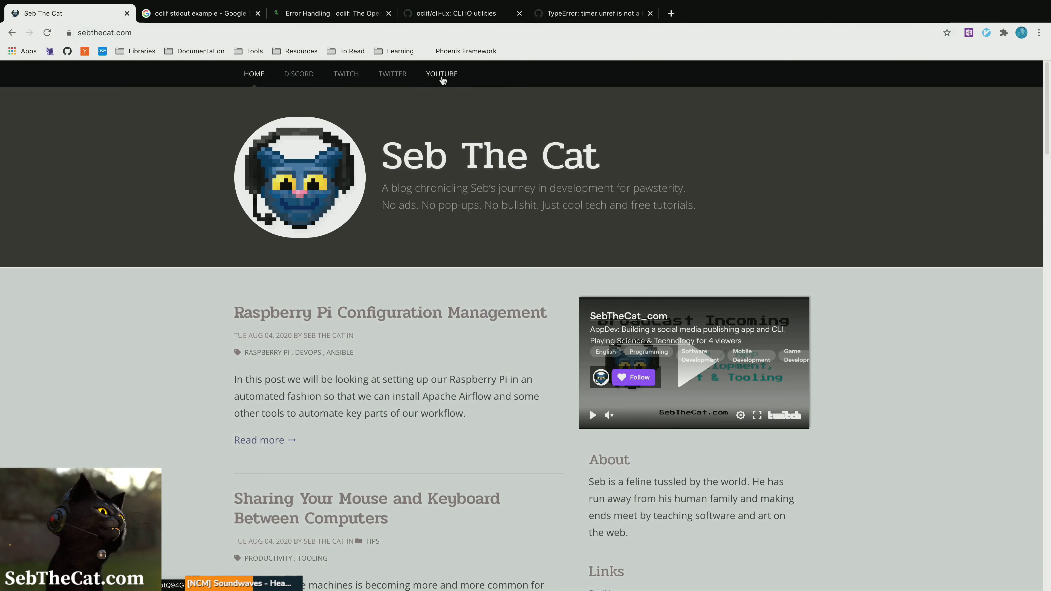
left_click(197, 12)
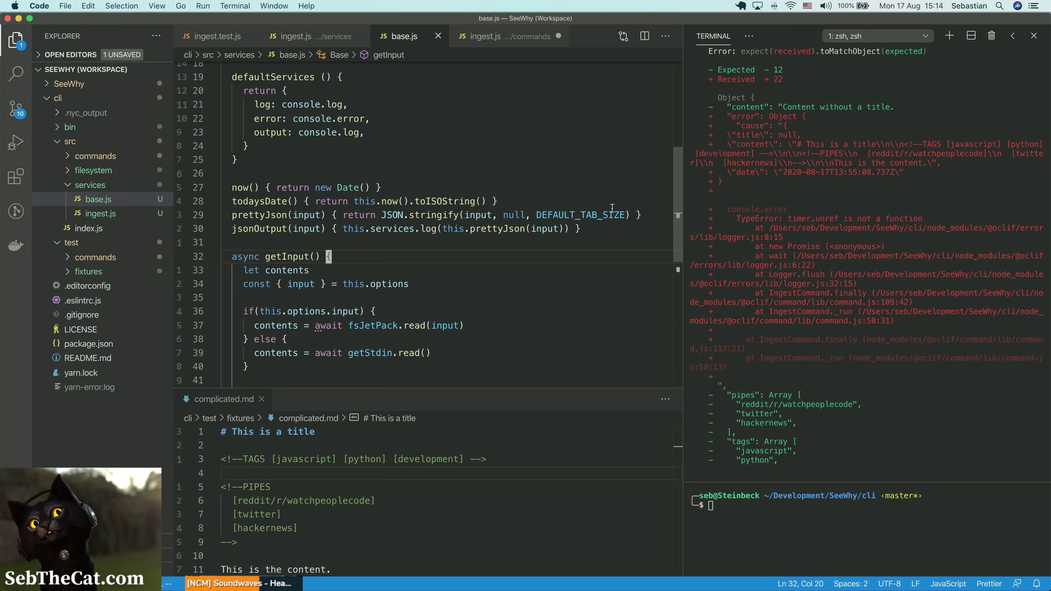
scroll("down", 3)
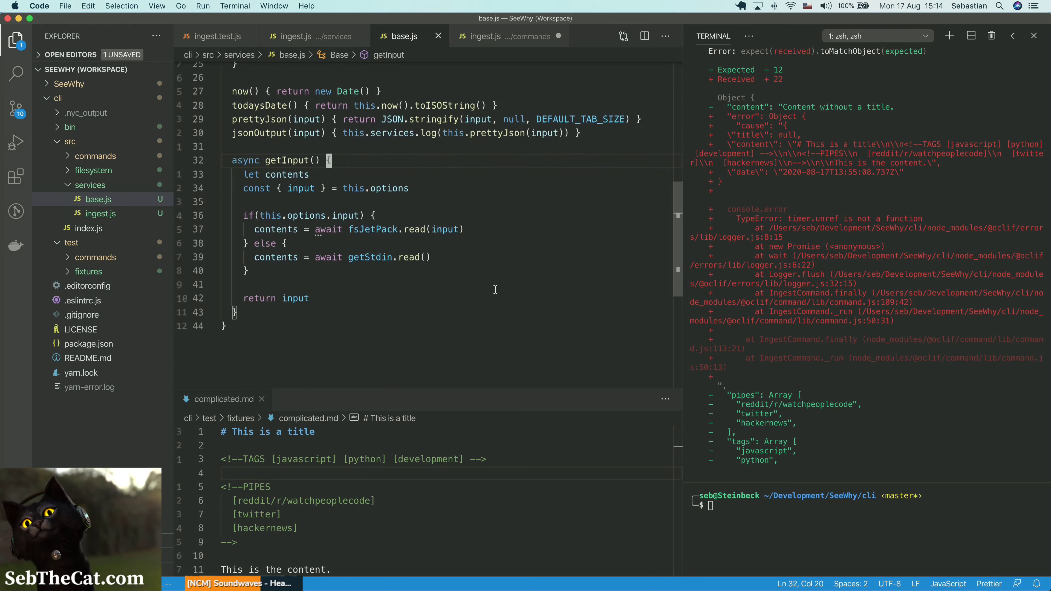
scroll("up", 3)
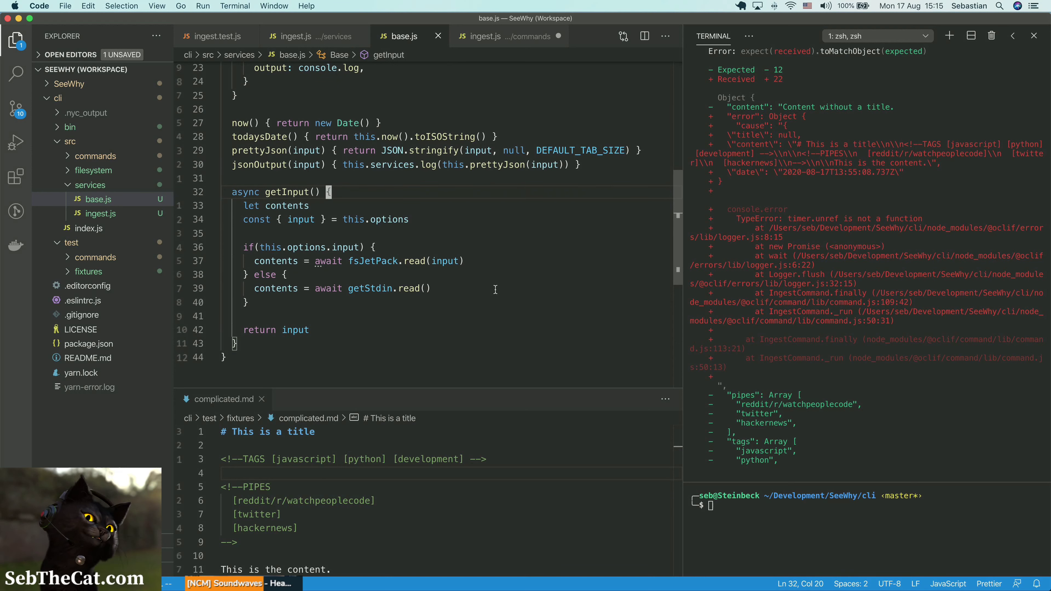
left_click(301, 316)
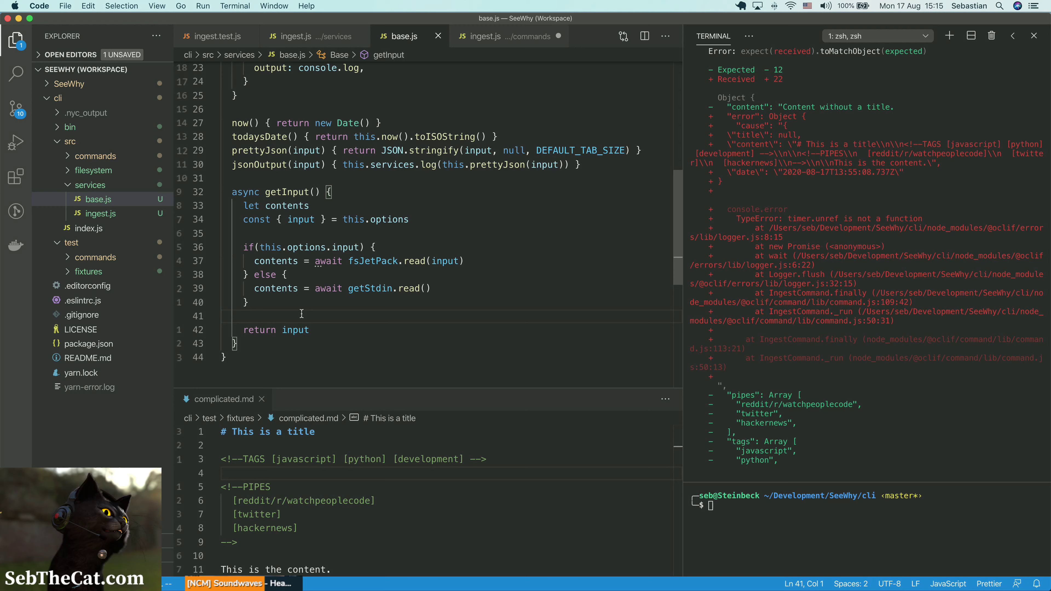
scroll("up", 3)
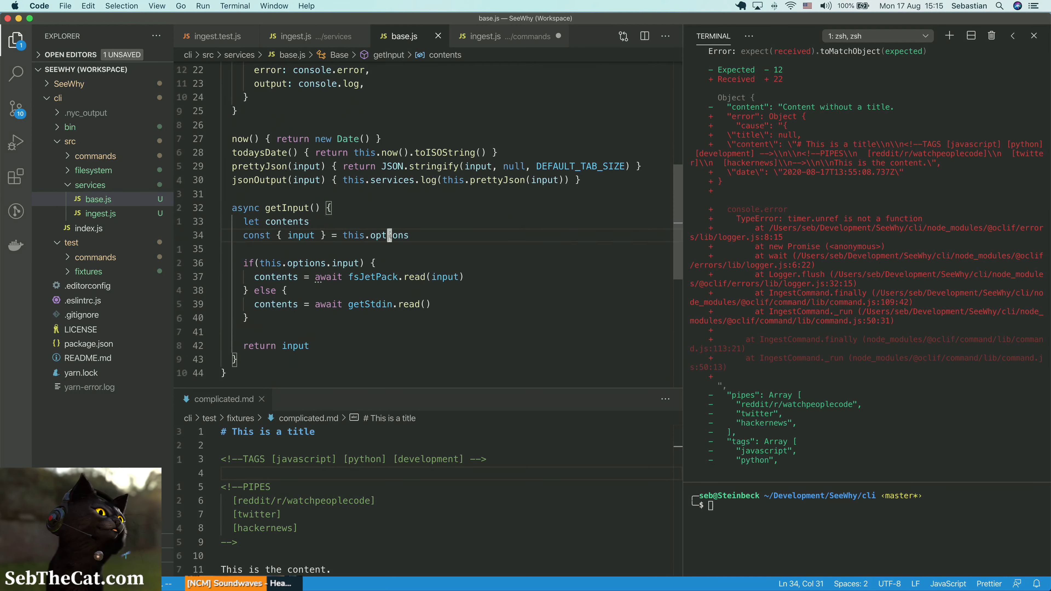
Step: Destructure inputFile from this.options and declare contents read from inputFile or stdin
left_click(382, 250)
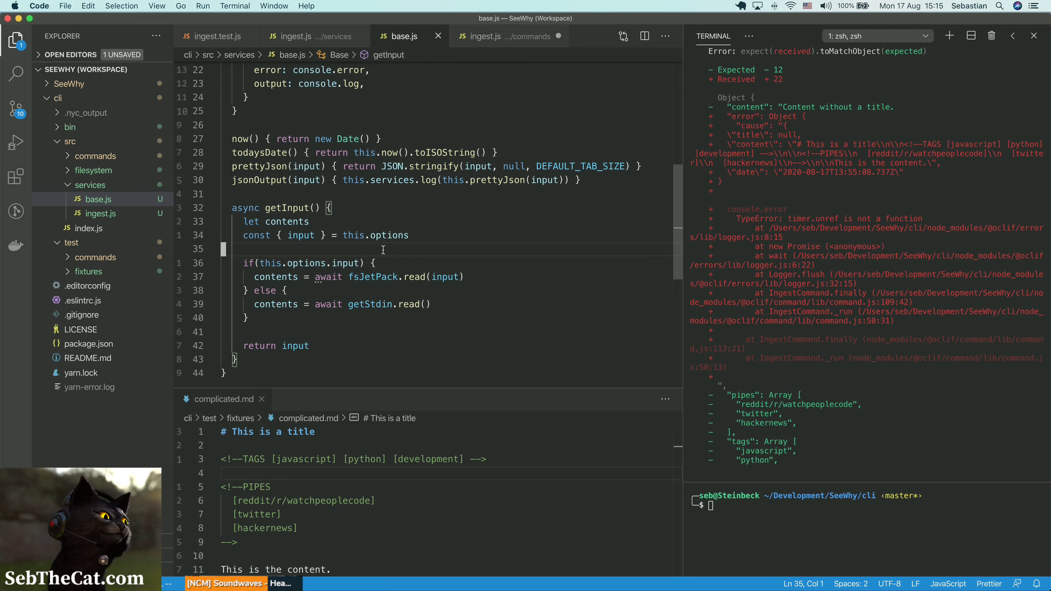
double_click(368, 303)
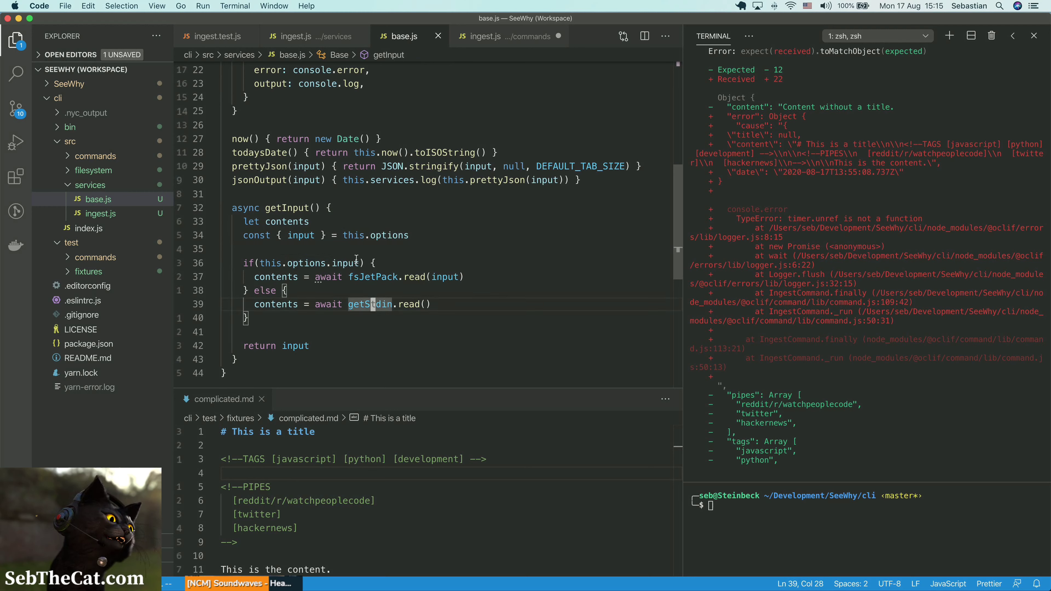
left_click(330, 263)
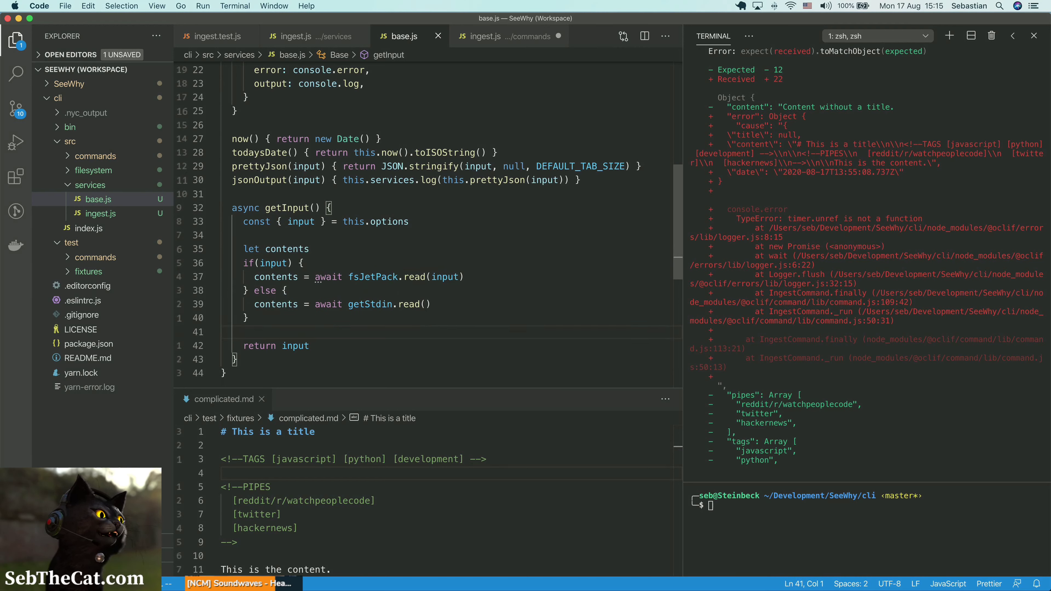
left_click(245, 248)
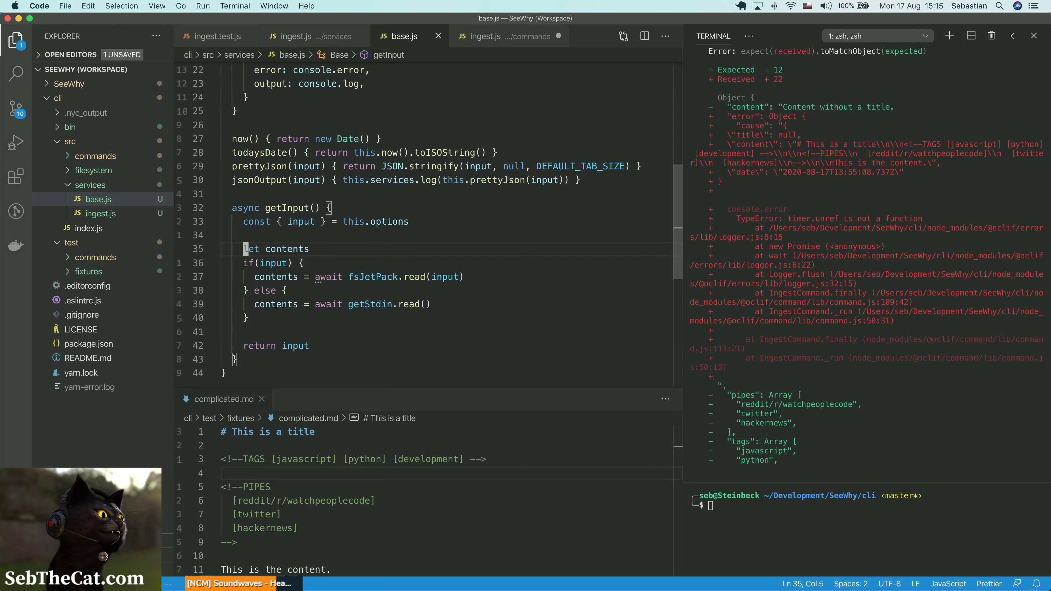
left_click(301, 221)
type("File")
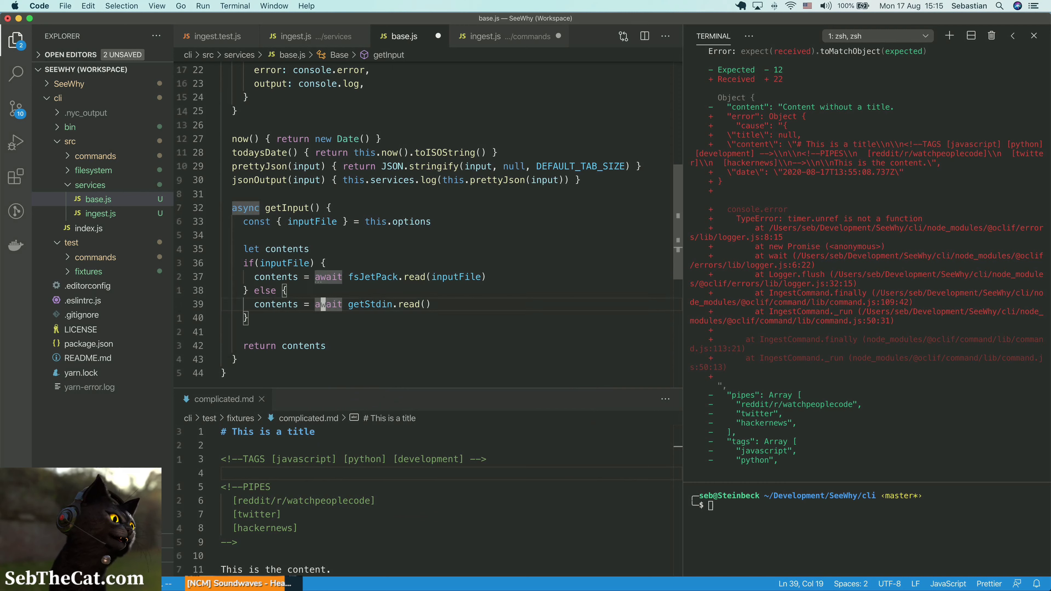
Step: Make getInput return contents and tidy the remaining line
left_click(284, 290)
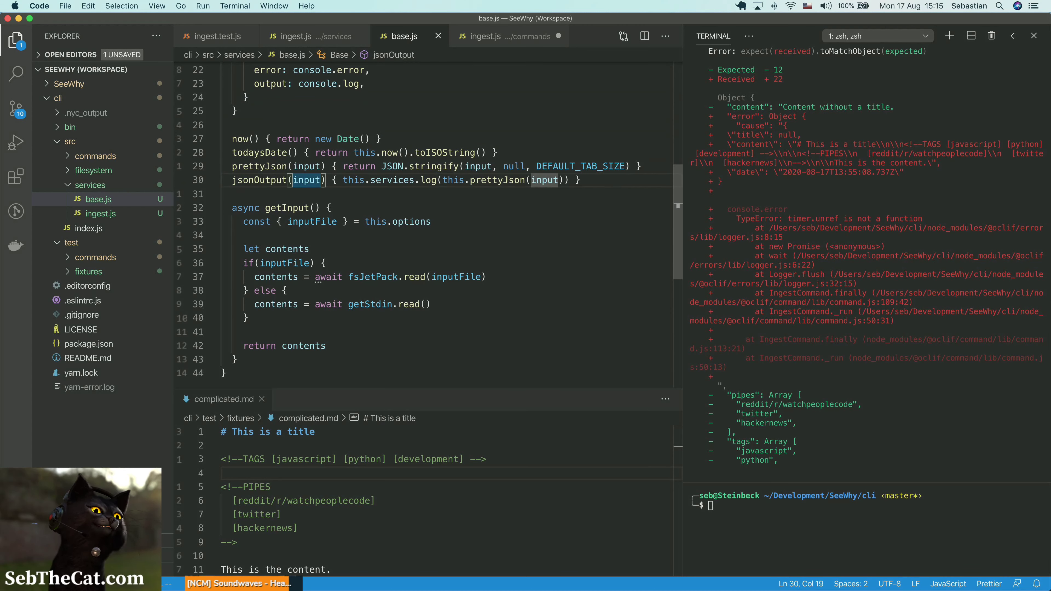
left_click(413, 180)
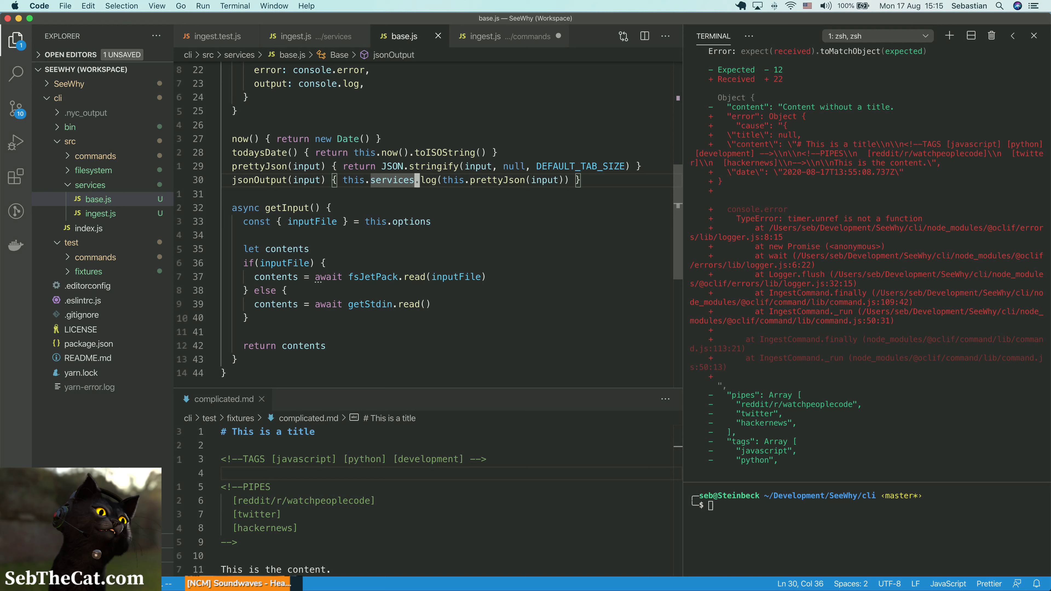
left_click(510, 180)
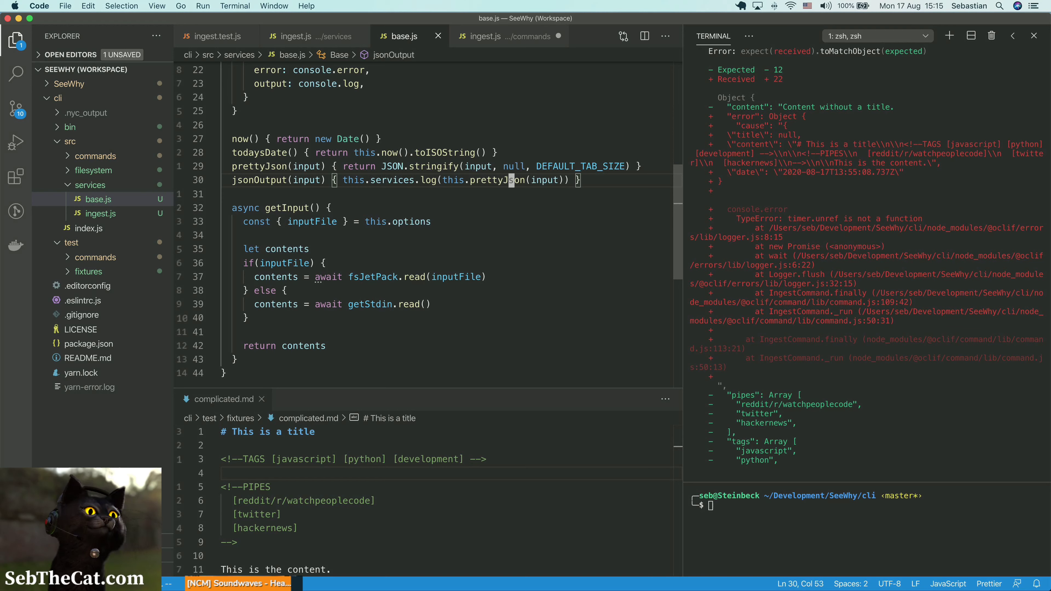
double_click(543, 180)
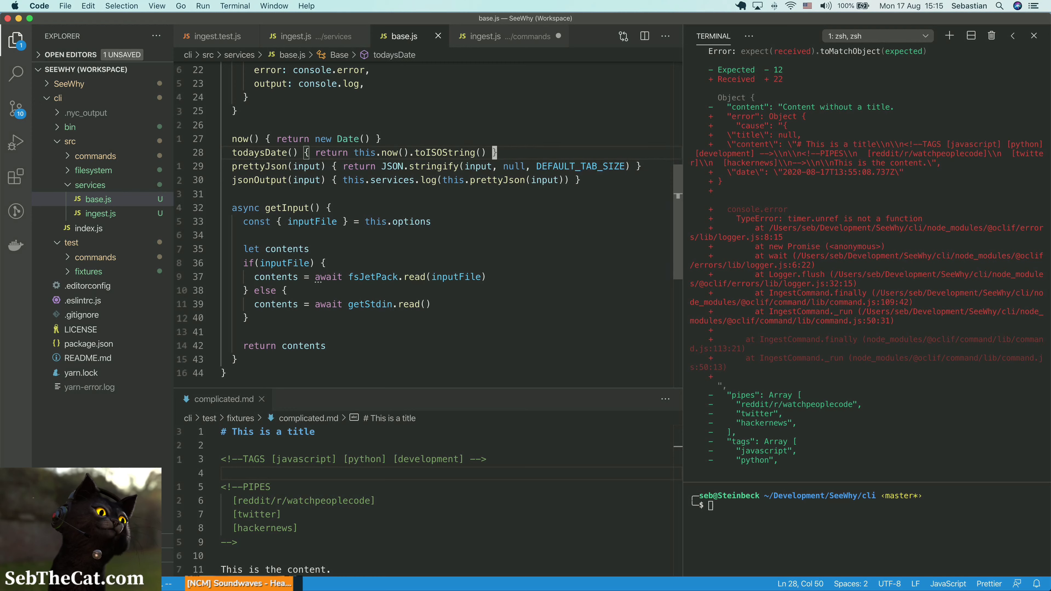
scroll("up", 3)
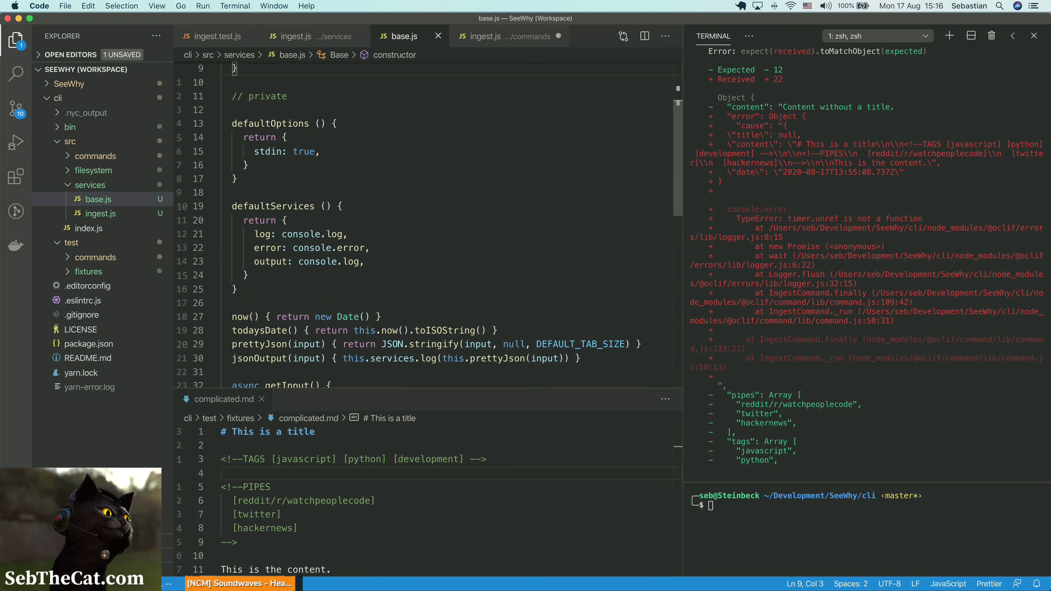
Step: Replace stdin: true with inputFile: null in defaultOptions
scroll("up", 3)
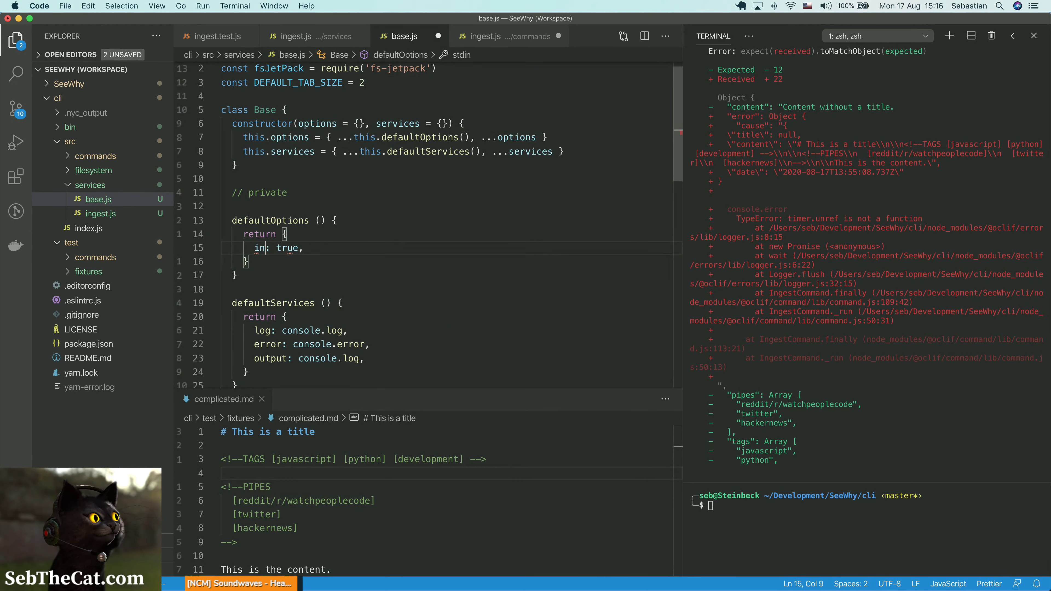
type("inputFile:")
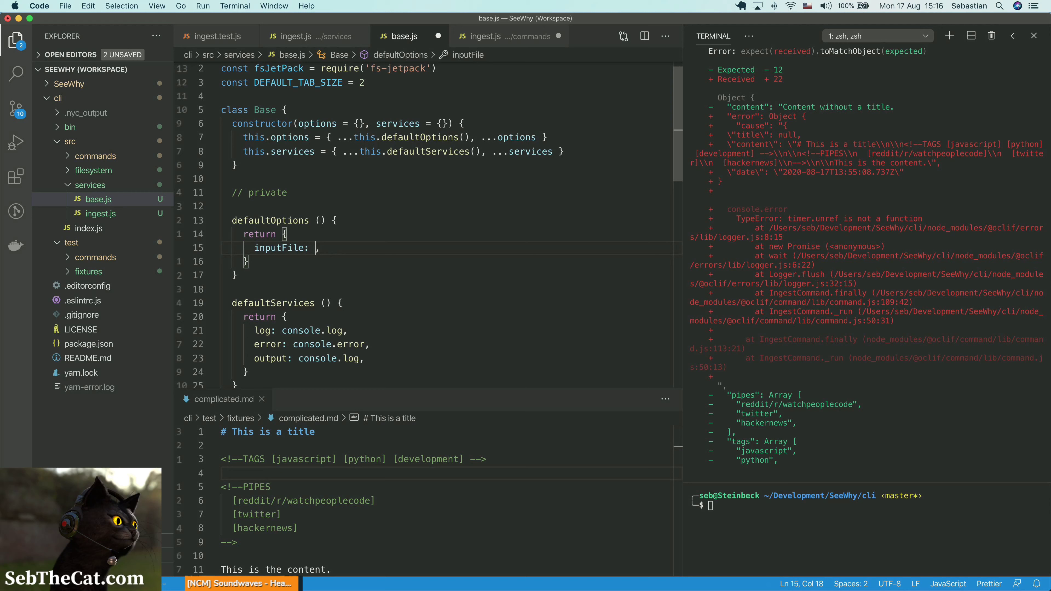
type("nullkj")
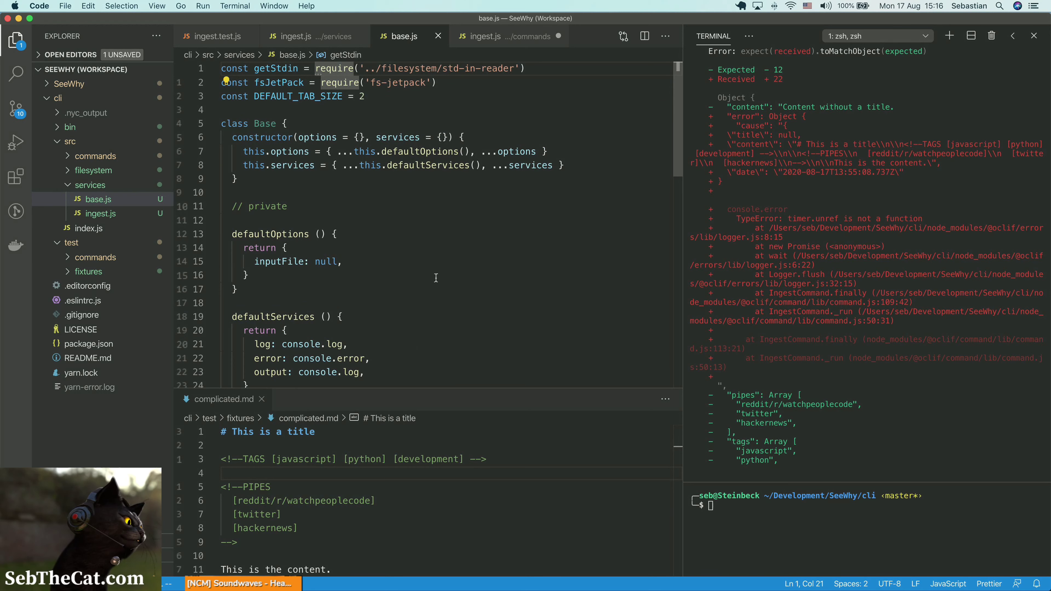
scroll("down", 3)
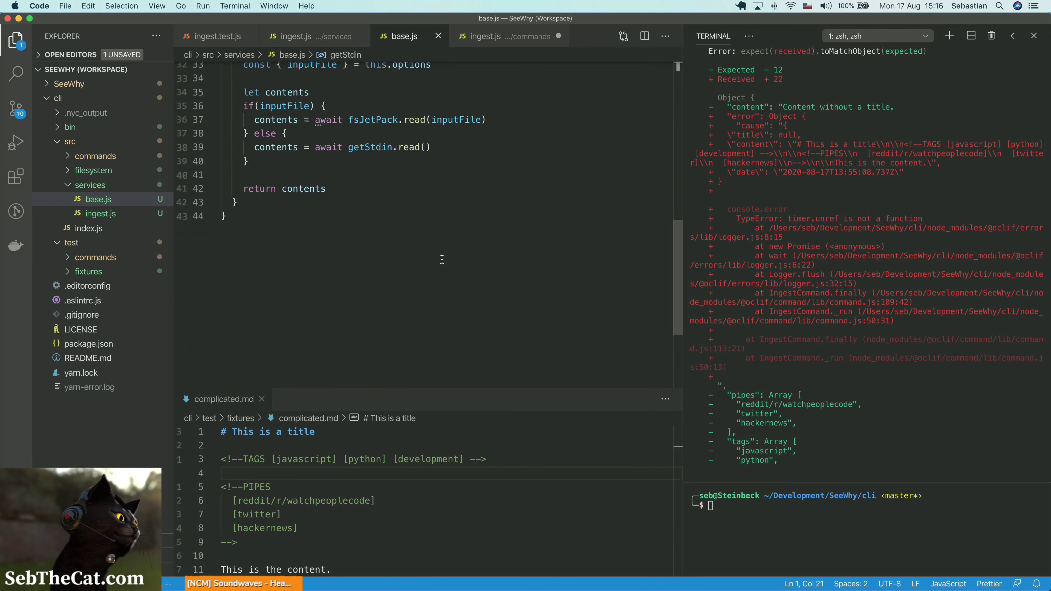
scroll("up", 3)
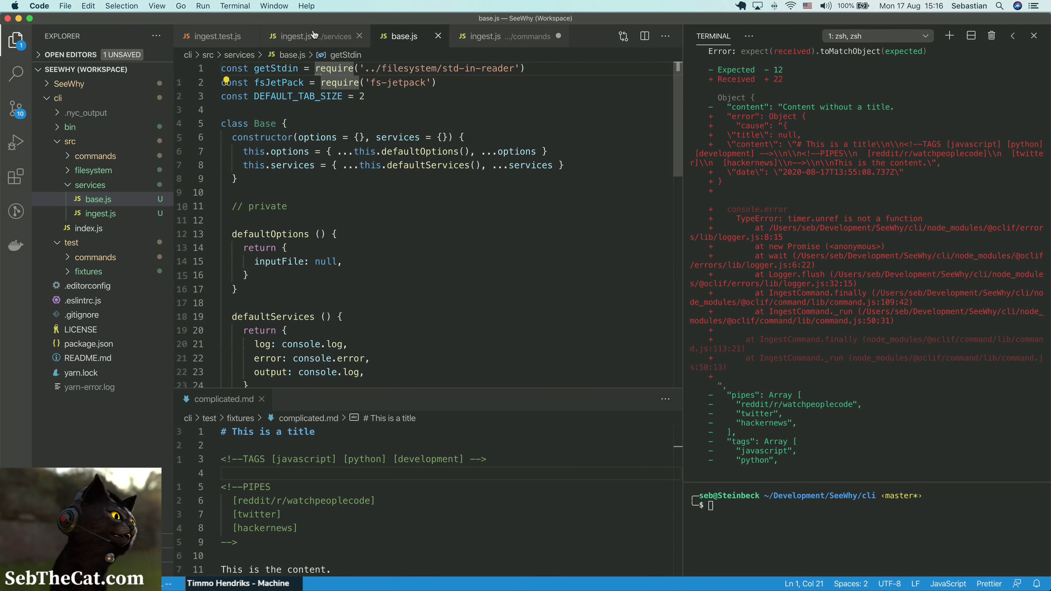
Step: In services/ingest.js require Base from './base' and make Ingest extend Base
left_click(293, 36)
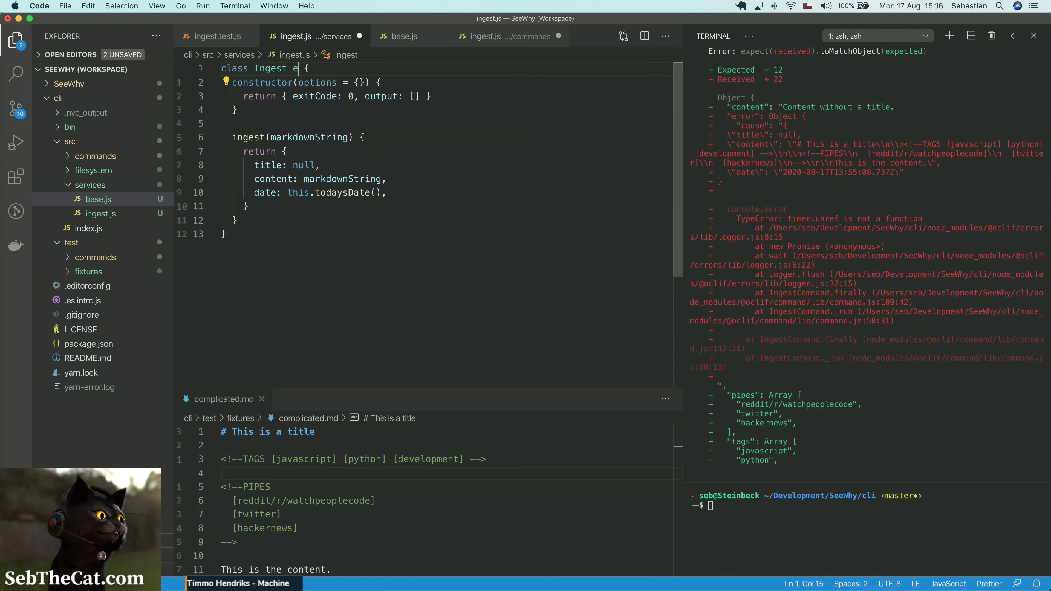
type("extends Base")
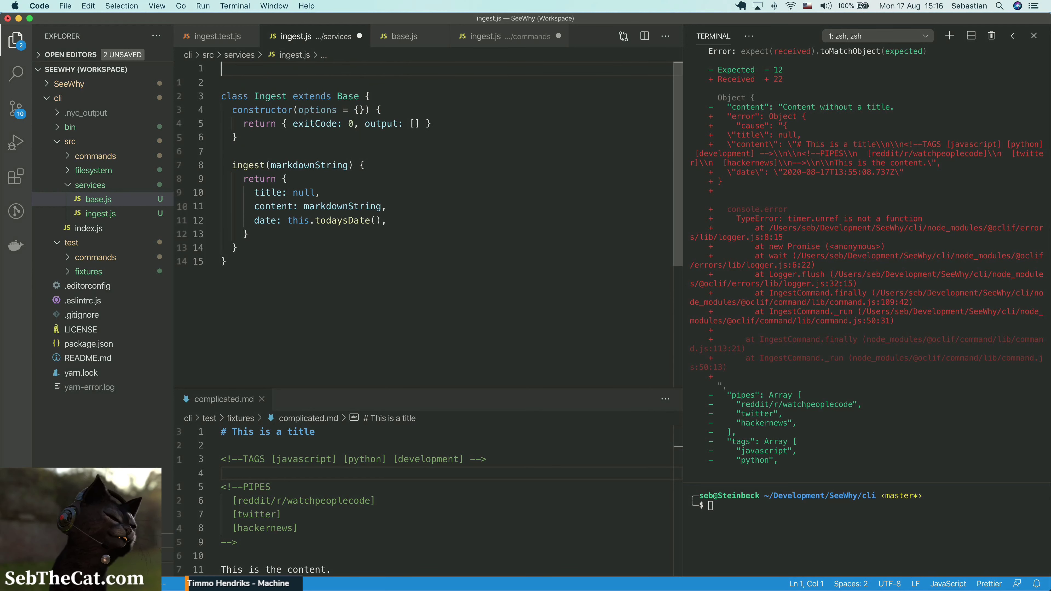
type("const")
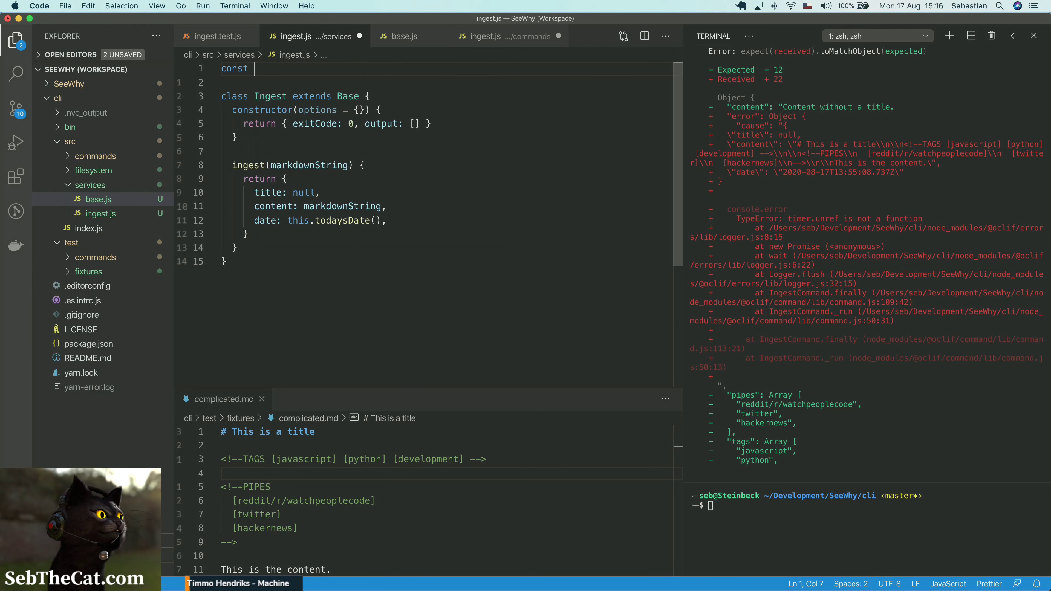
type("Base = require('./")
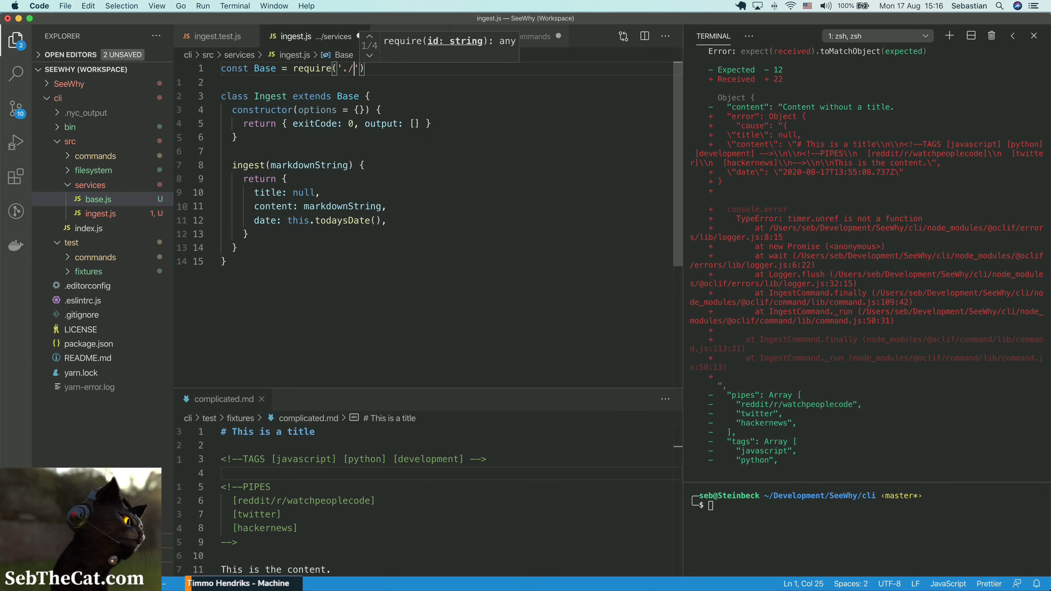
type("base")
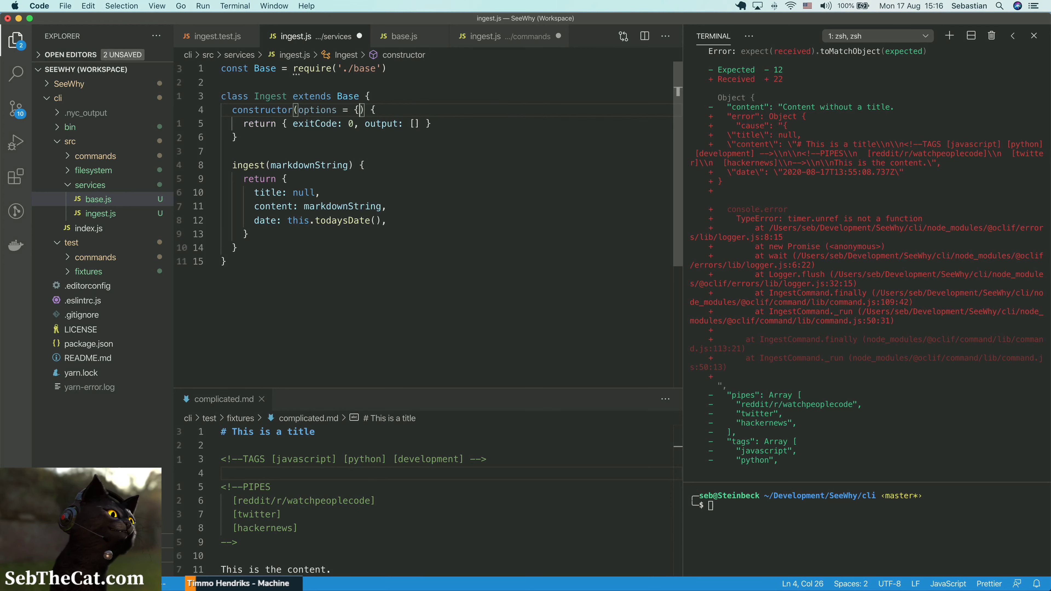
Step: Give the constructor (options, services) parameters and call super(options, services)
type("service")
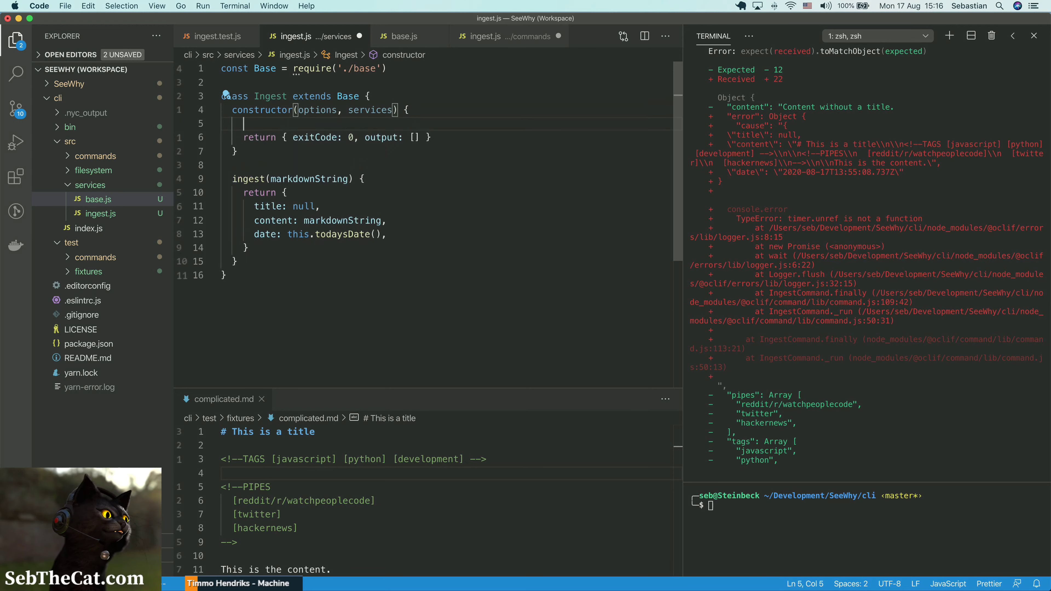
type("supr")
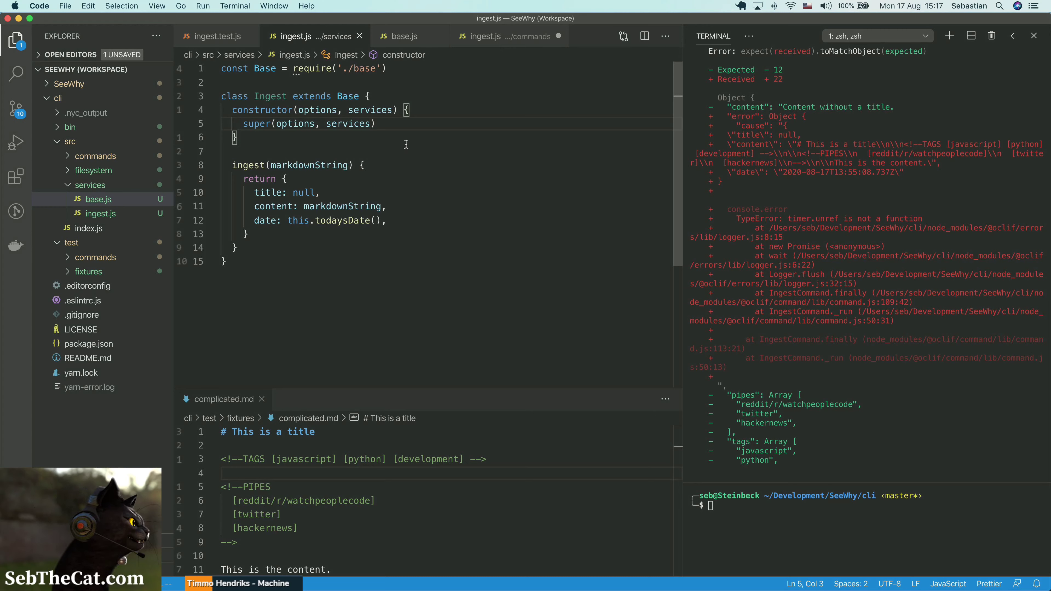
Step: Align the null title, content and date values in the returned object with spaces
left_click(426, 248)
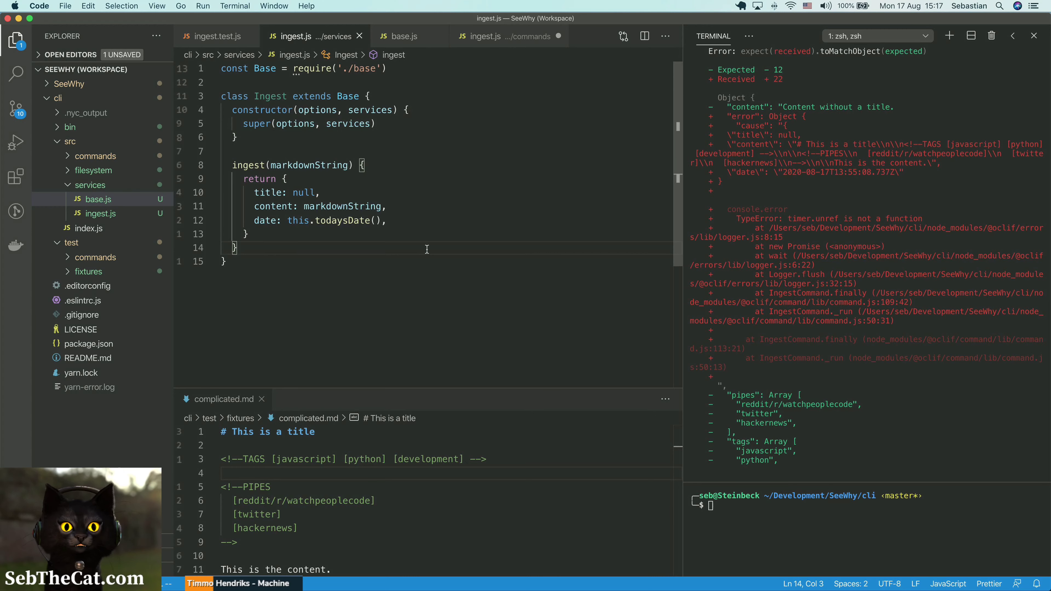
left_click(319, 193)
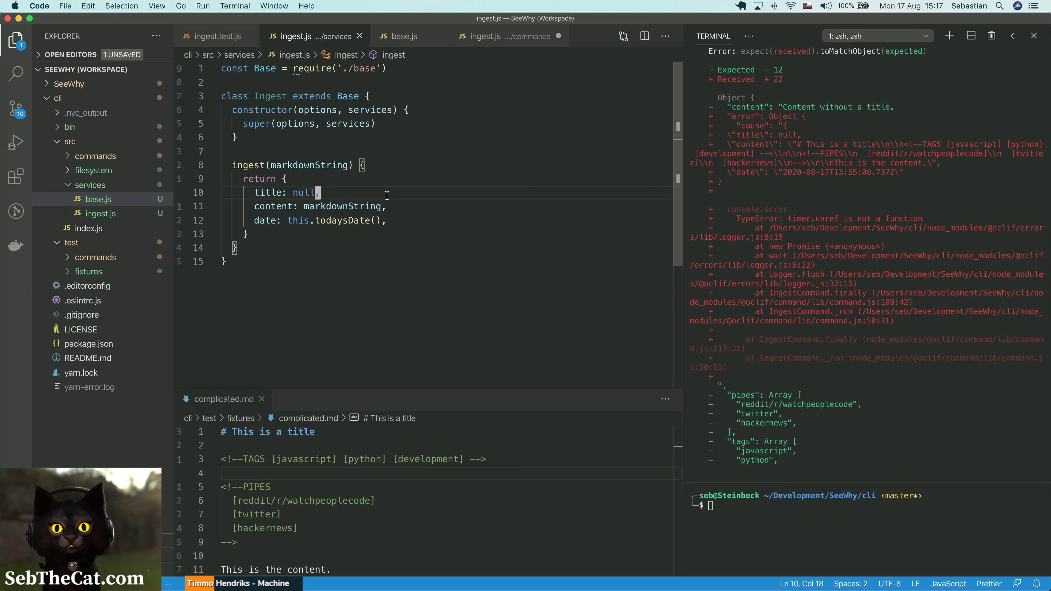
double_click(302, 193)
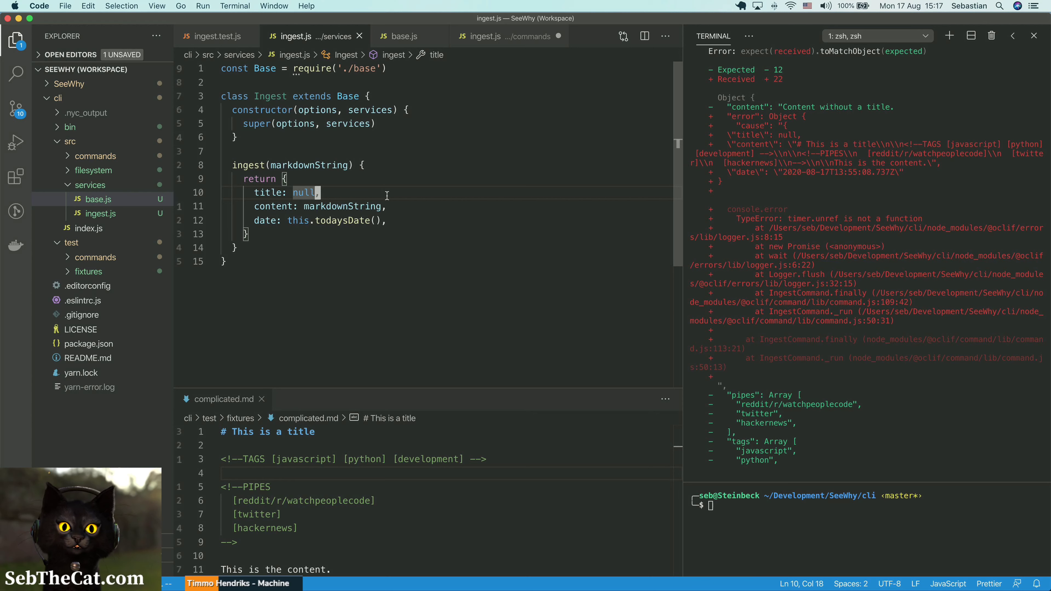
left_click(406, 280)
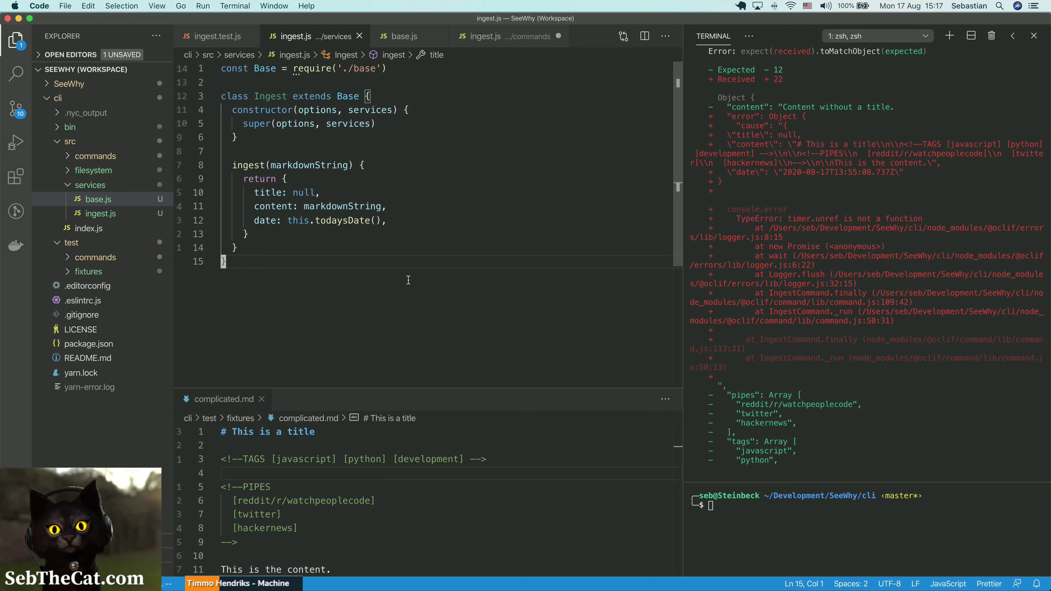
double_click(303, 193)
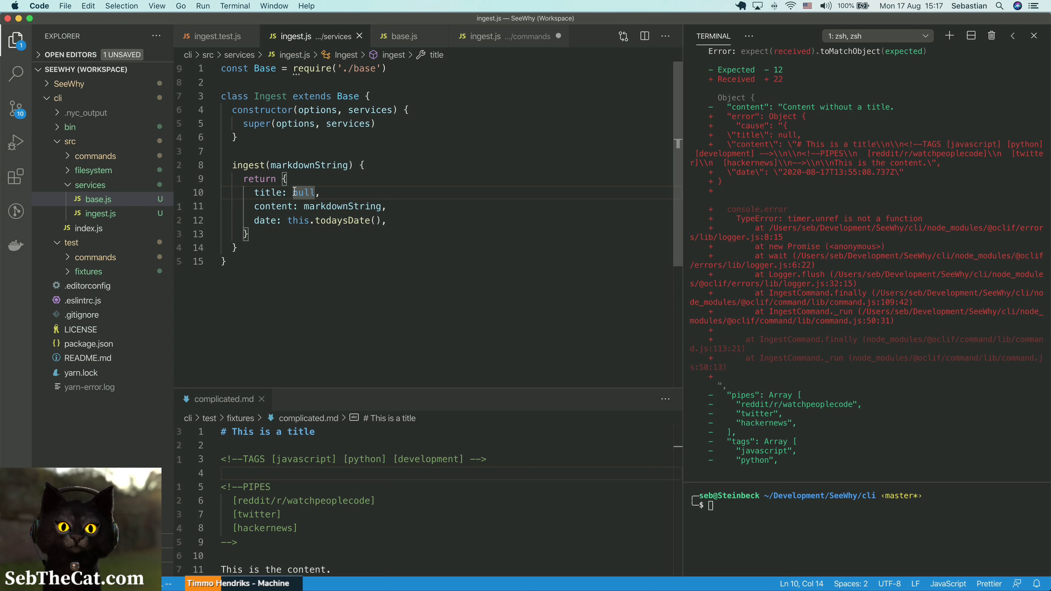
left_click(306, 206)
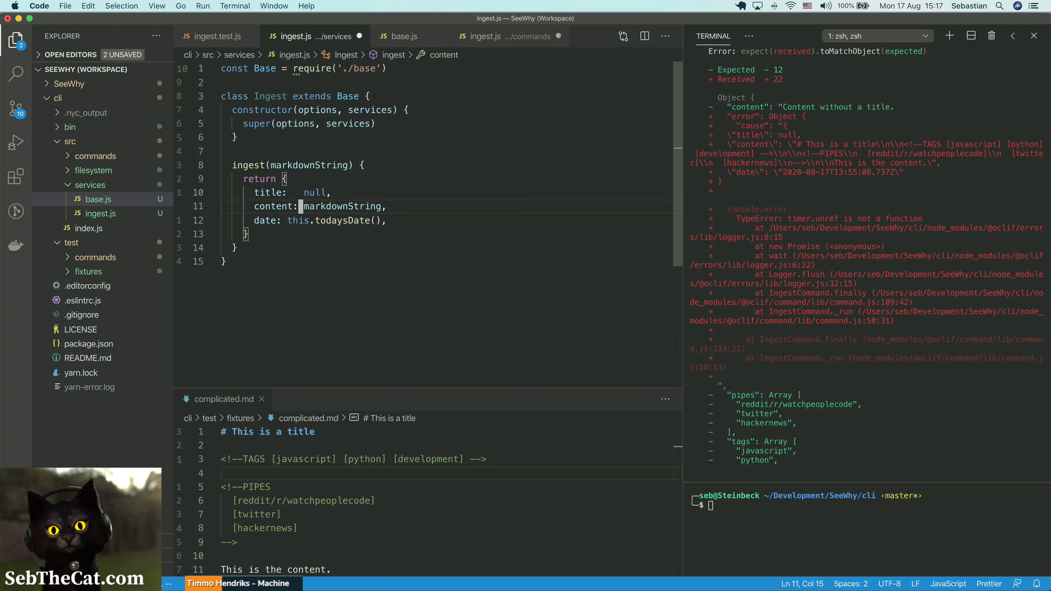
left_click(306, 220)
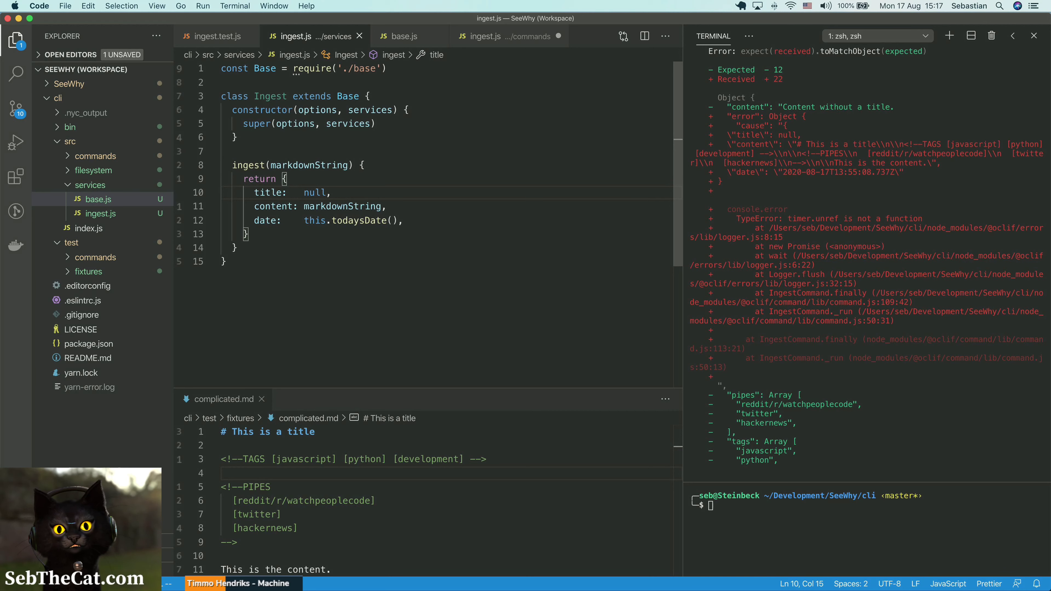
left_click(304, 220)
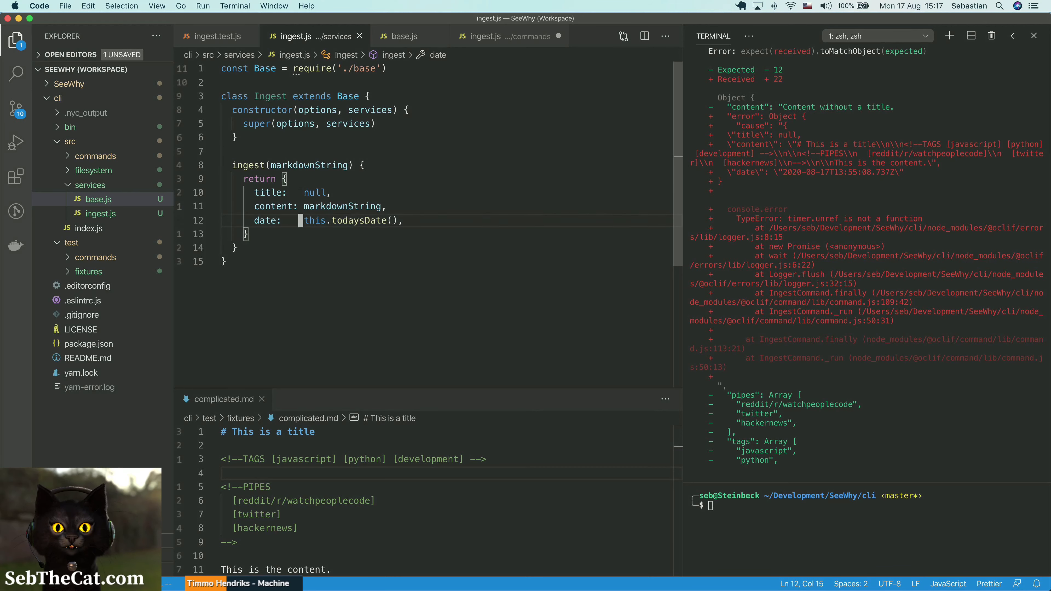
left_click(306, 192)
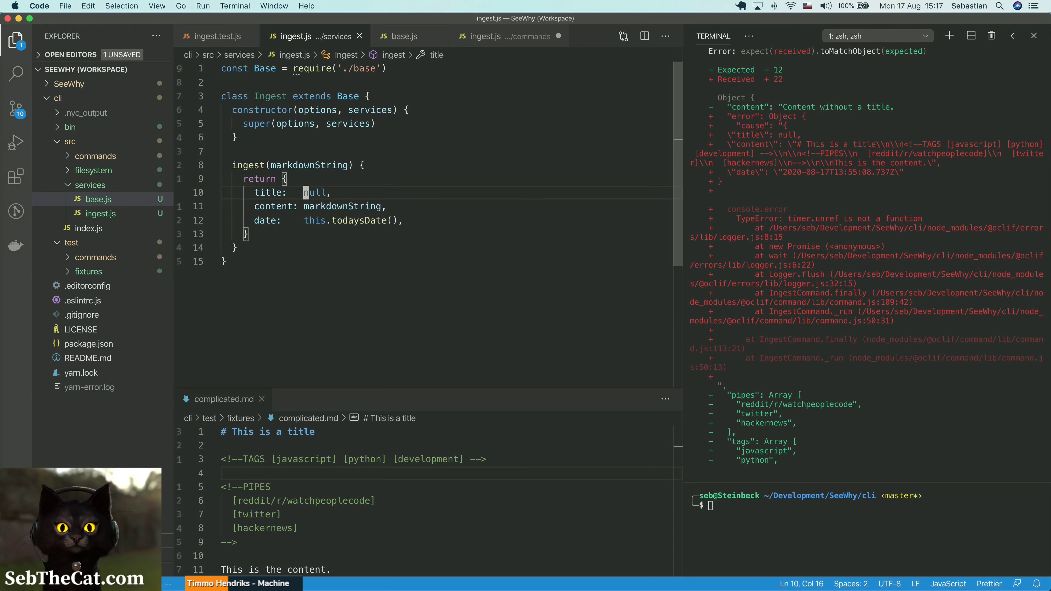
Step: Rename the ingest(markdownString) method to run()
left_click(301, 164)
type("run(")
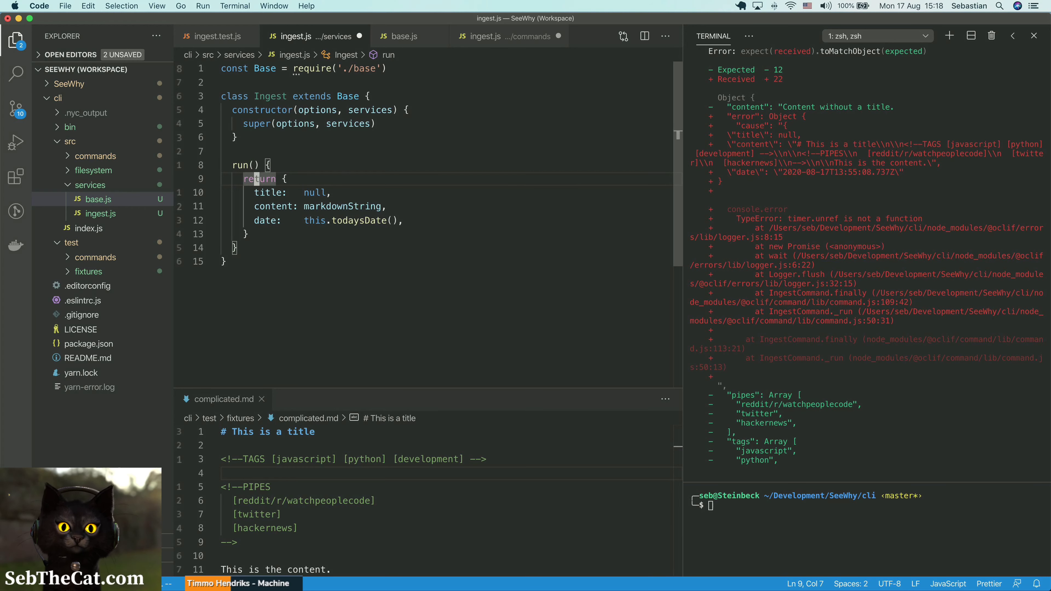
left_click(254, 164)
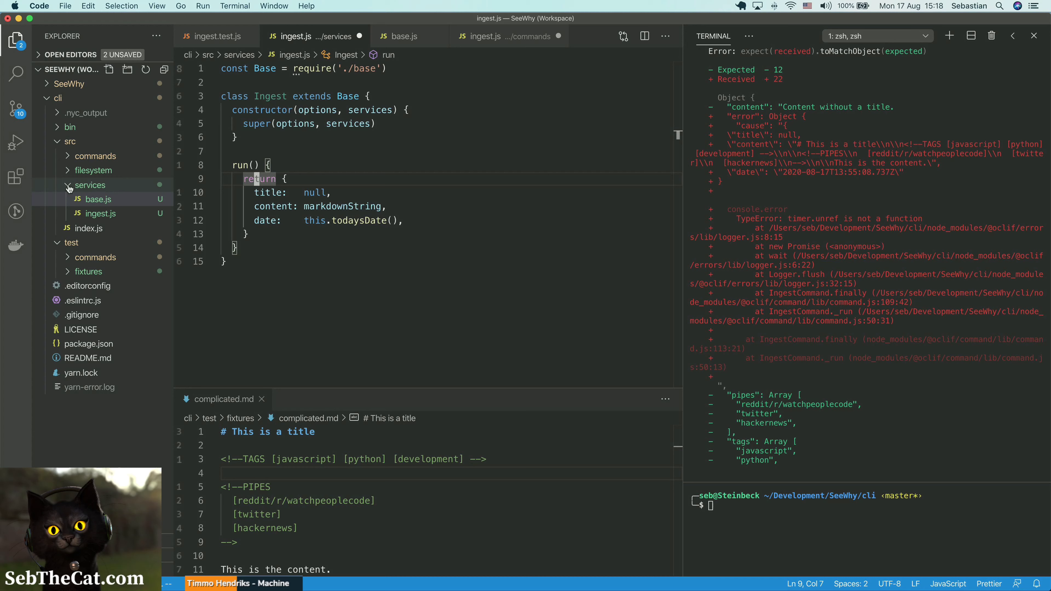
mouse_move(66, 181)
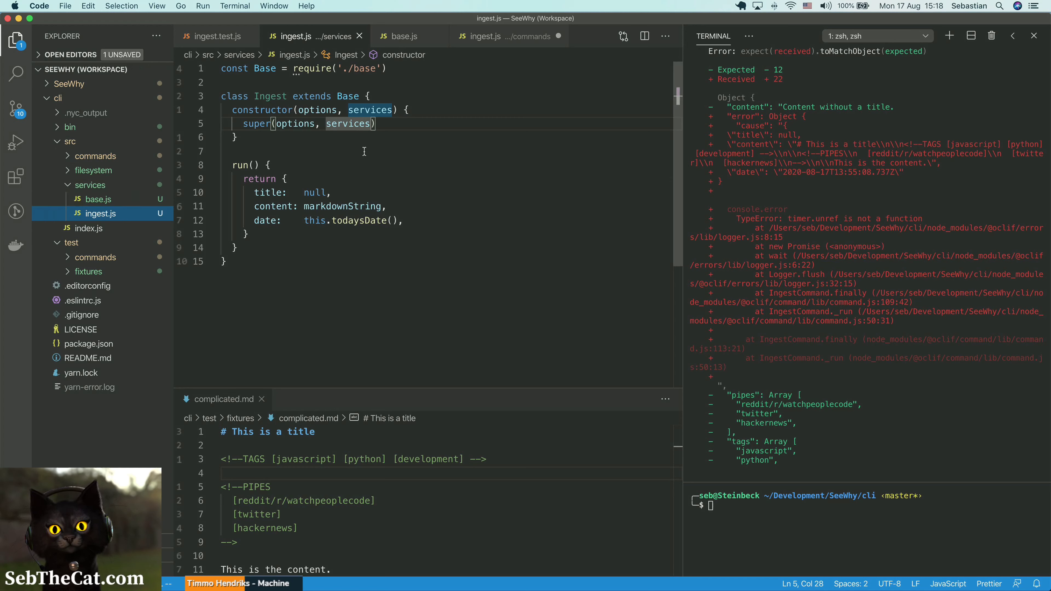
mouse_move(421, 50)
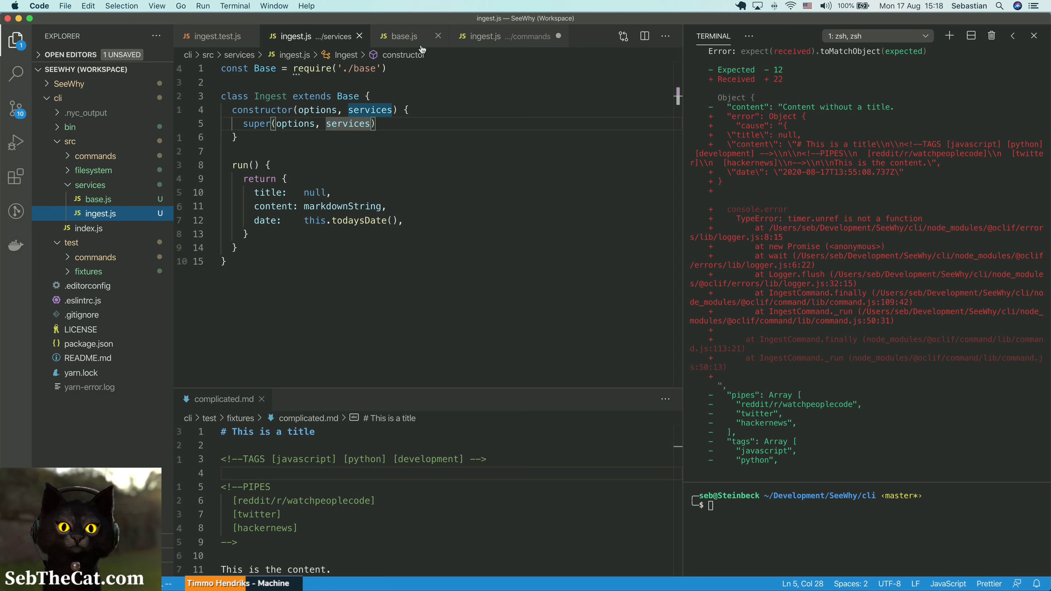
mouse_move(484, 36)
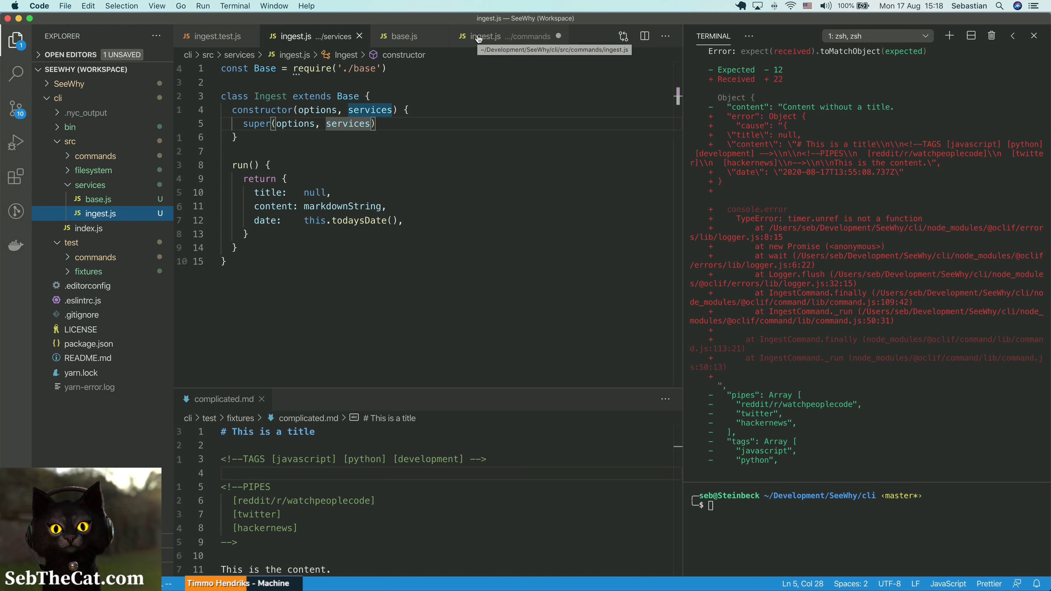
Step: Switch to services base.js, collapse services and expand the commands folder
left_click(482, 36)
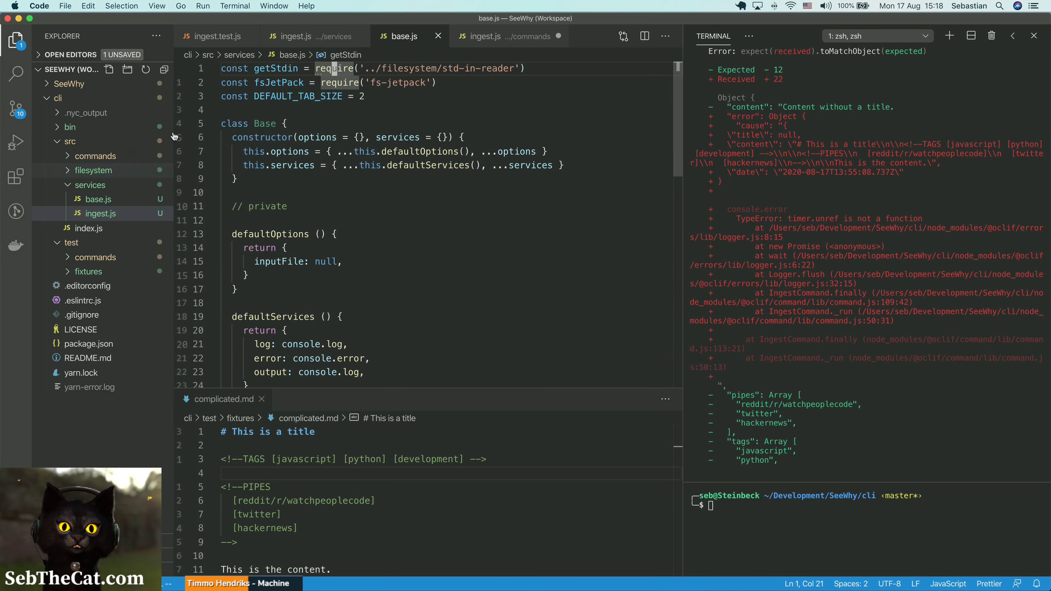
left_click(89, 185)
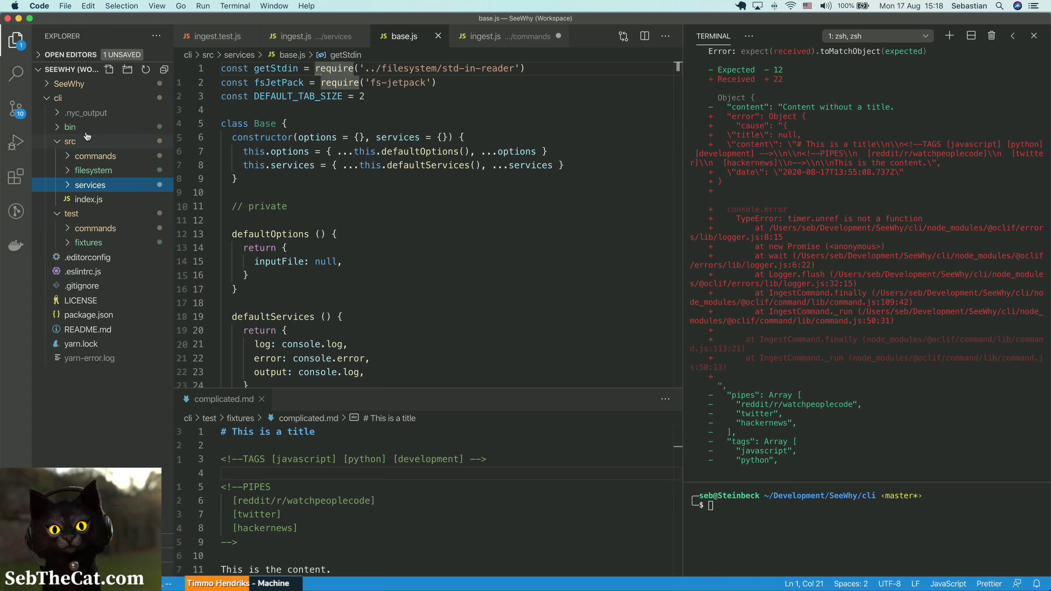
left_click(95, 156)
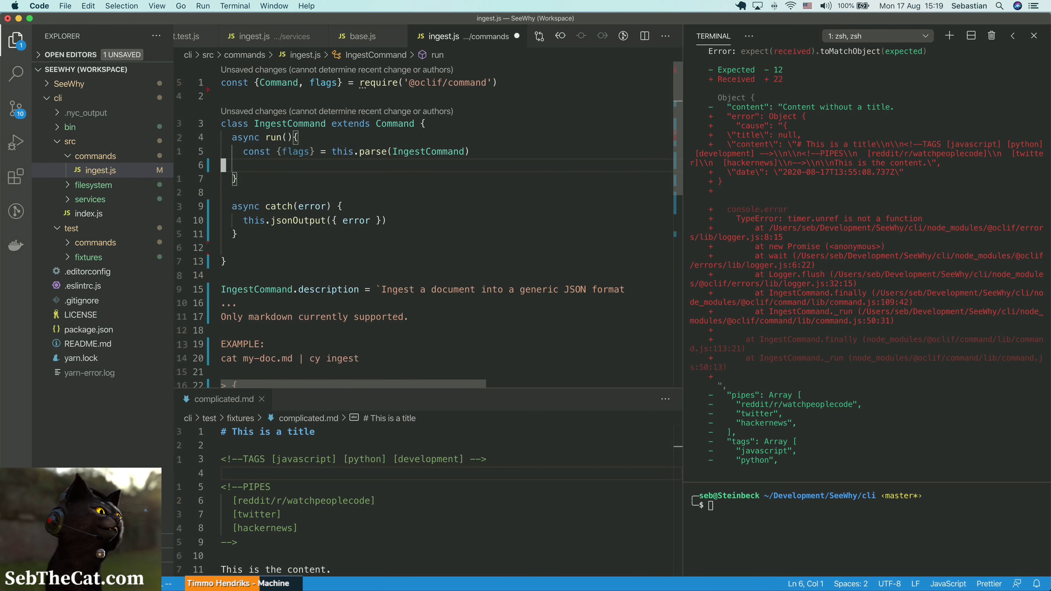
Step: In commands/ingest.js clear run() down to the this.parse(IngestCommand) line
left_click(243, 165)
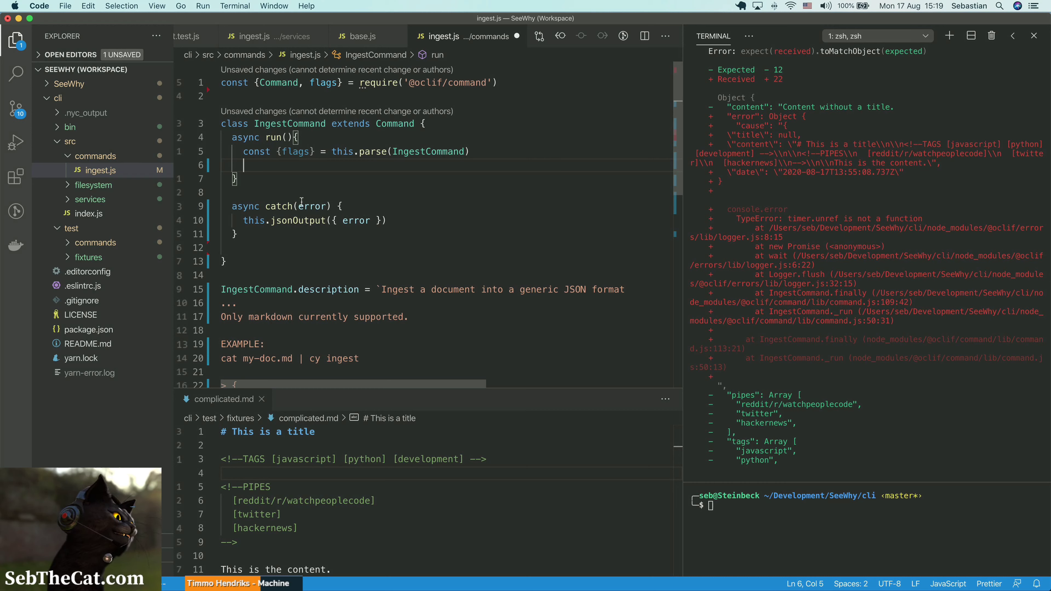
left_click(244, 249)
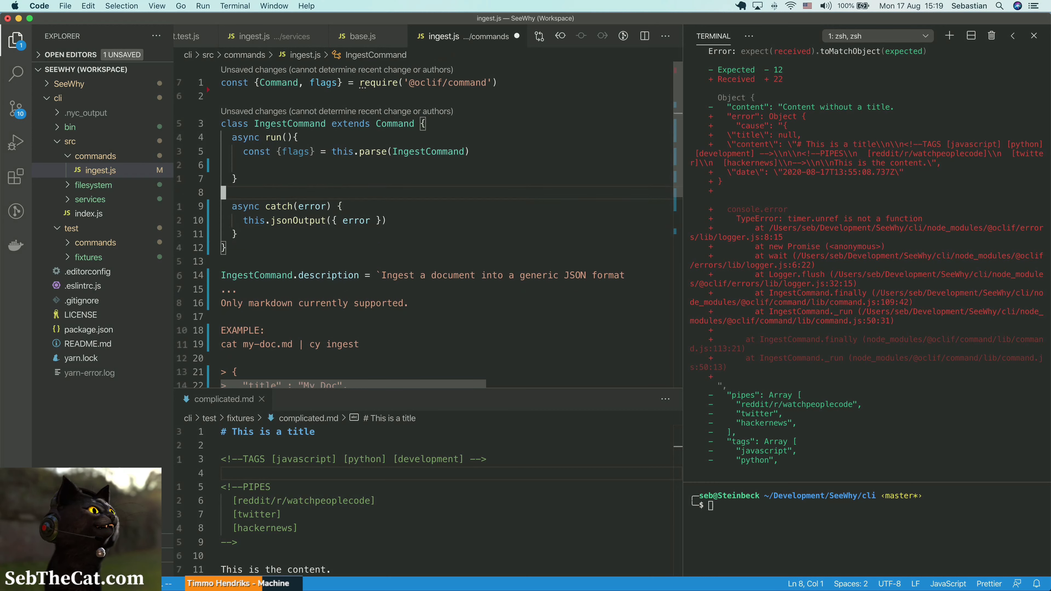
Step: Create a new base.js file in the commands folder
right_click(95, 156)
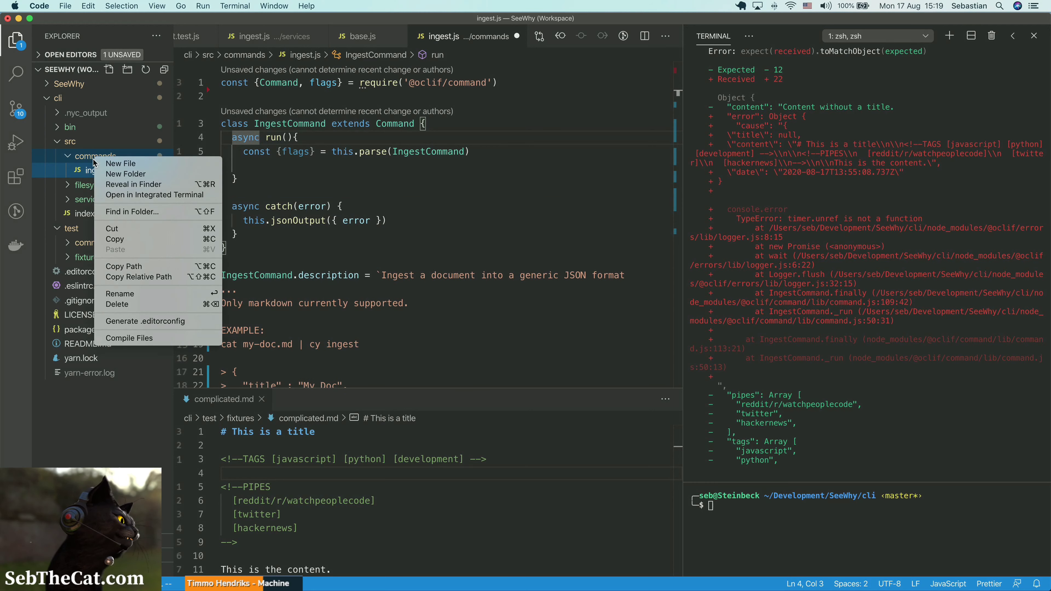
left_click(120, 164)
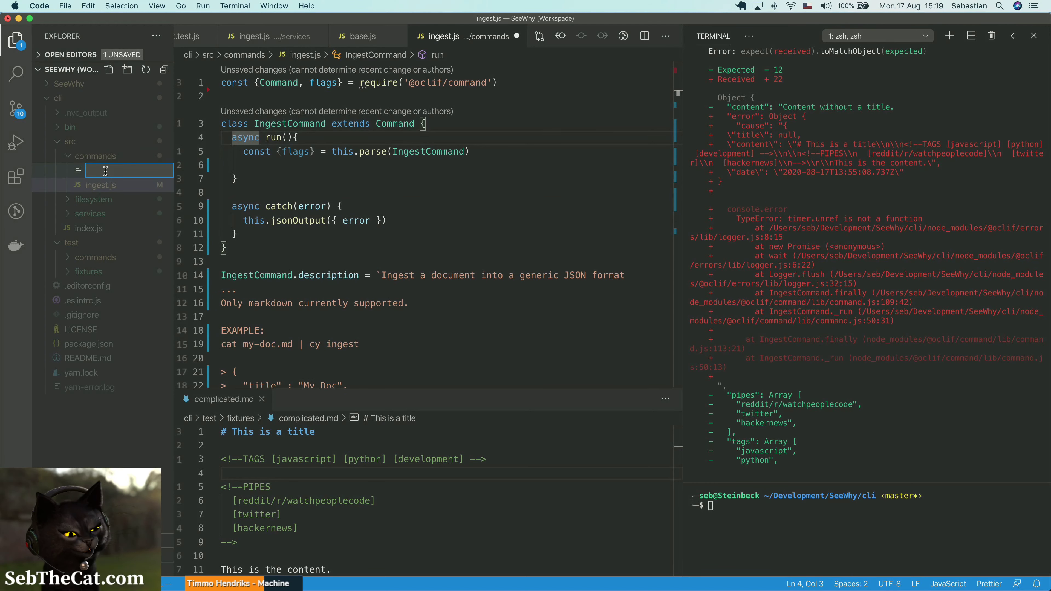
type("base.js")
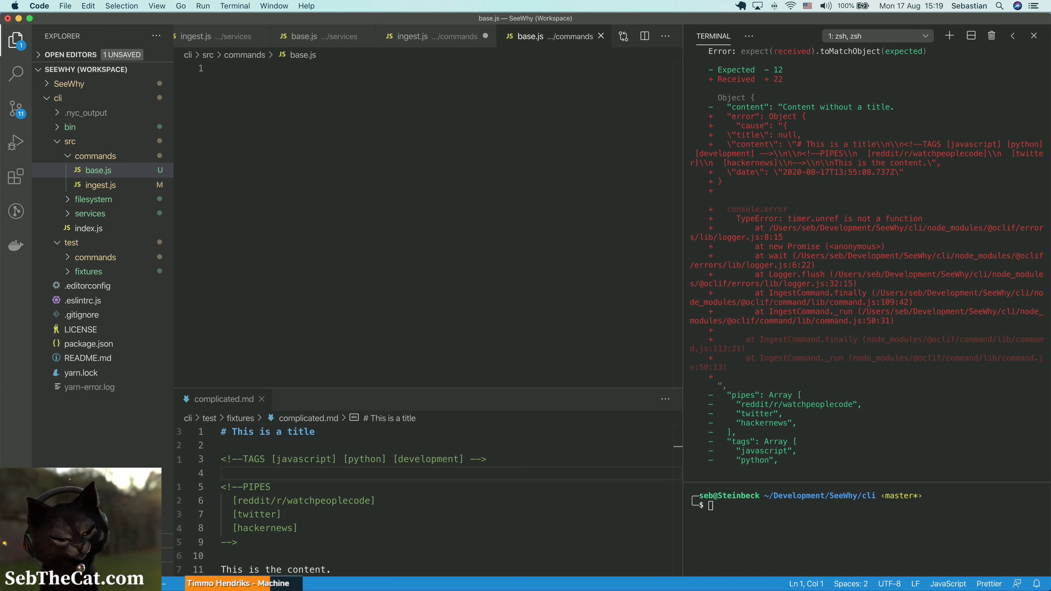
Step: Write class Base extends Command holding the pasted async catch(error) method, then return to ingest.js
type("class Base e")
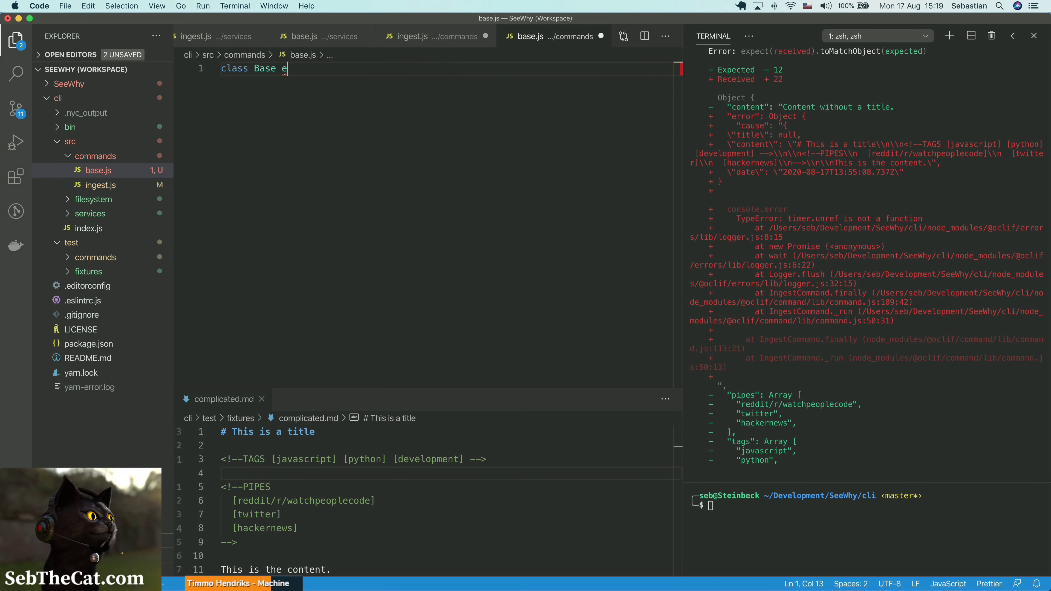
type("xtends Command")
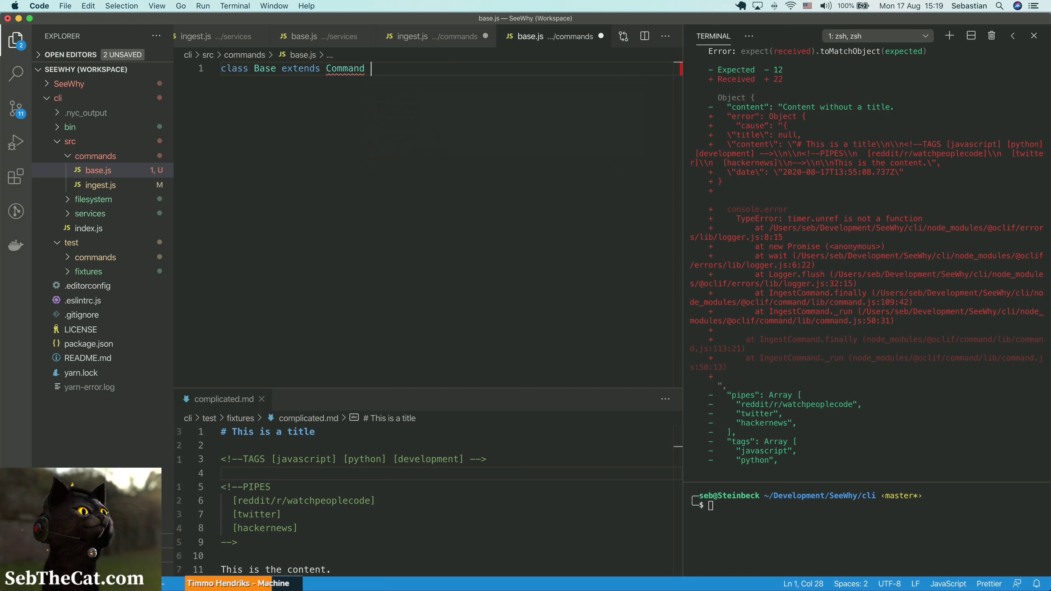
type("{")
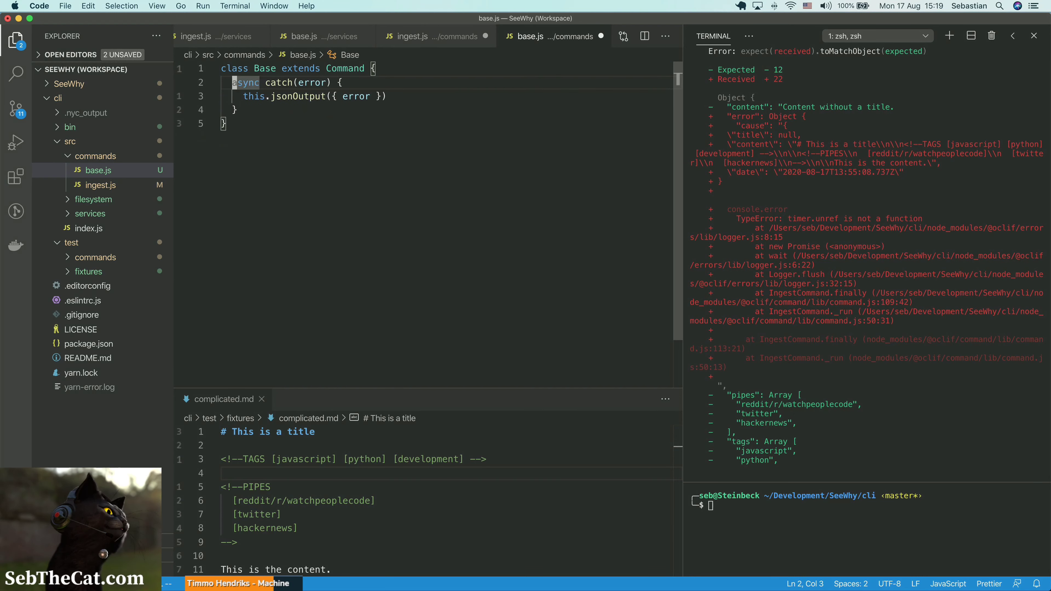
left_click(414, 36)
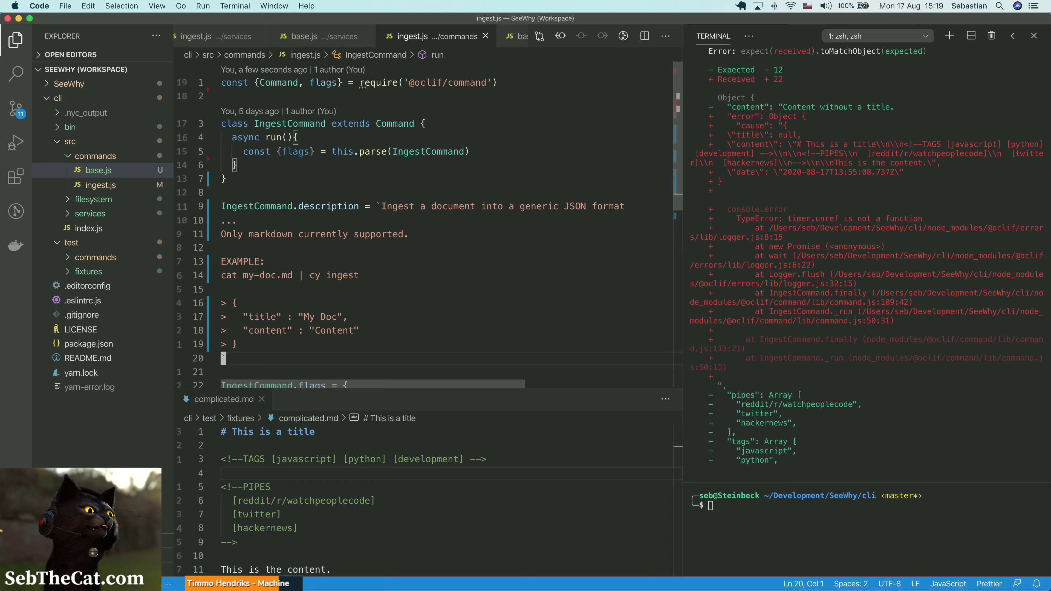
Step: Make IngestCommand extend Base and add const Base = require('./base')
scroll("down", 3)
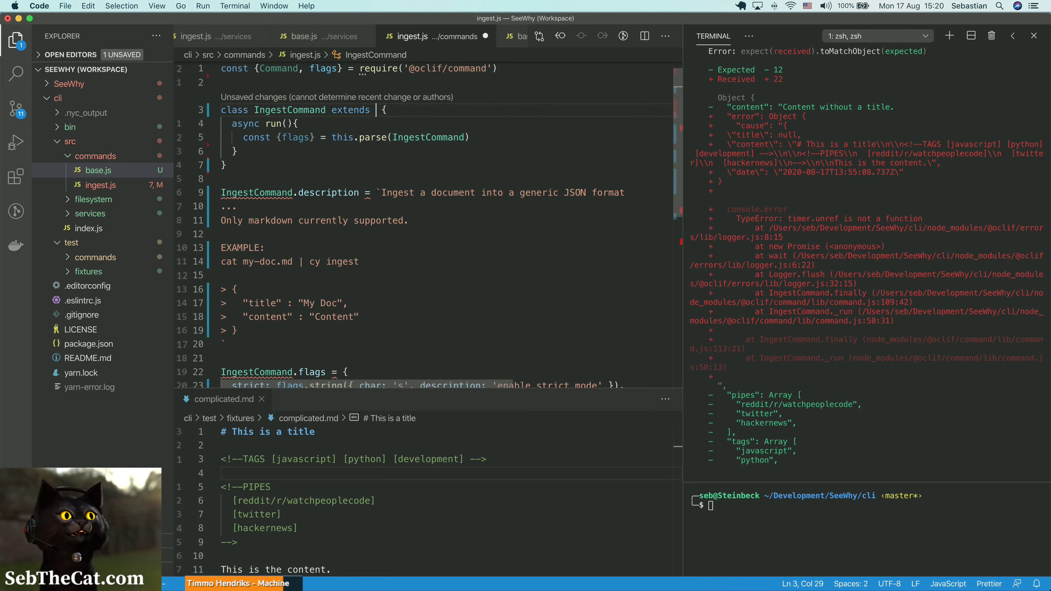
type("B")
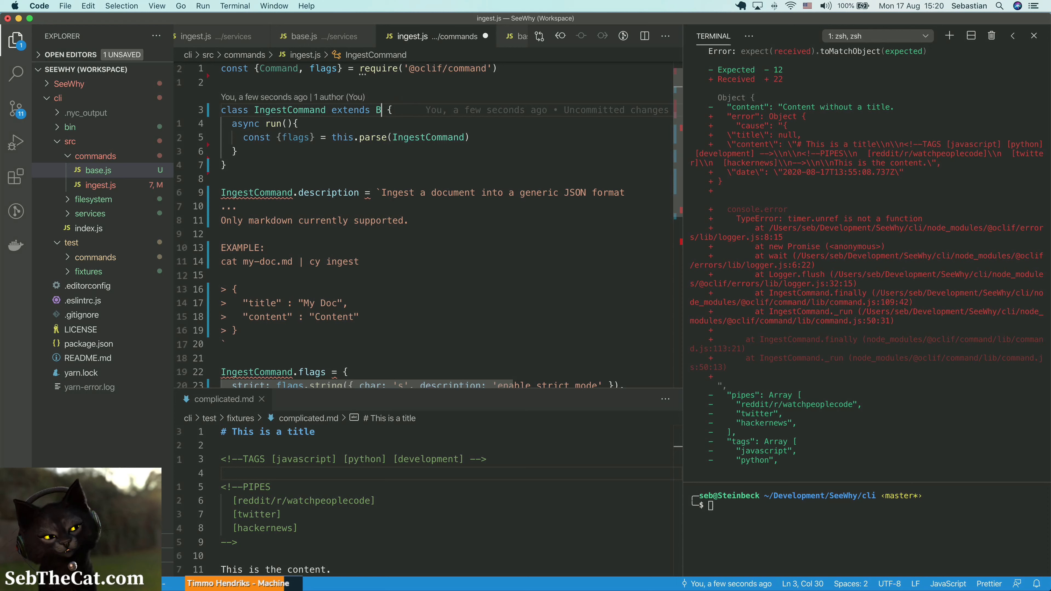
type("c")
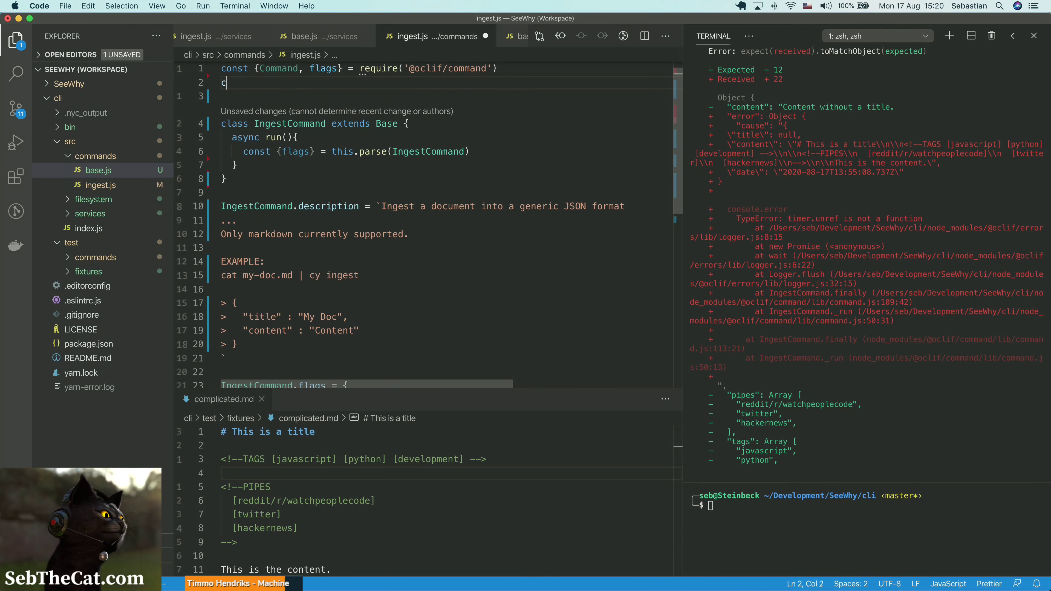
type("onst Base =")
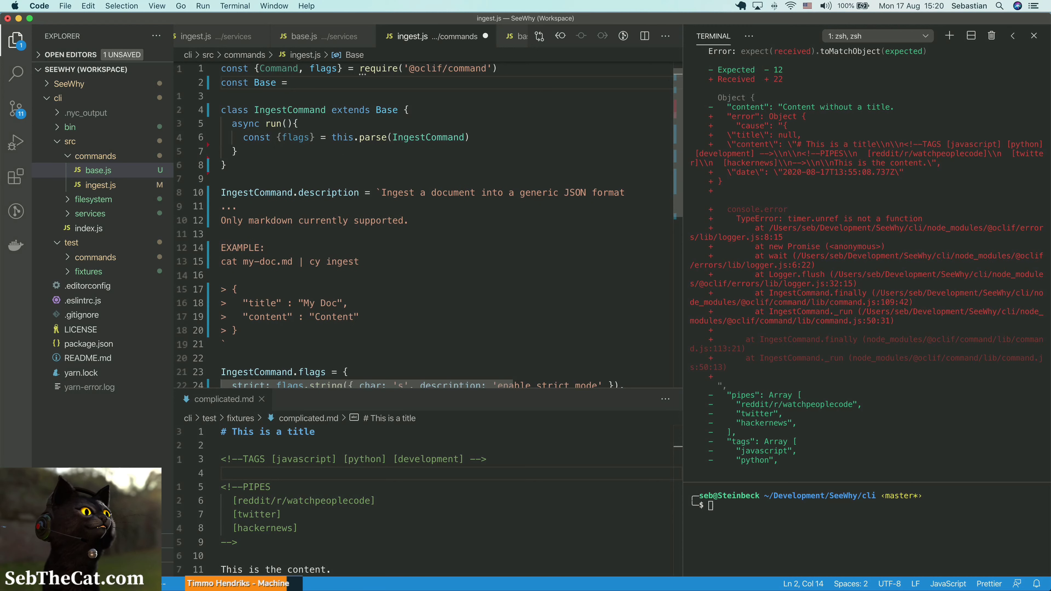
type("require")
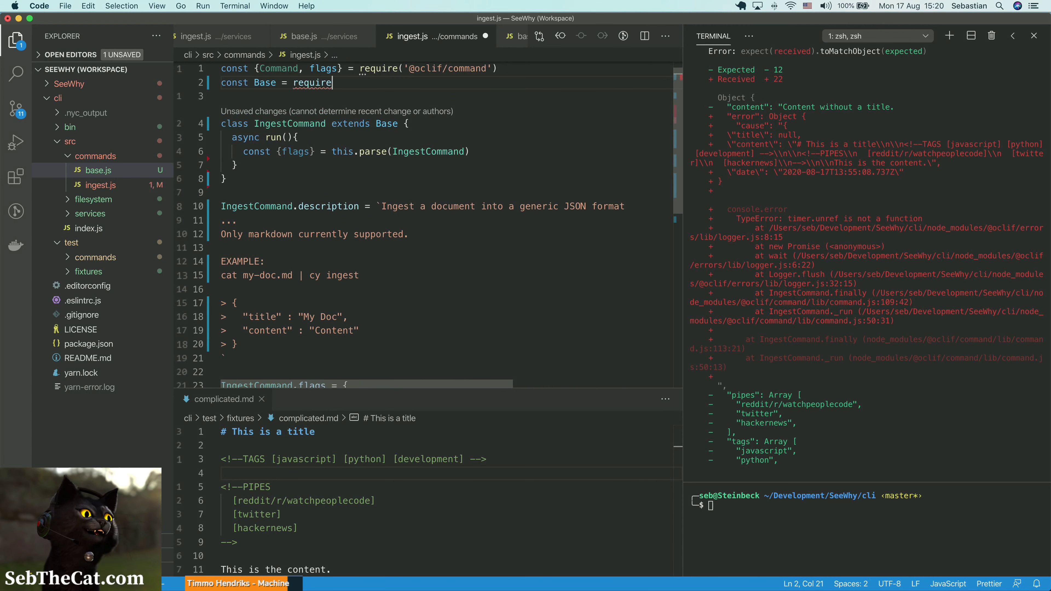
type("('./')")
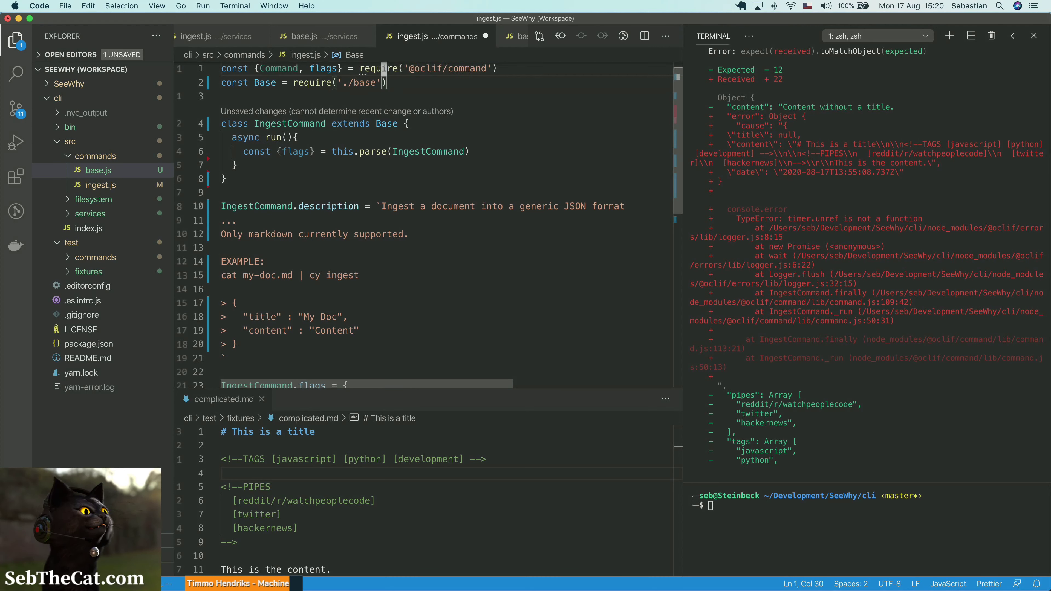
Step: Drop Command from the oclif import so only flags is imported
left_click(295, 136)
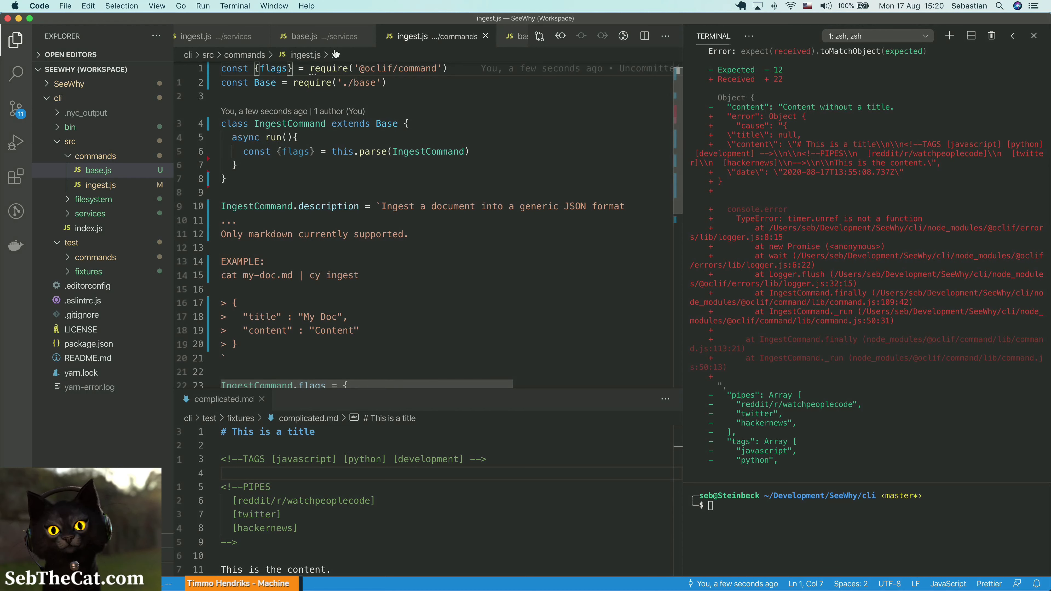
left_click(309, 35)
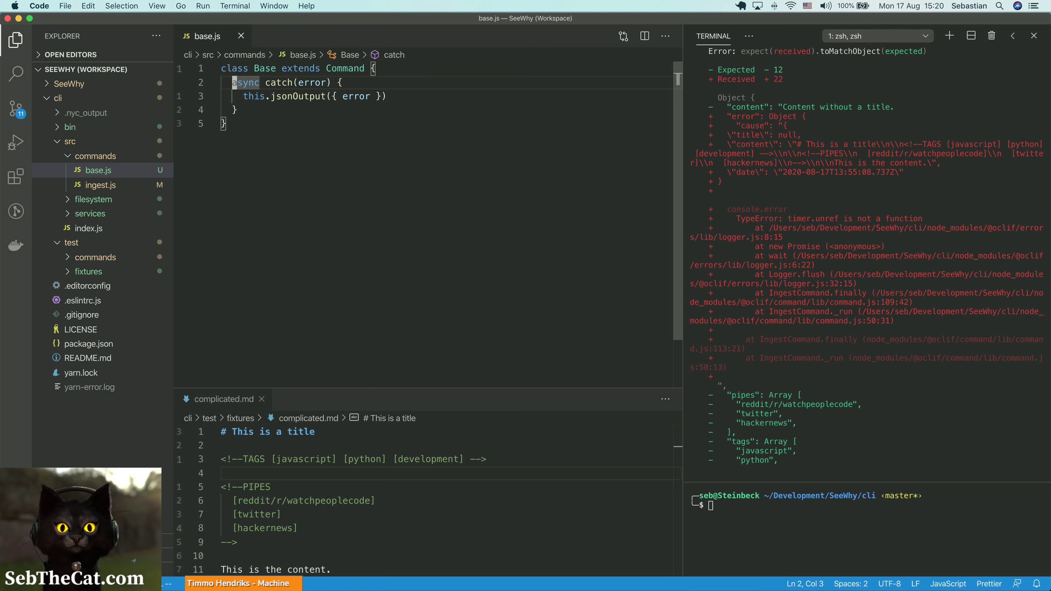
Step: Add the oclif flags require to commands/base.js and remove the jsonOutput catch handler
type("const {flags} = require('@oclif/command')")
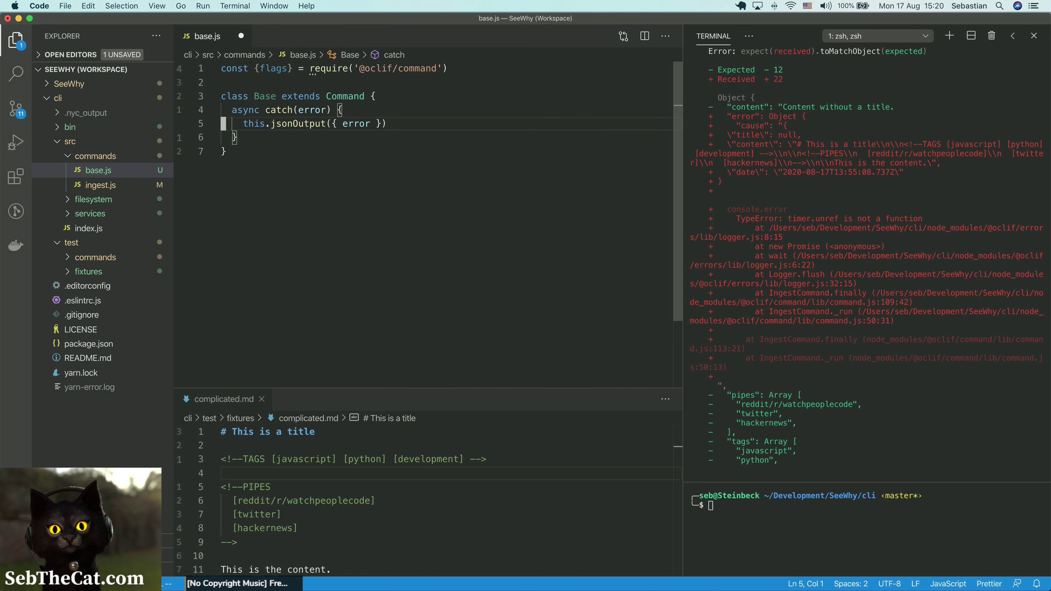
double_click(254, 123)
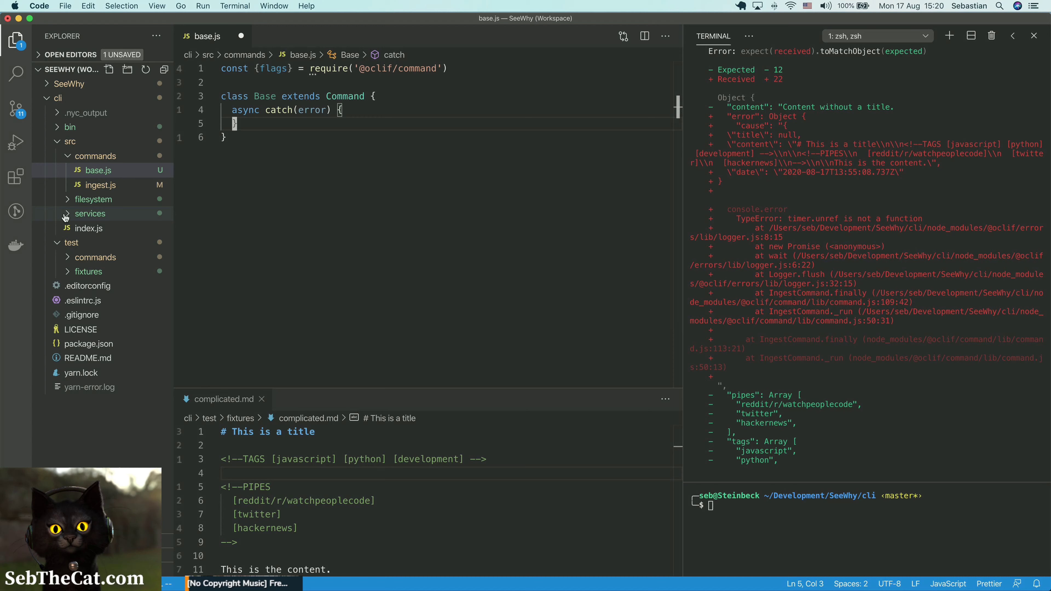
left_click(90, 213)
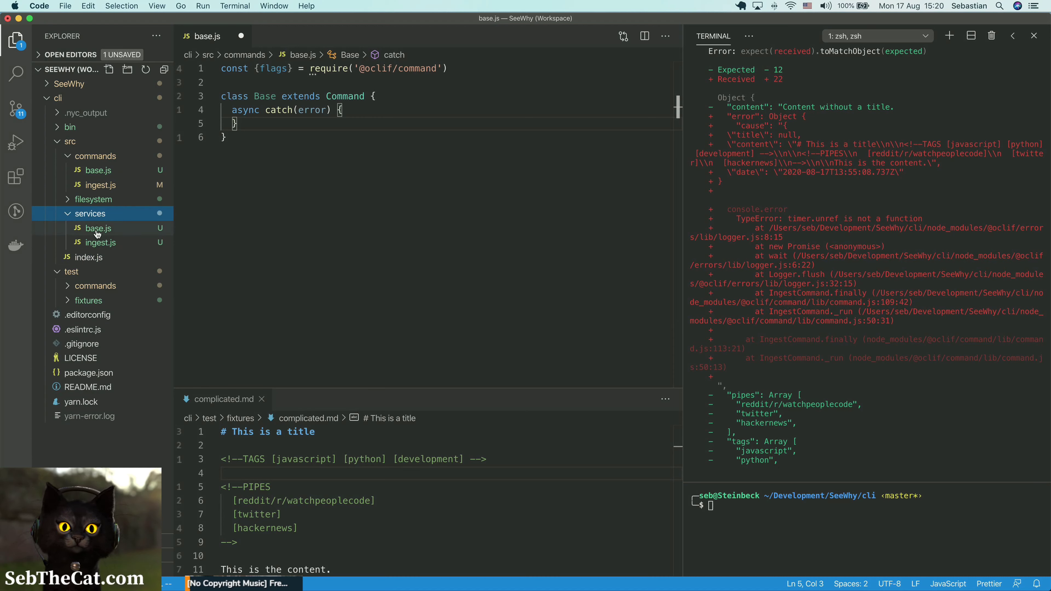
double_click(313, 109)
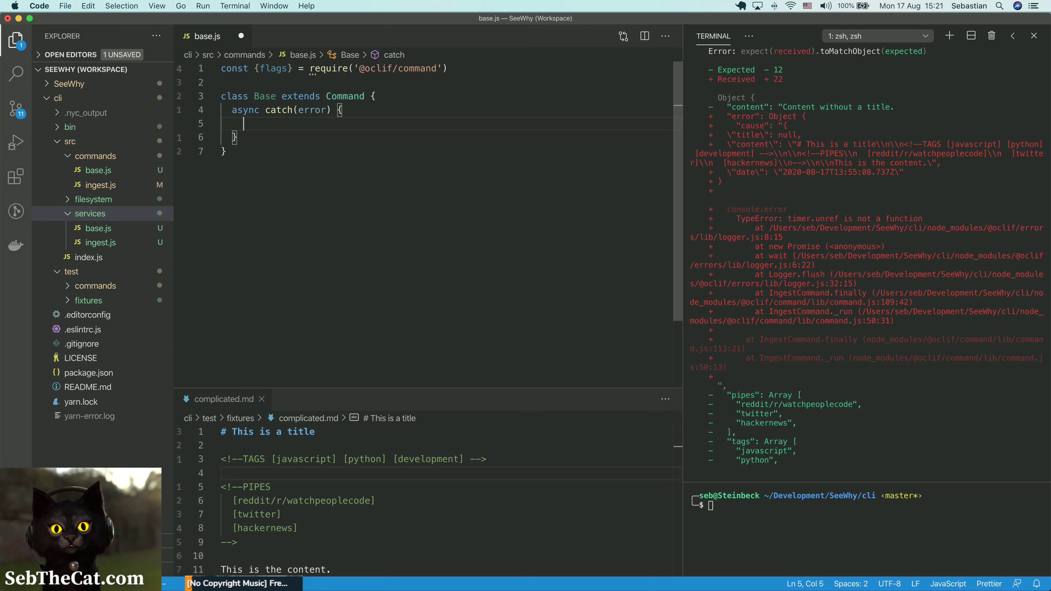
Step: Write a console.log of the JSON-formatted output, then move to services/base.js
type("console.log")
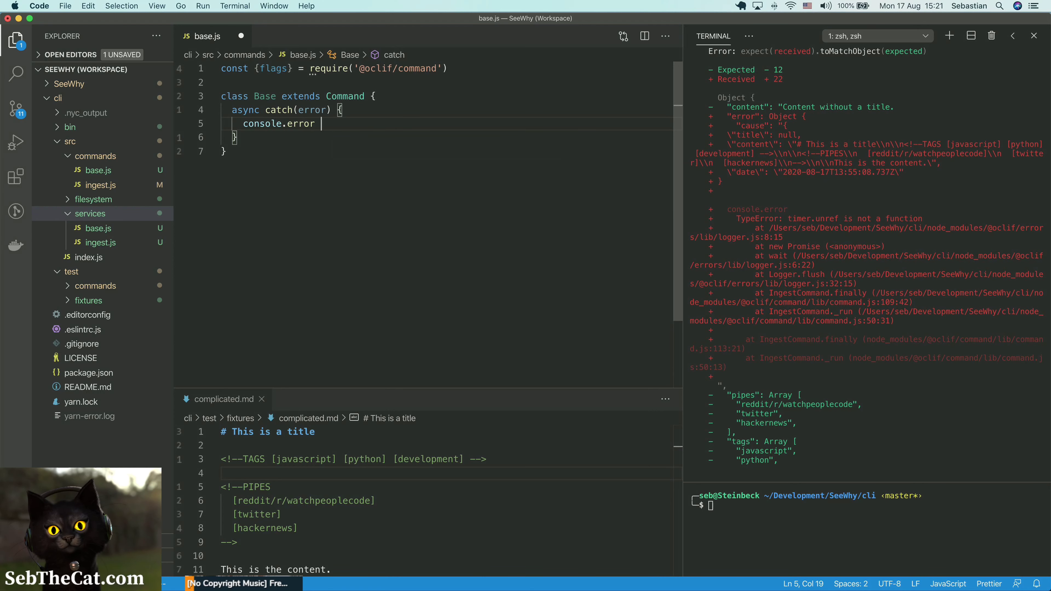
type("()")
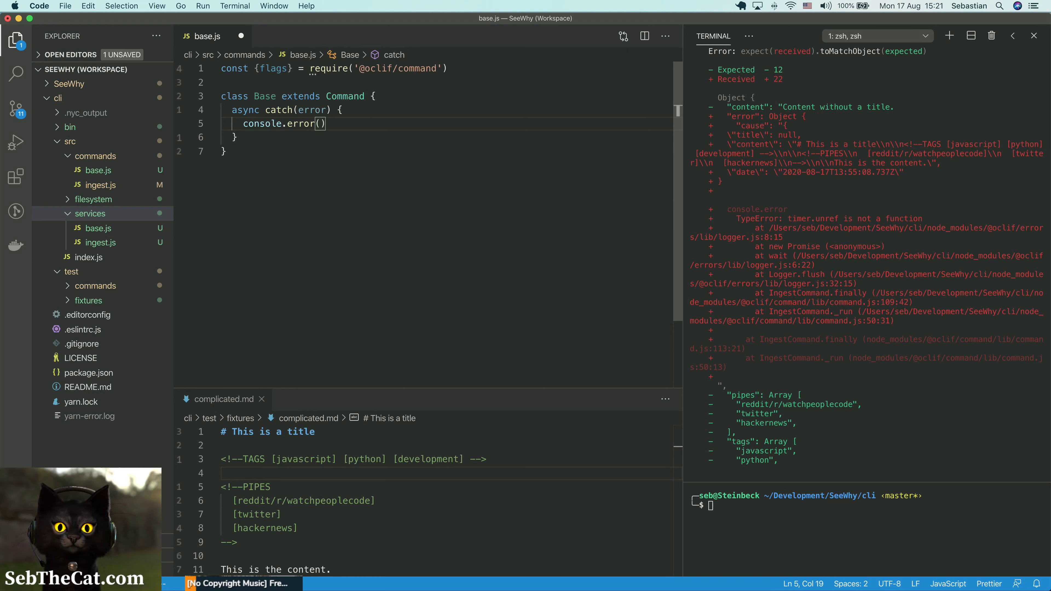
type("{}")
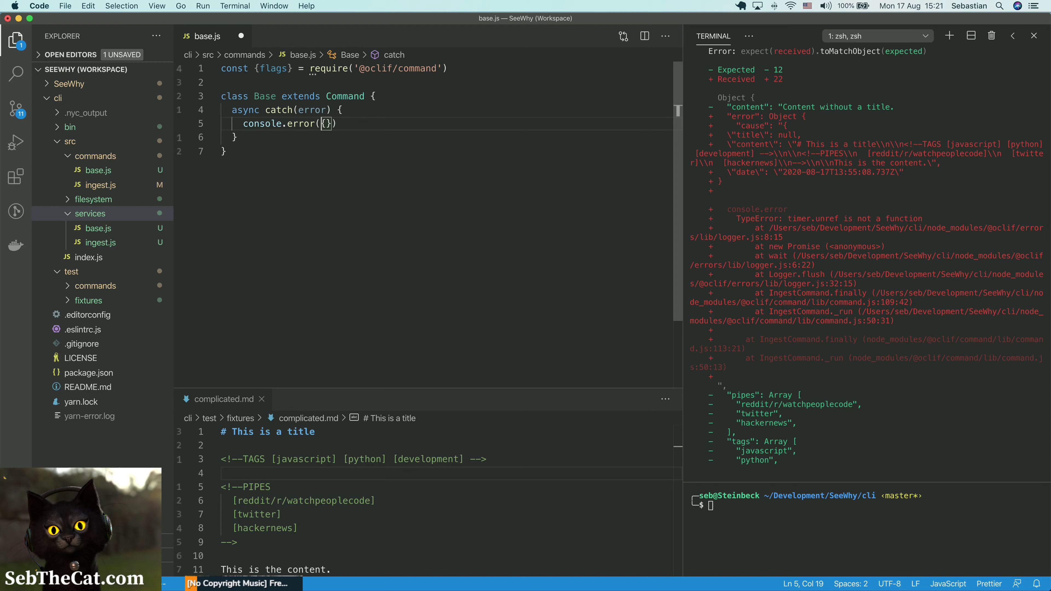
type("JSON")
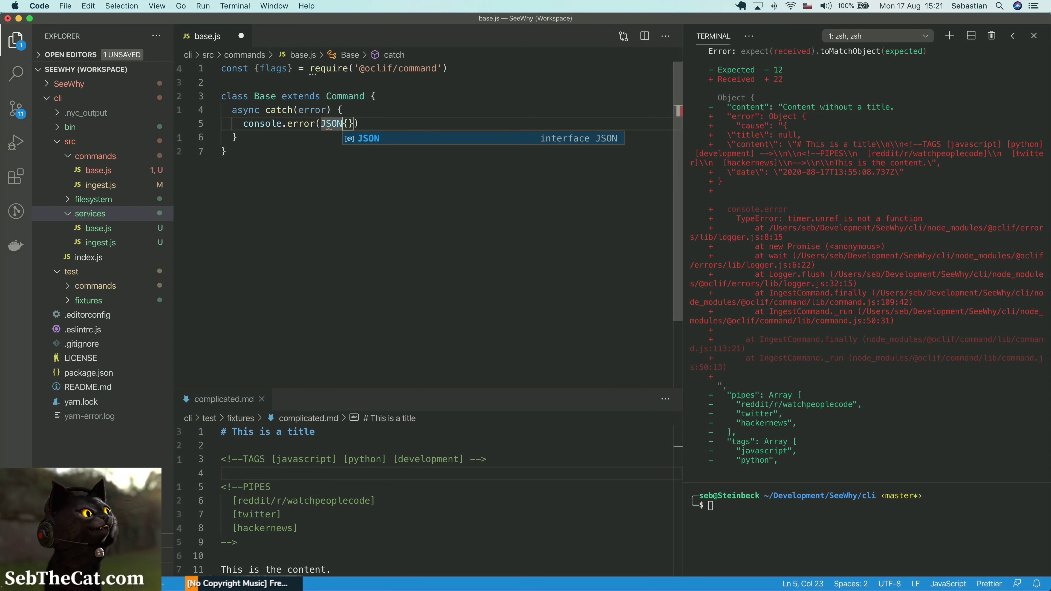
type(".pre")
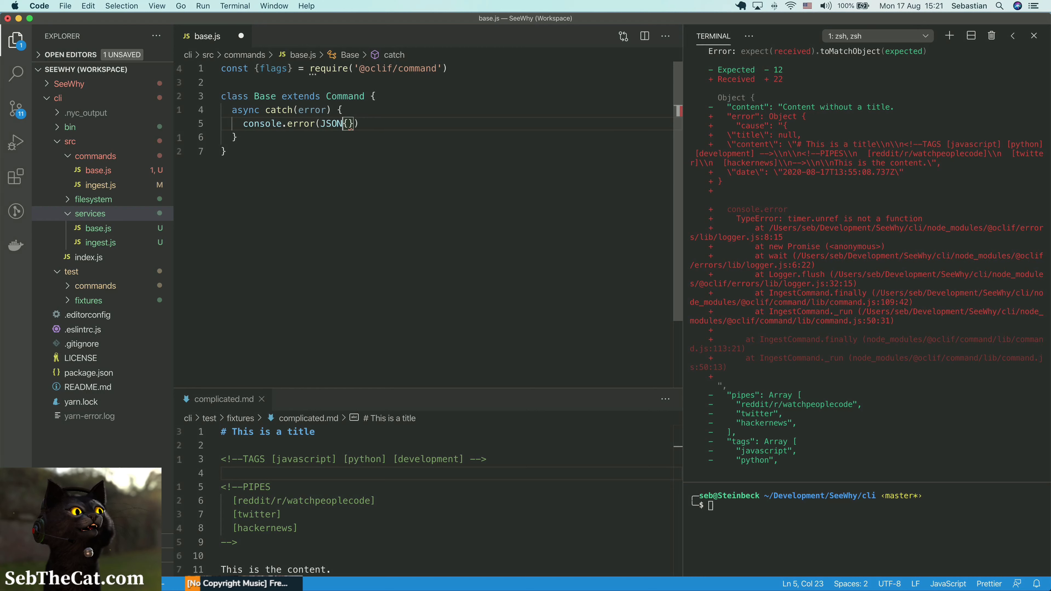
type(".")
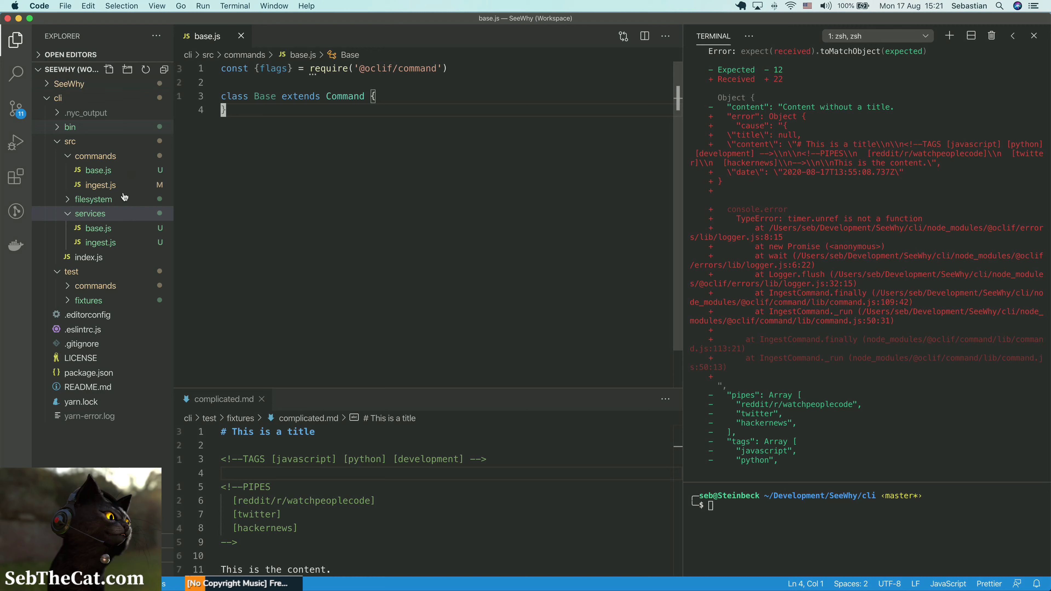
left_click(97, 228)
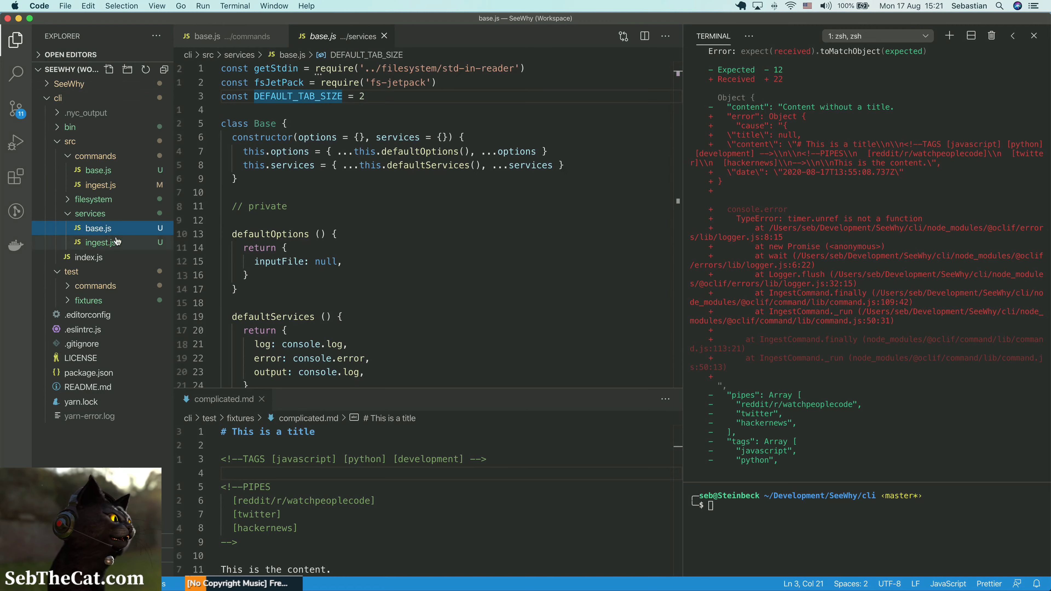
Step: In commands/ingest.js run(), declare const ingestService = new IngestService()
left_click(101, 185)
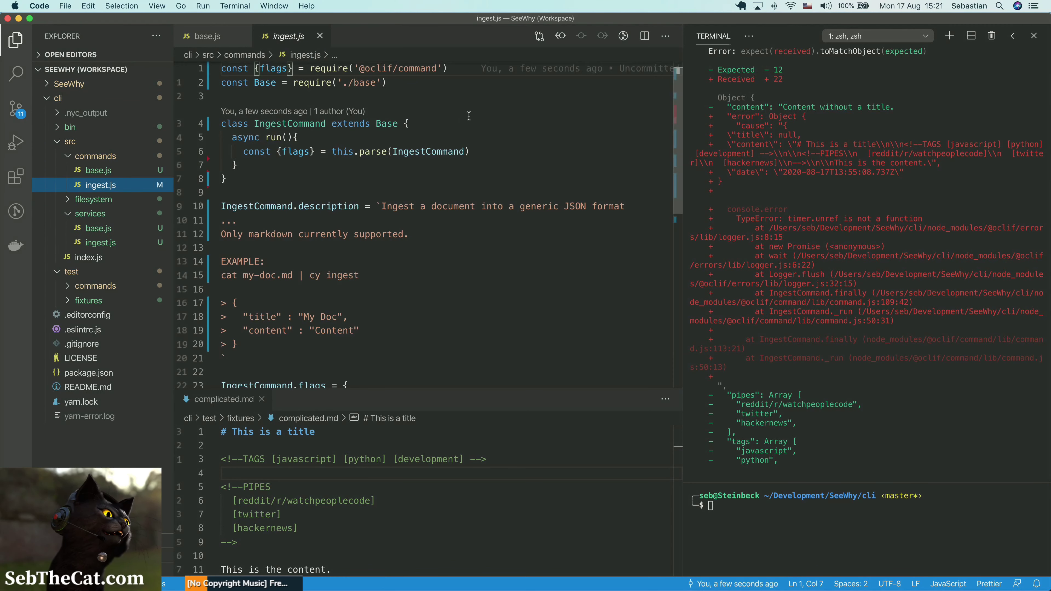
left_click(379, 82)
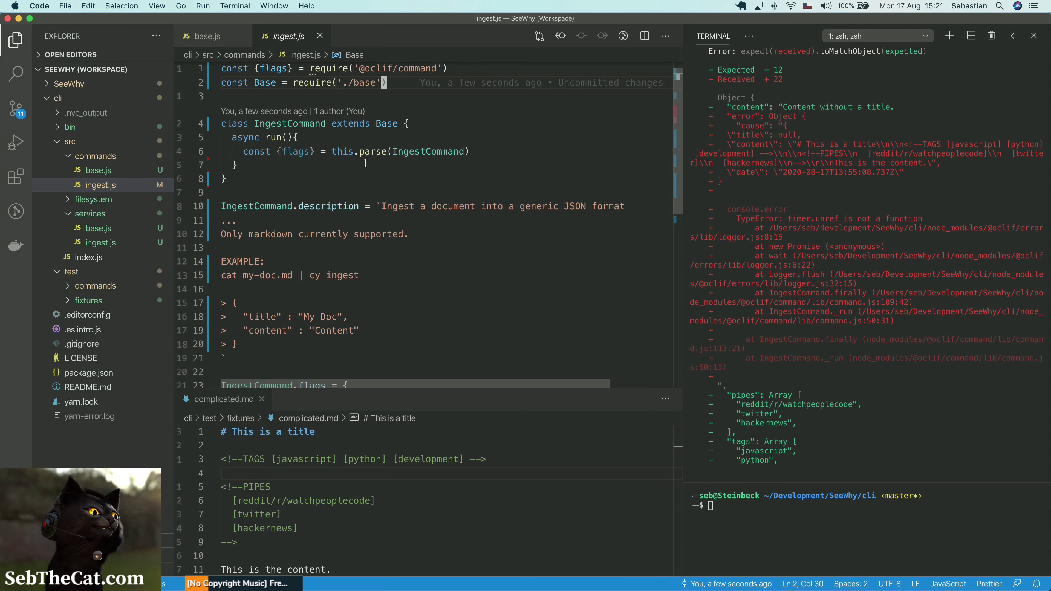
left_click(366, 151)
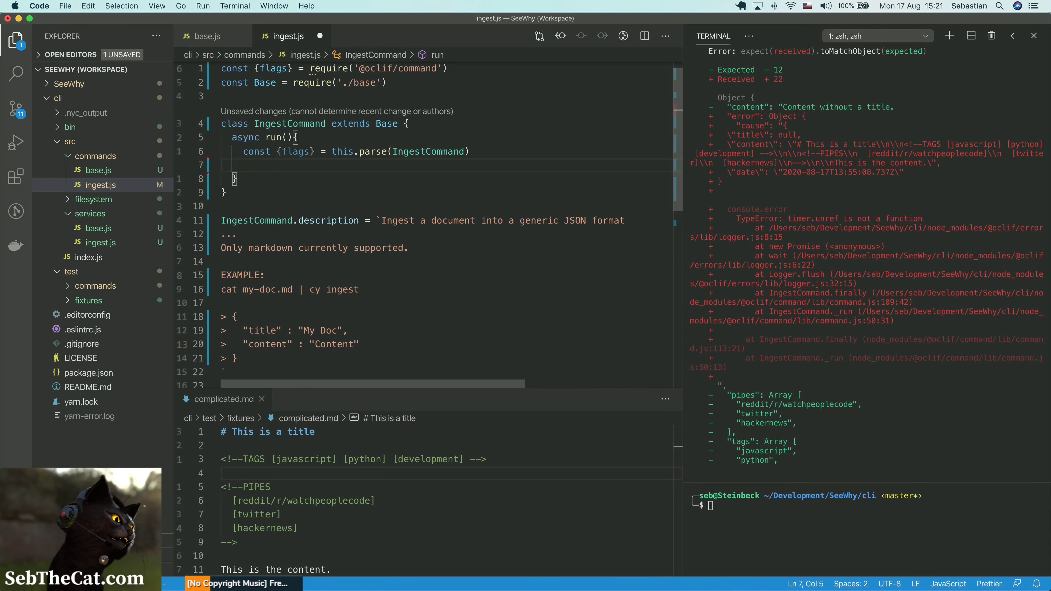
type("const")
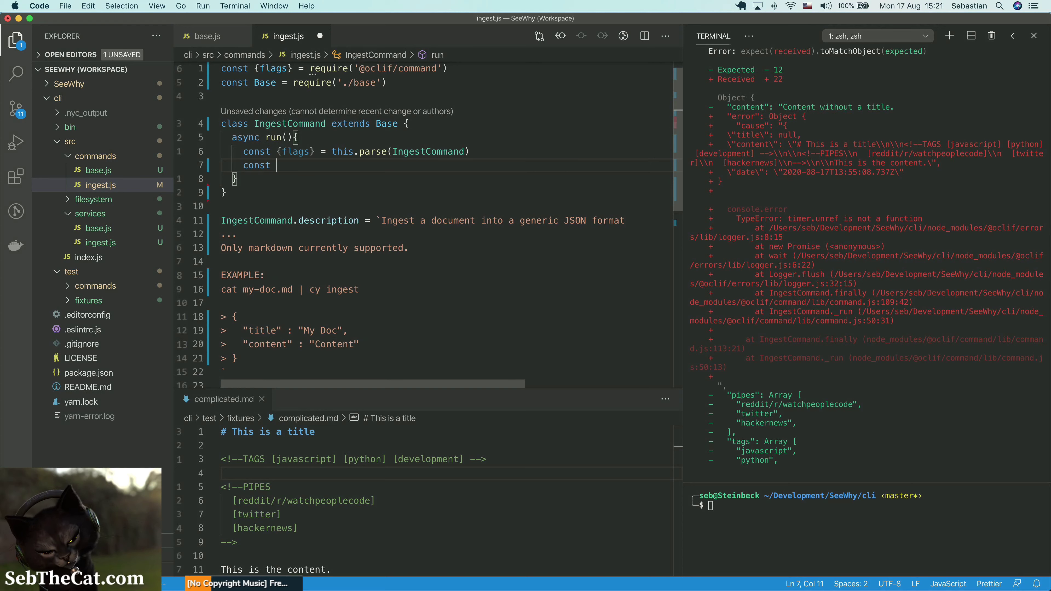
type("ingest")
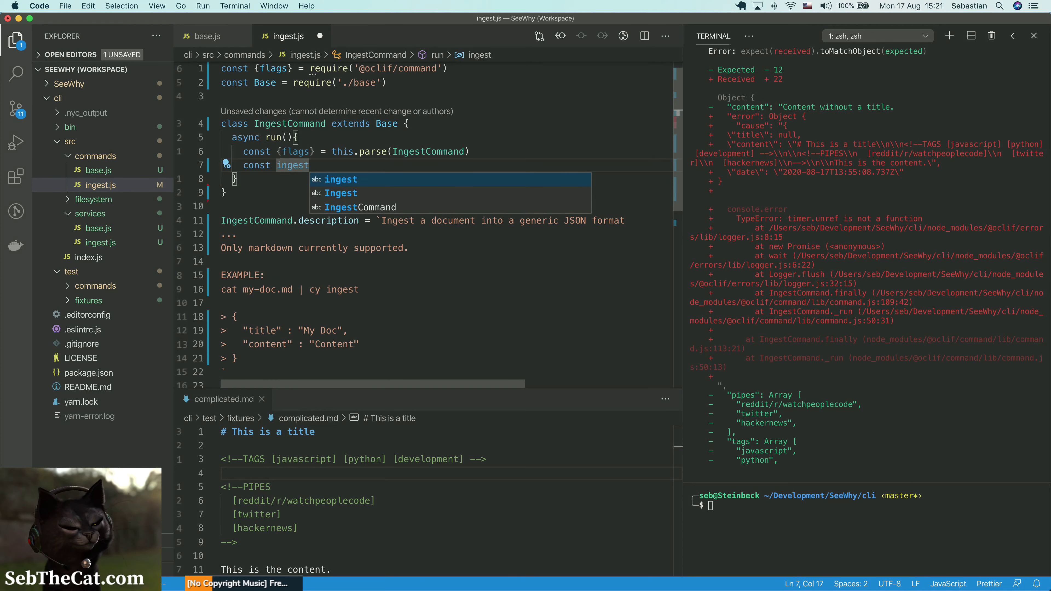
type("Service")
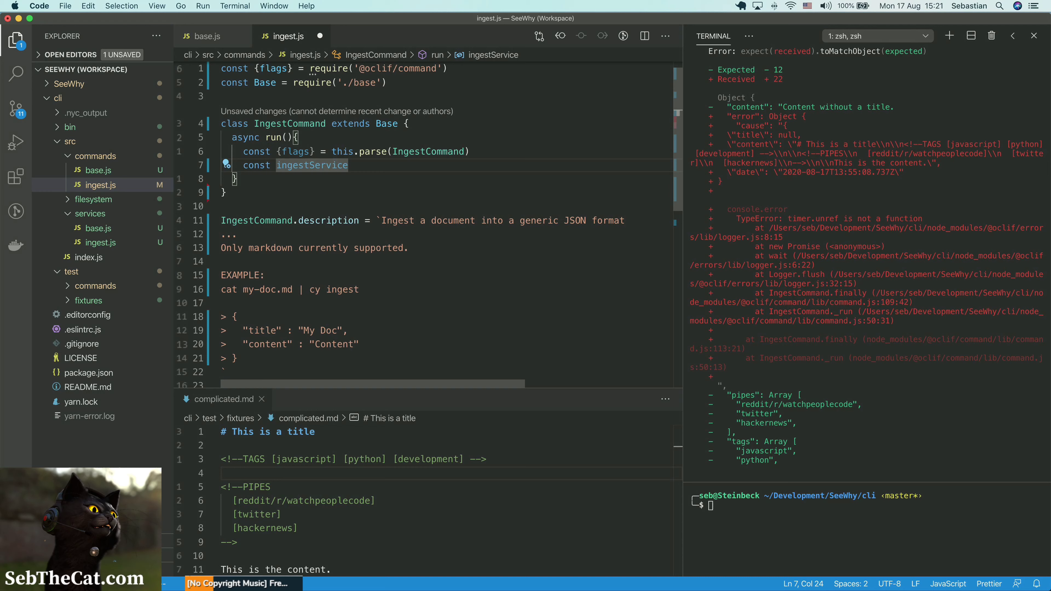
type(":")
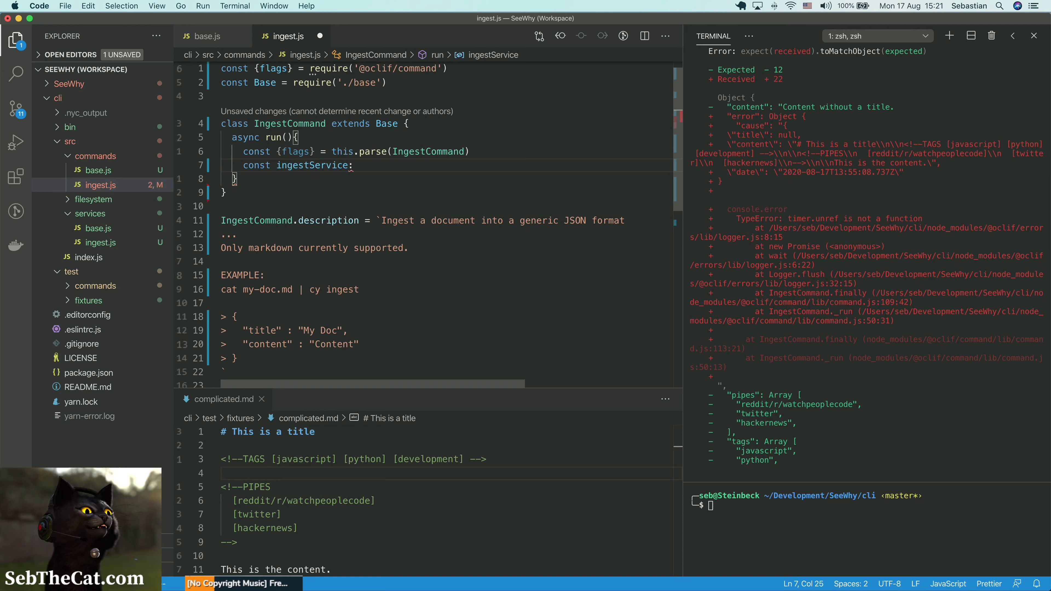
type("= new In")
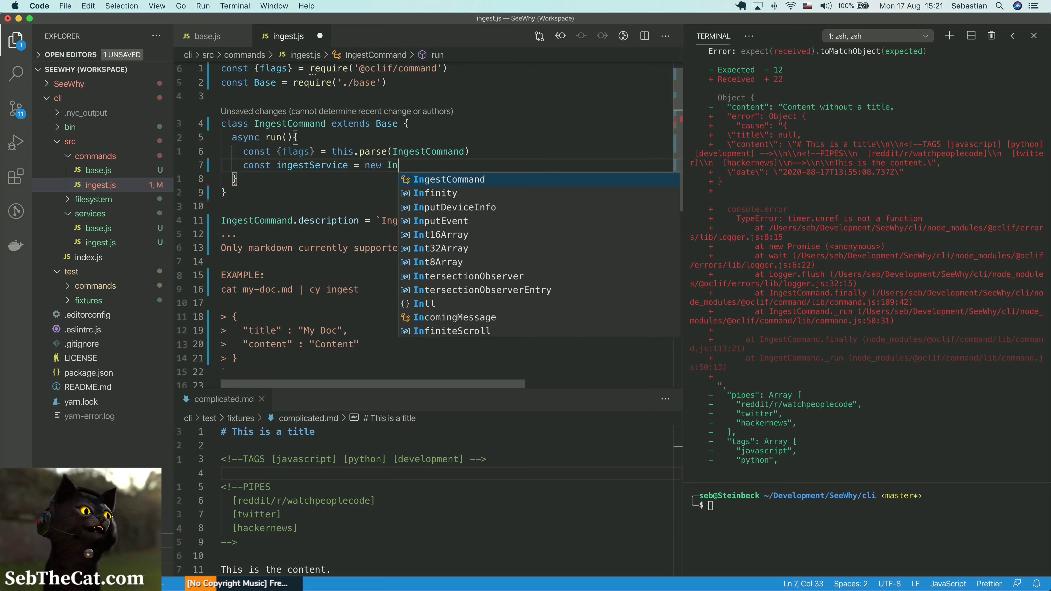
type("gestService")
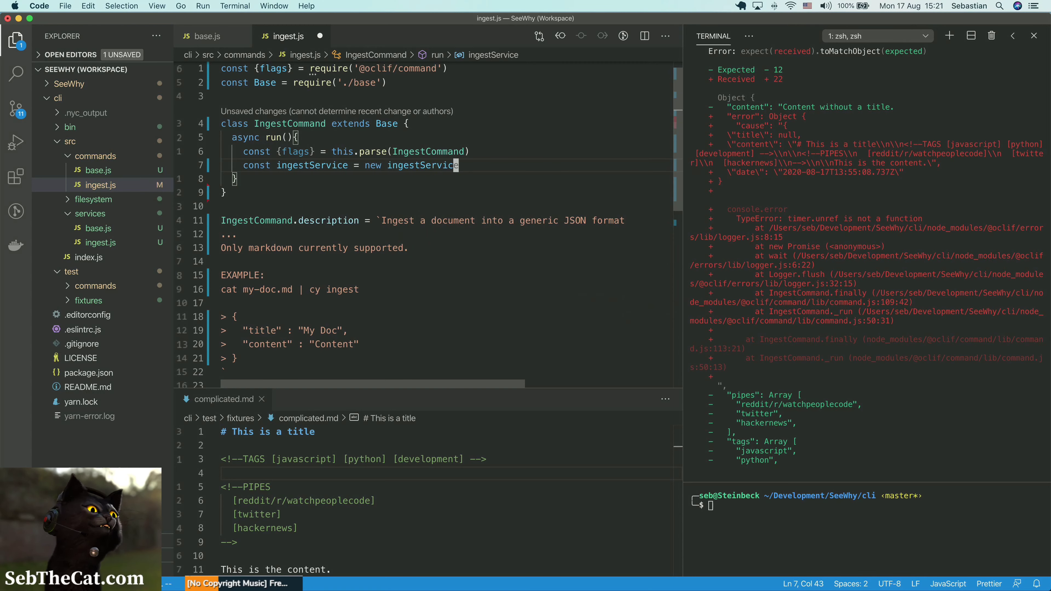
type("constructor() {")
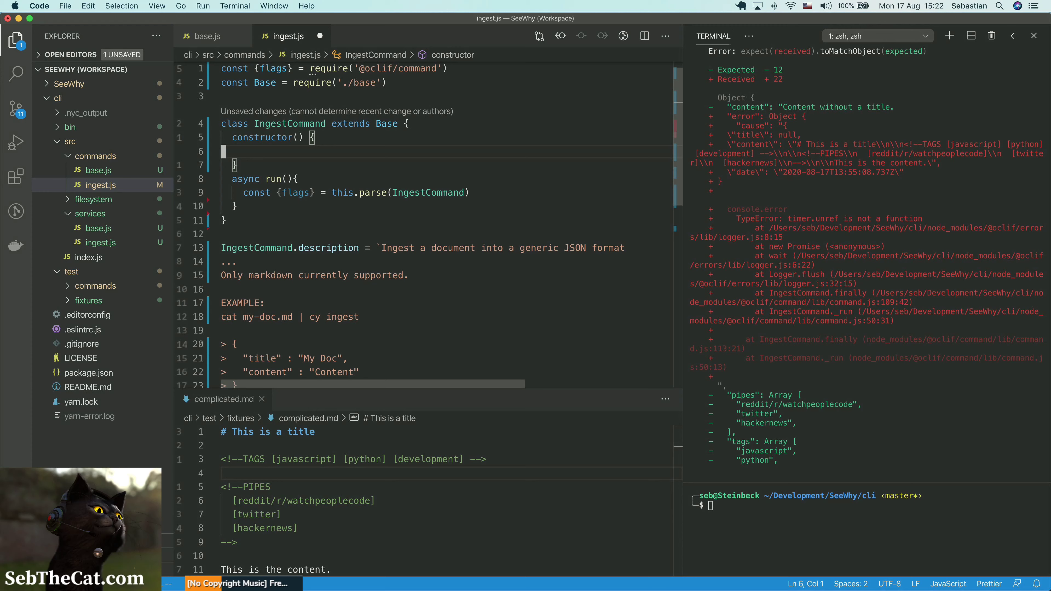
type("const ingestService = new ingestService")
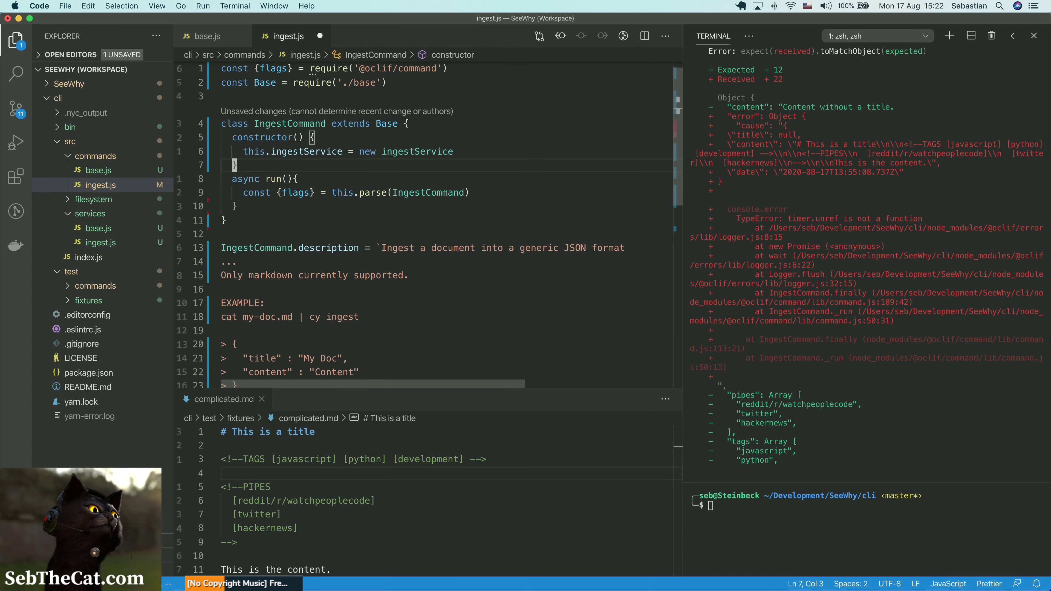
type("()")
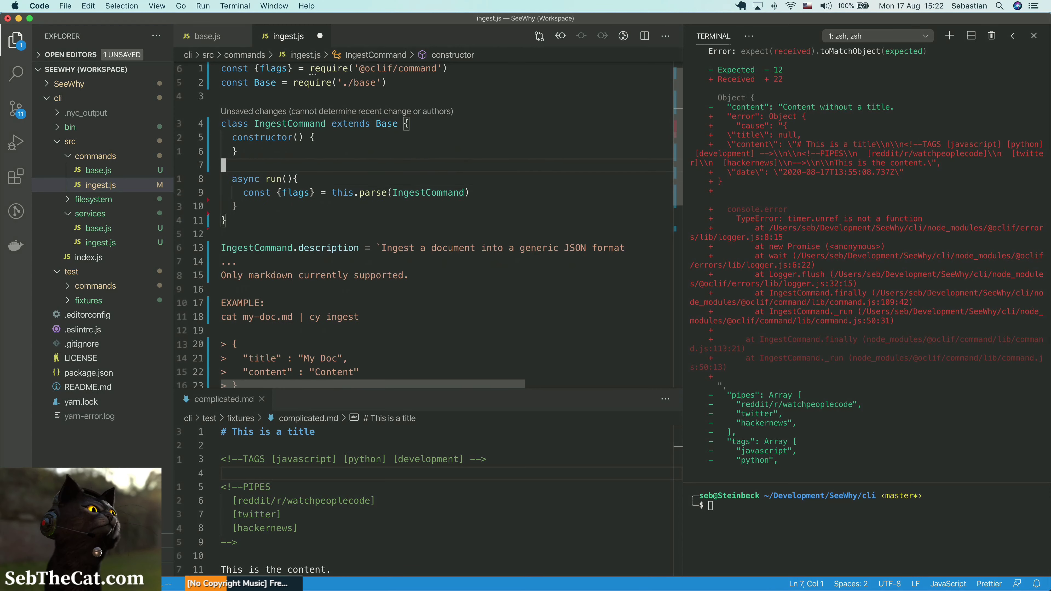
type("this.ingestService = new ingestService()")
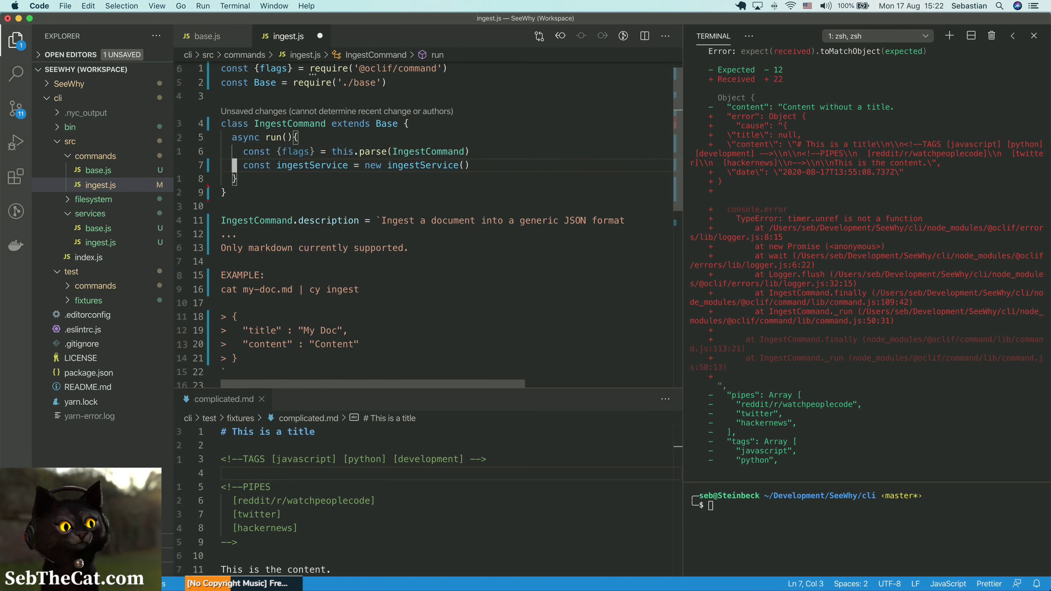
Step: Pass {flags} to IngestService, return ingestService.run(), and rerun yarn test
left_click(387, 165)
type("I")
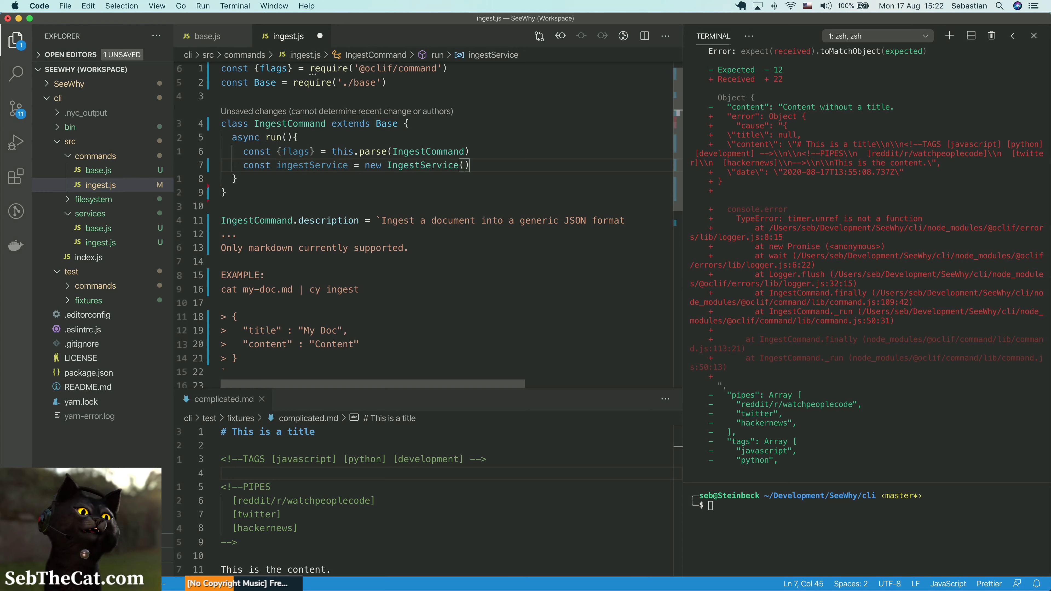
type("{}")
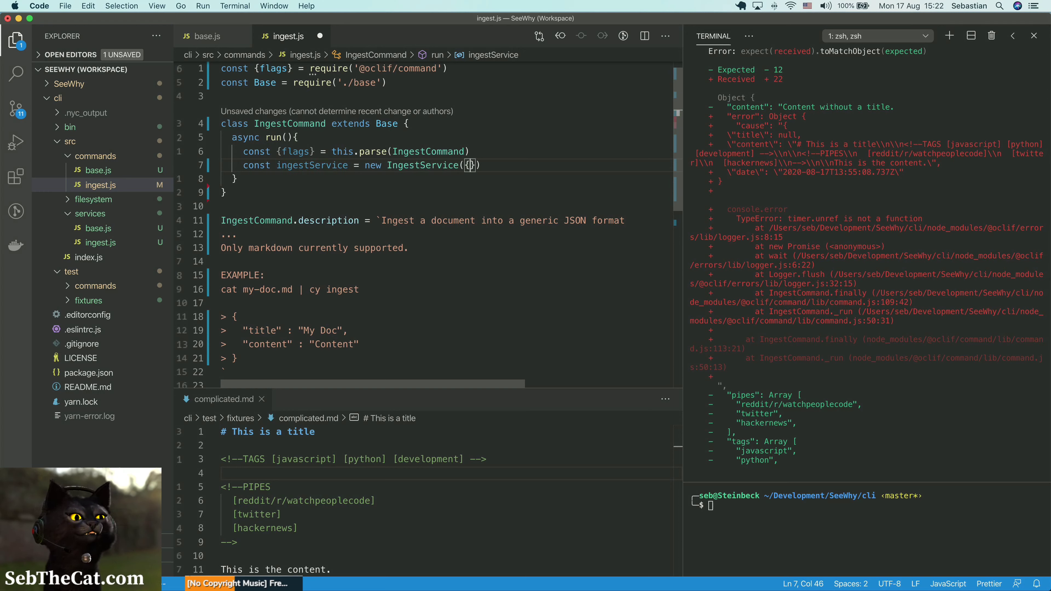
type("{flags}, {")
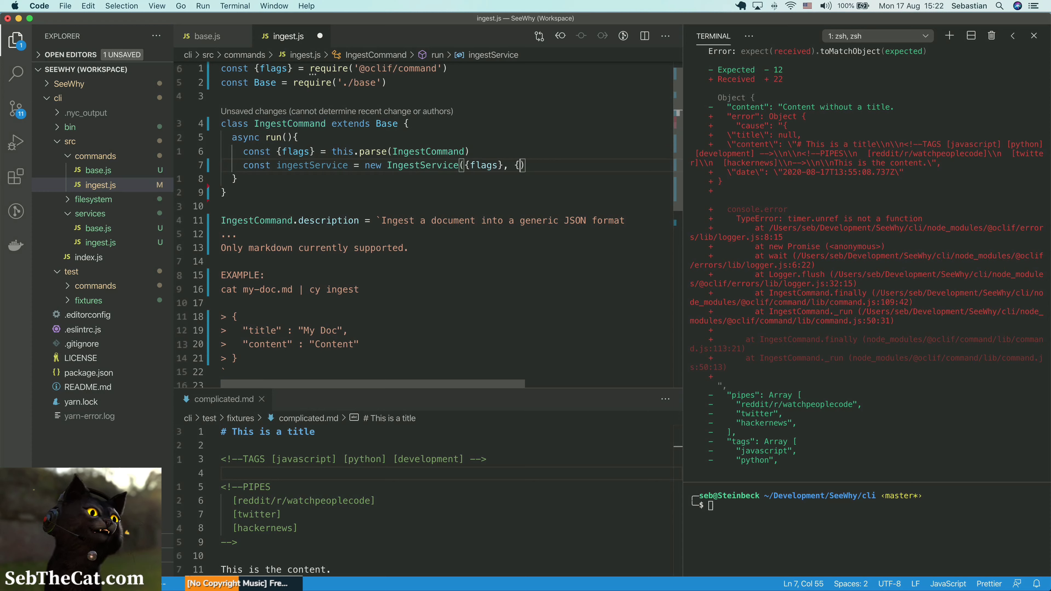
double_click(483, 165)
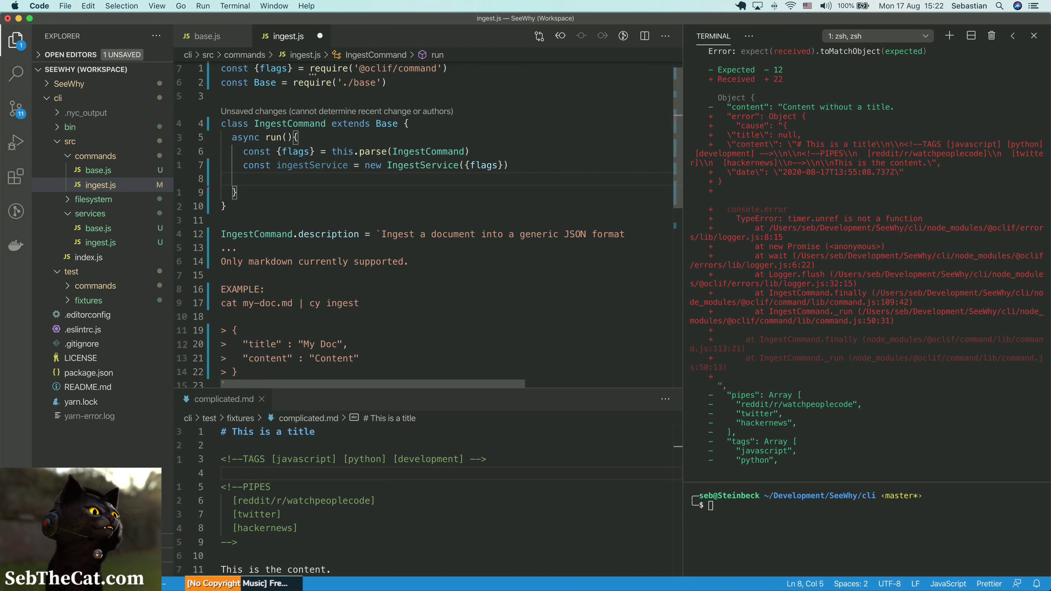
type("return ingestService")
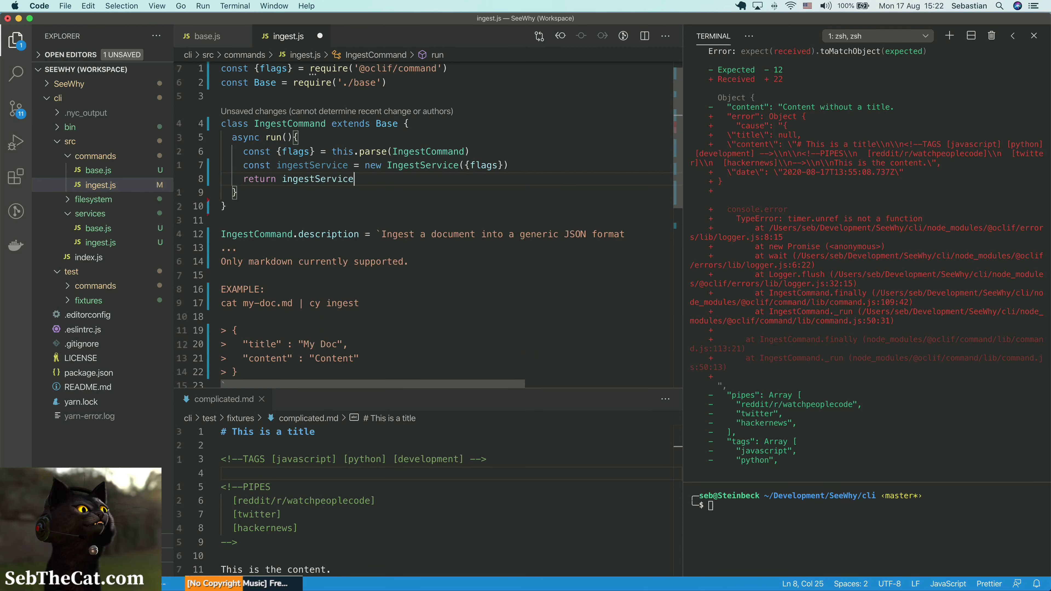
type(".call()")
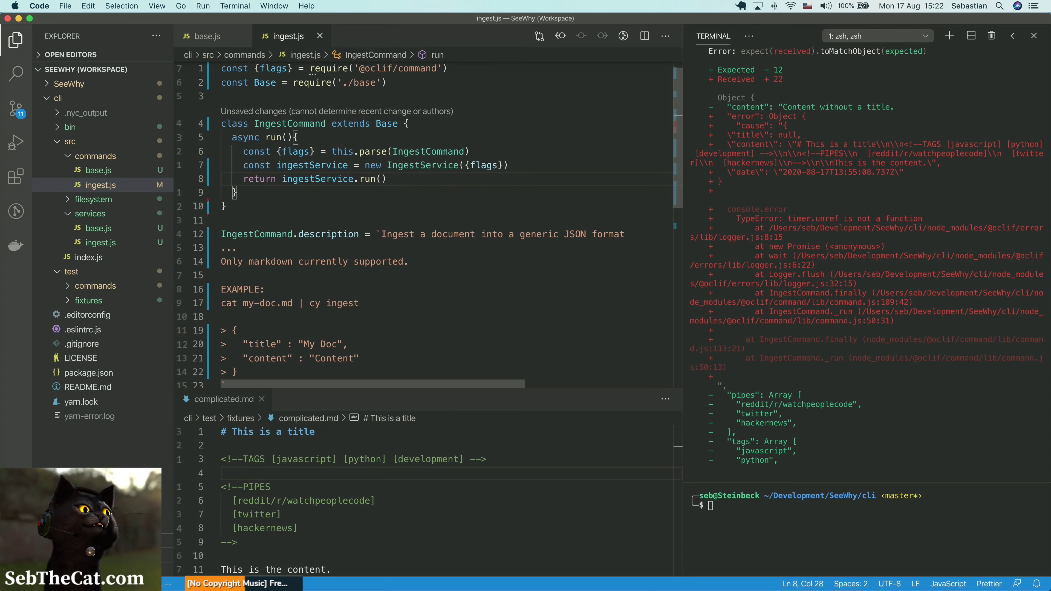
left_click(373, 234)
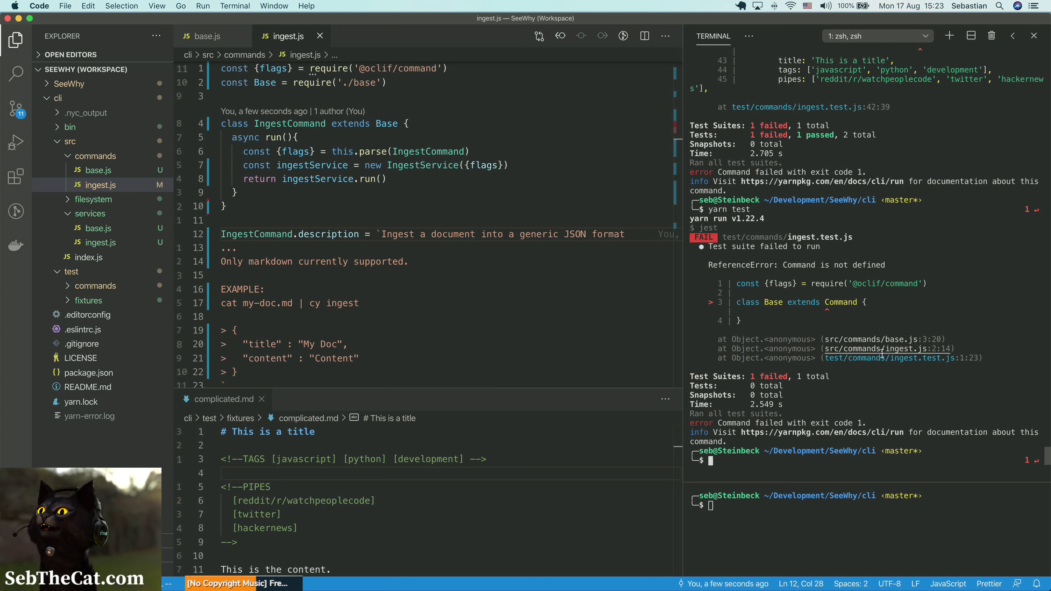
mouse_move(899, 357)
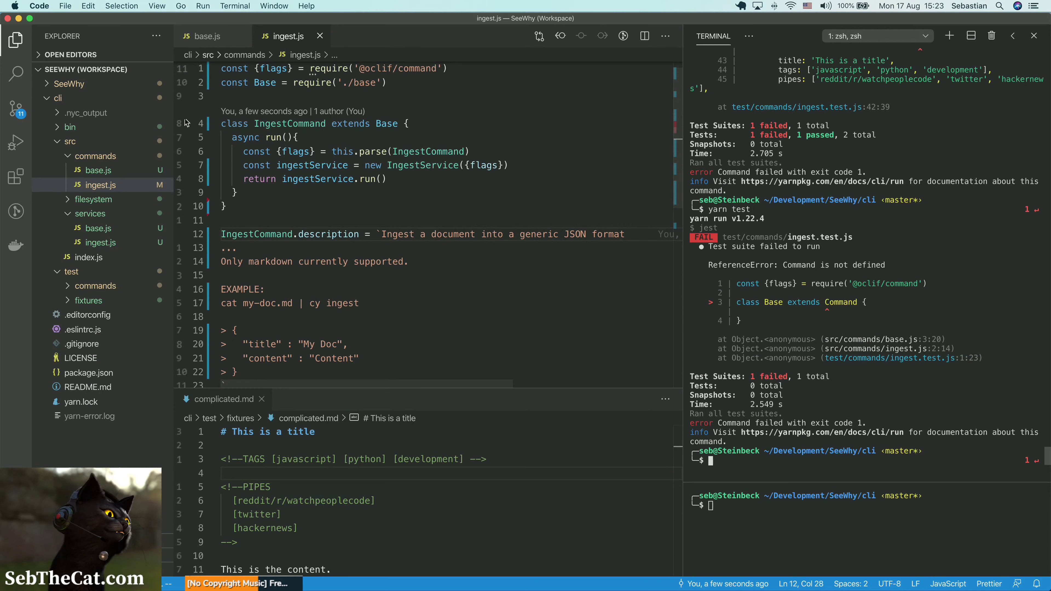
Step: Open src/commands/base.js, the file the Command undefined test error points to
left_click(98, 170)
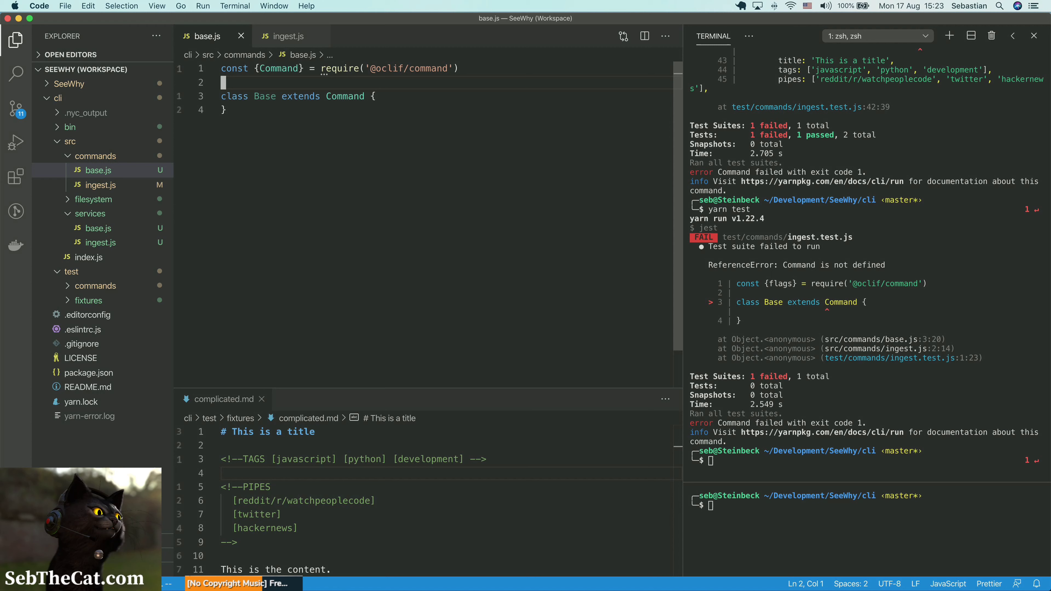
Step: Add `async catch(error)` to Base logging `Command failed. Error: ${error}` via console.error
key("enter")
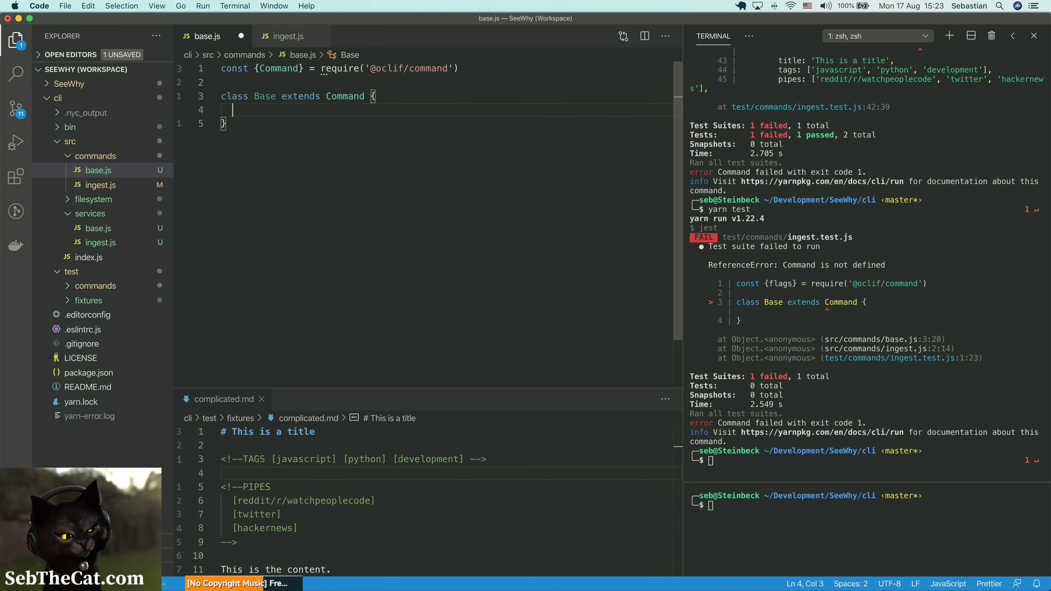
type("async cat")
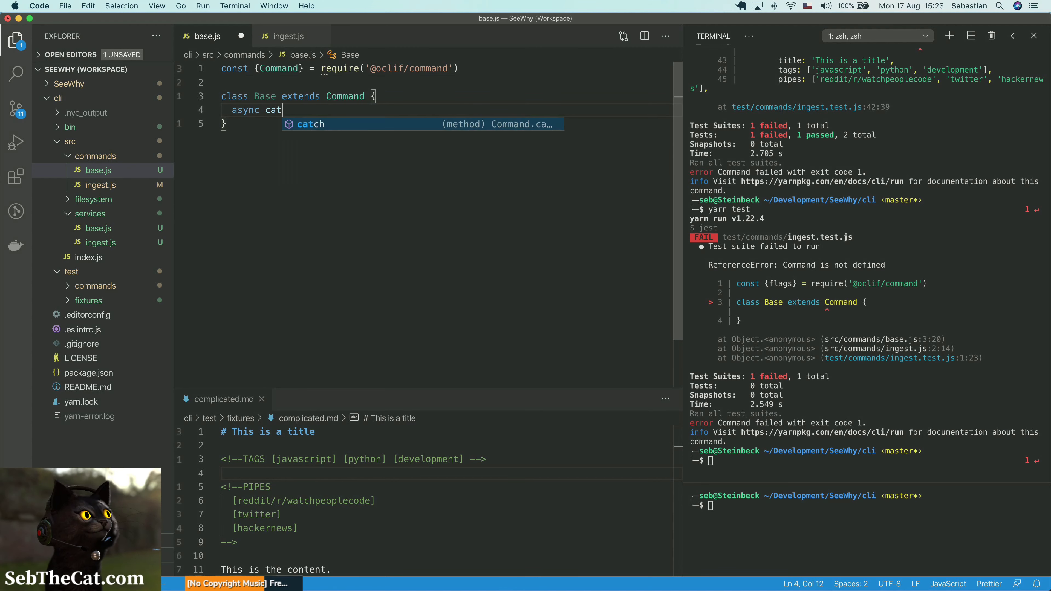
type("ch(error) {")
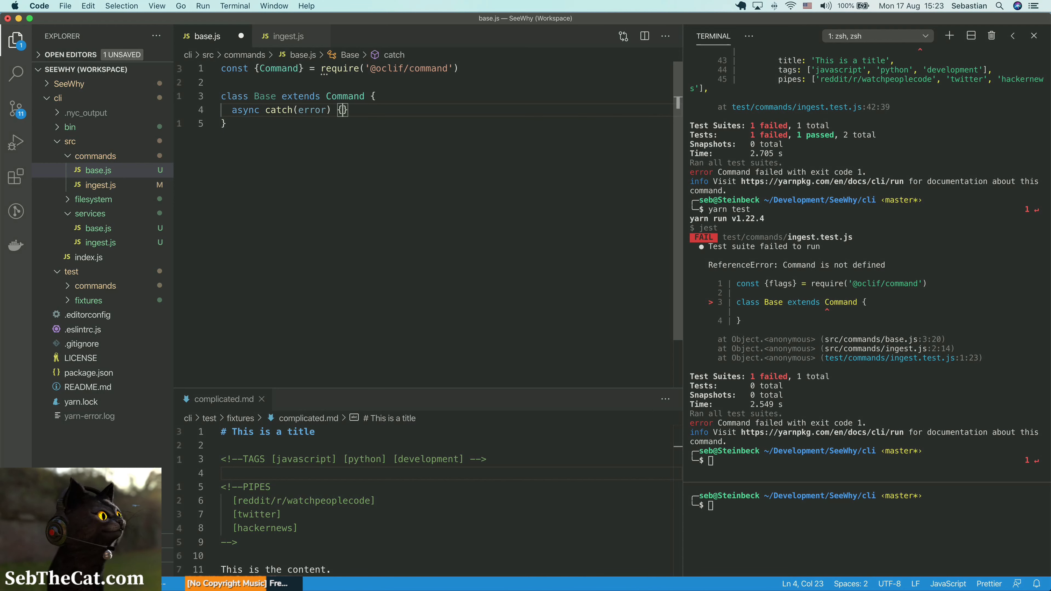
type("console.error(\"")
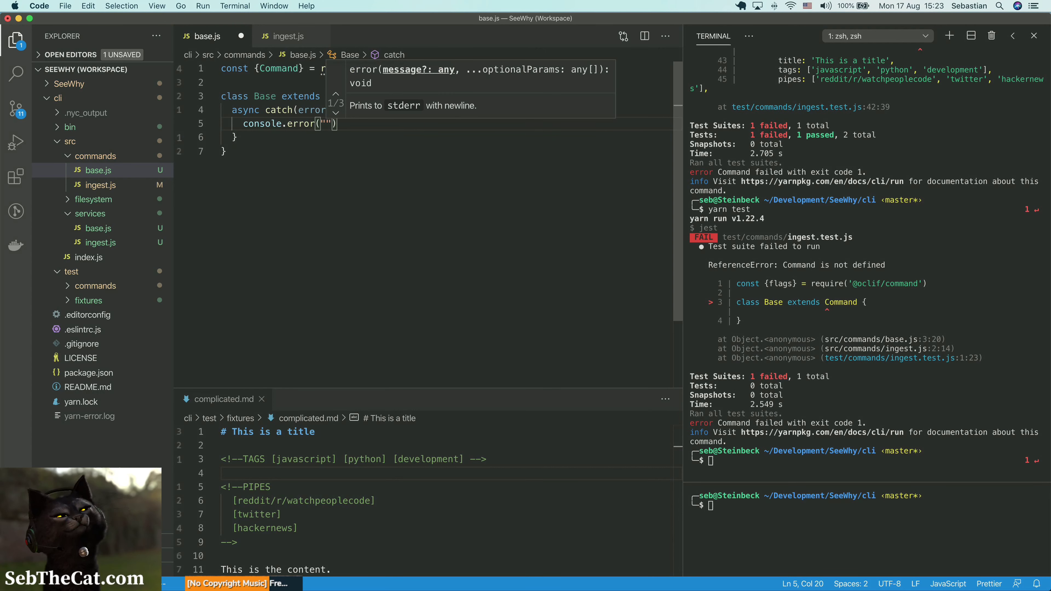
type("Command faile")
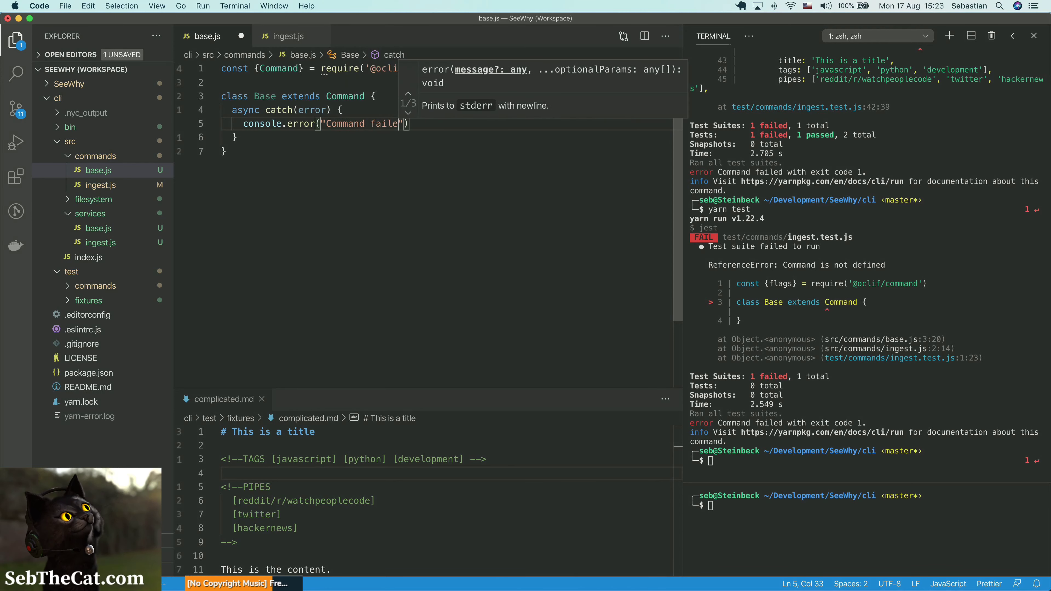
type(". Error: `")
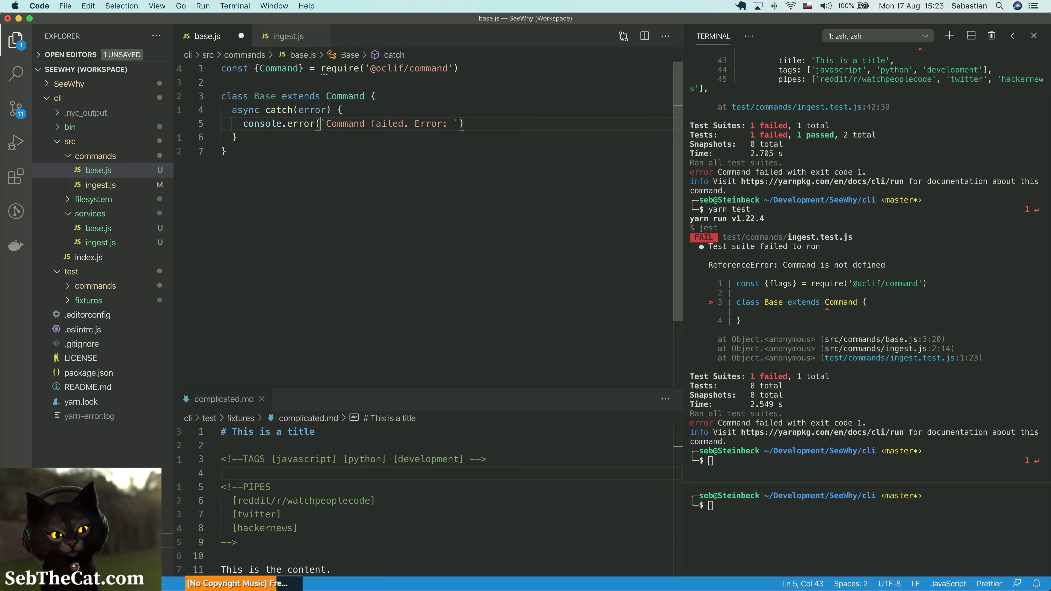
type("${error}")
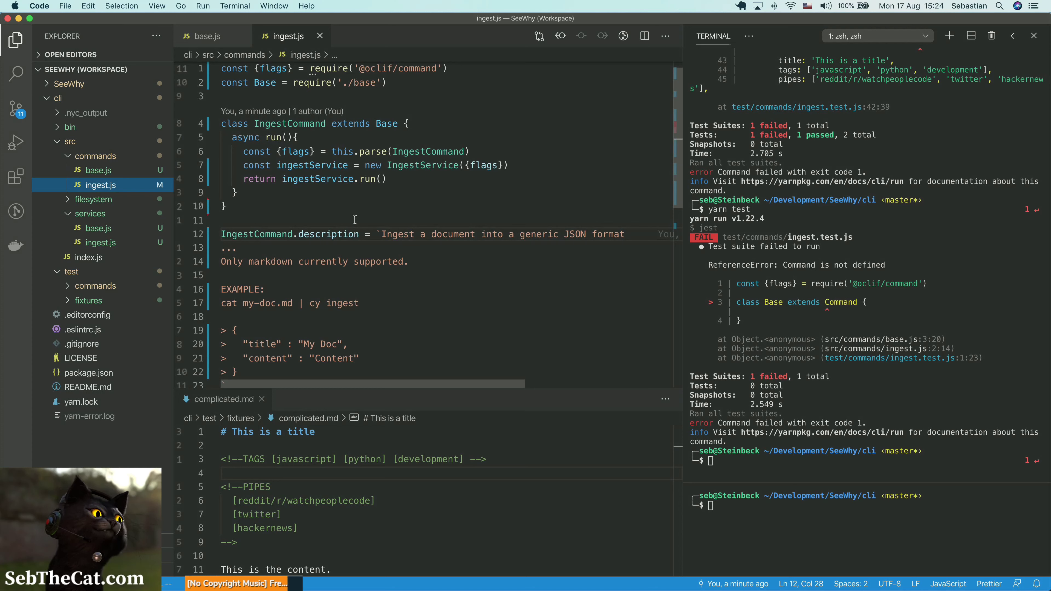
mouse_move(368, 146)
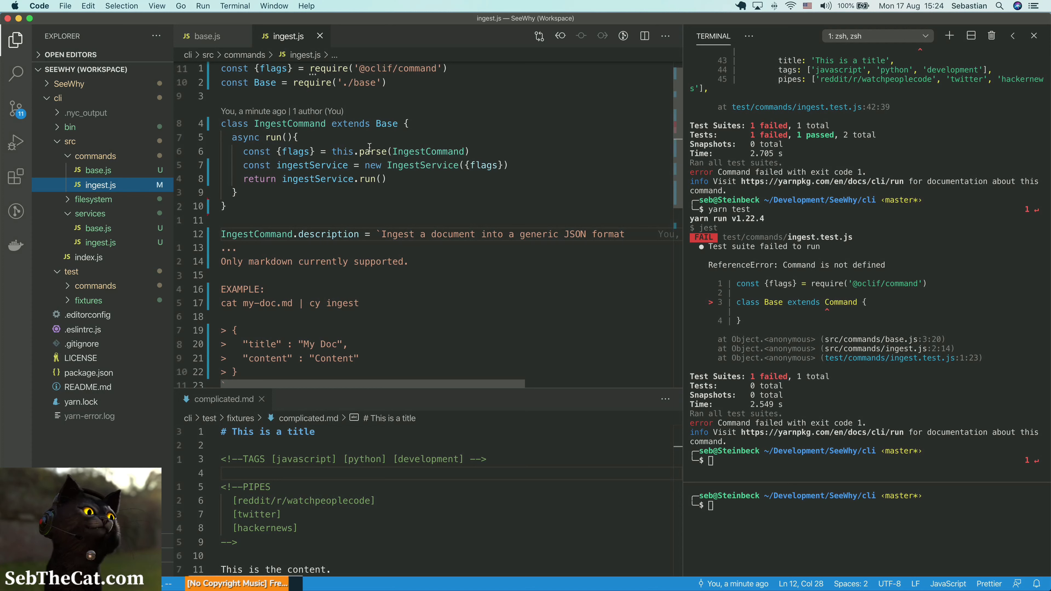
Step: Review the ingest command's run method, then return to the commands base.js file
left_click(371, 151)
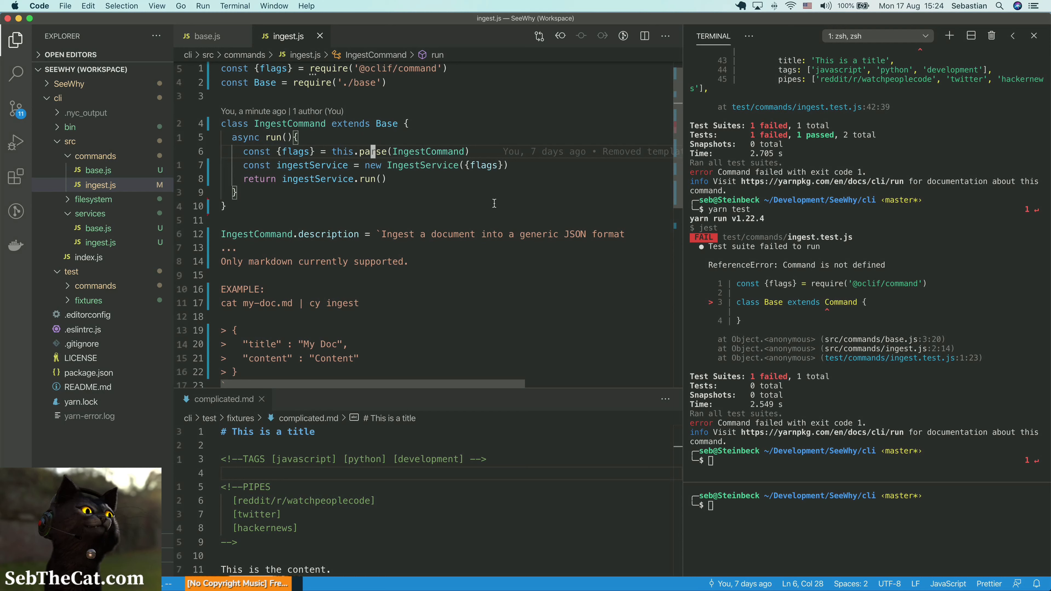
left_click(205, 36)
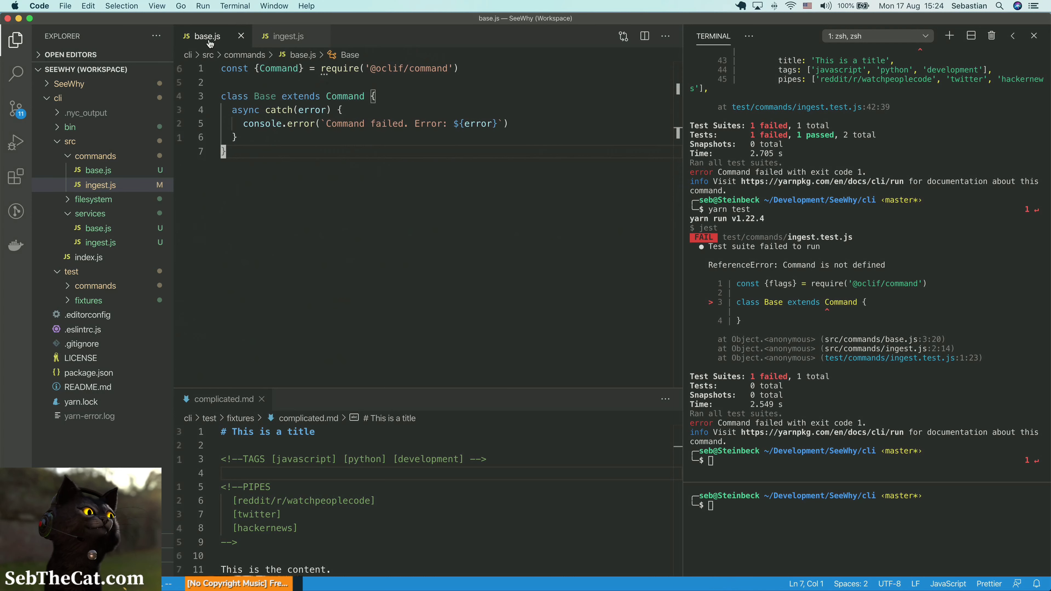
mouse_move(478, 254)
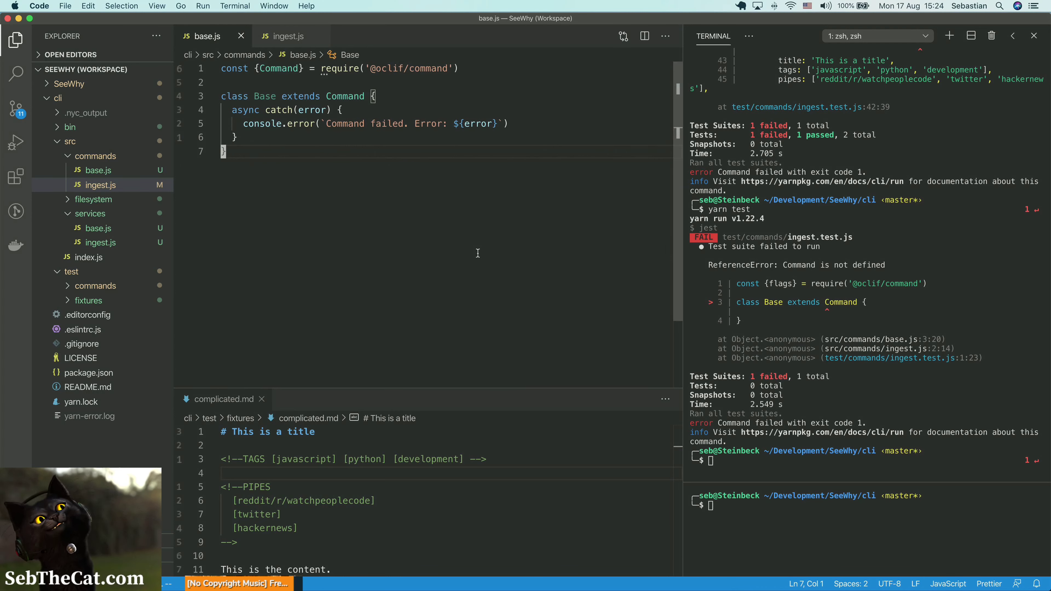
mouse_move(301, 155)
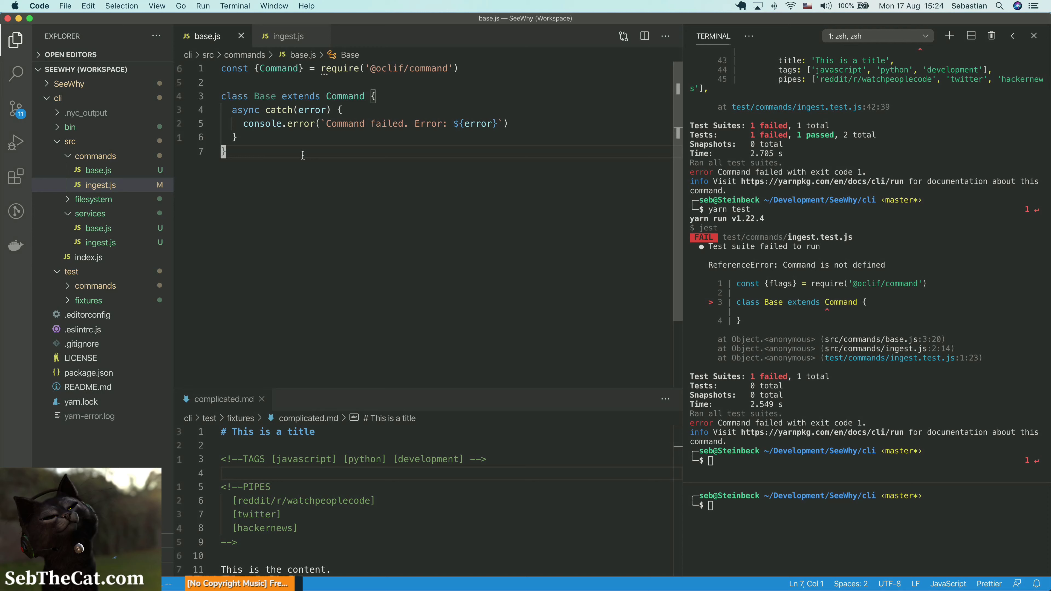
Step: End the commands base.js with `module.exports = Base`
type("module")
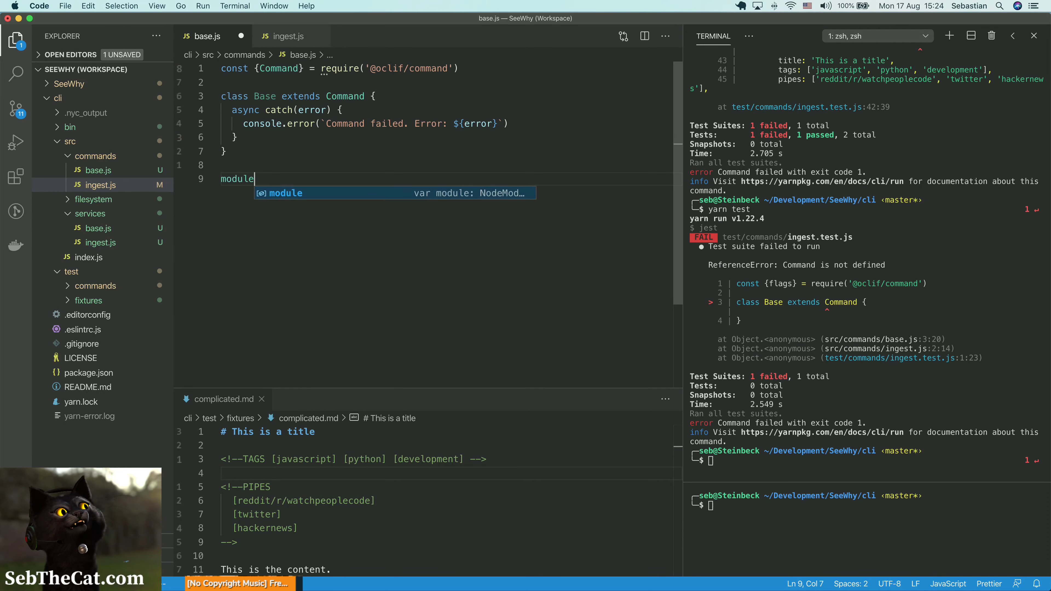
type(".exports =")
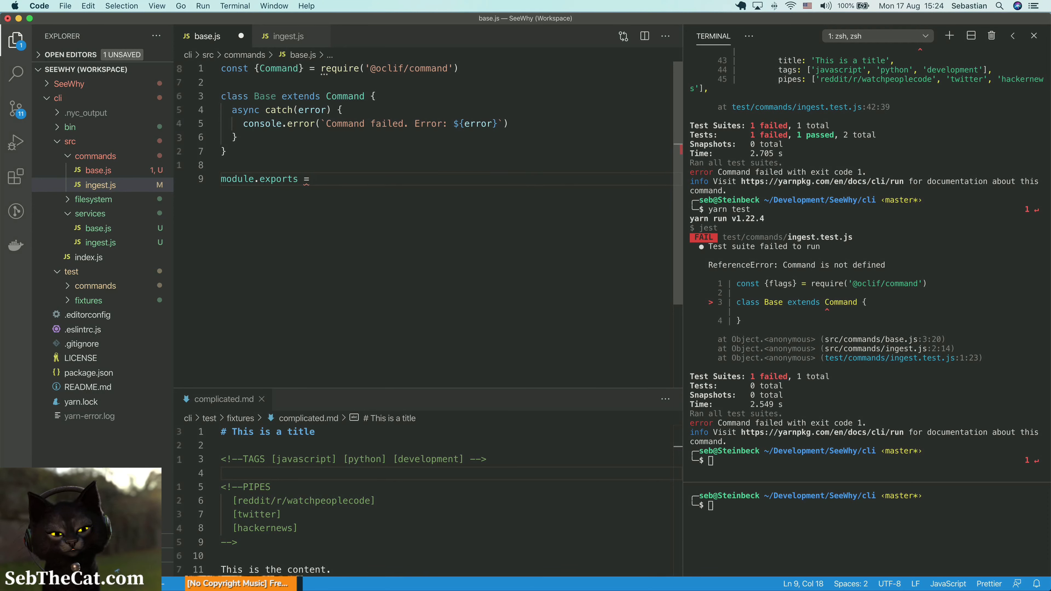
type("Base")
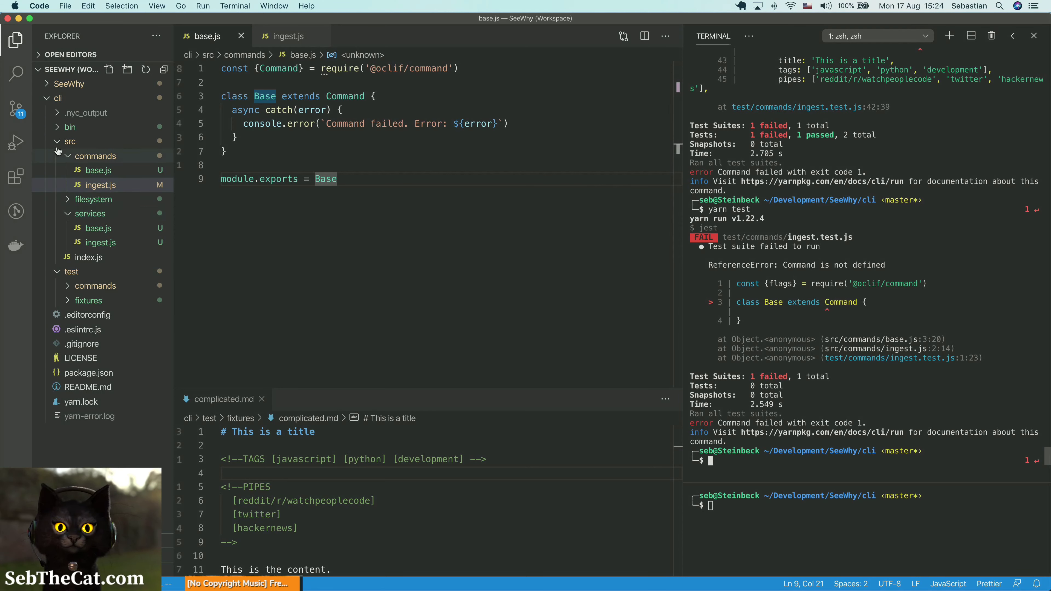
Step: Collapse src/commands in the Explorer and open src/services/ingest.js
left_click(96, 155)
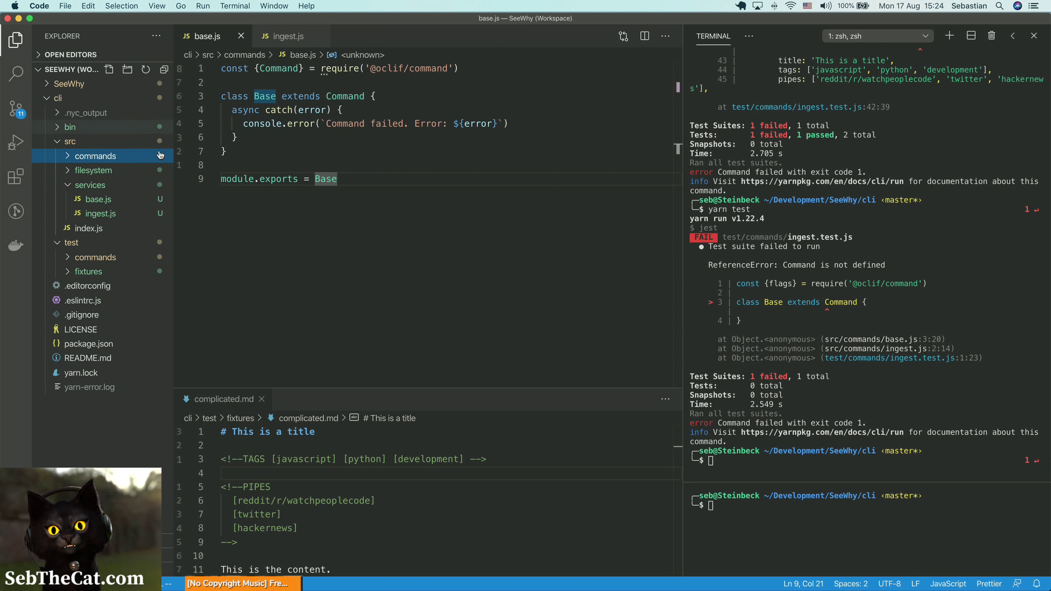
mouse_move(63, 193)
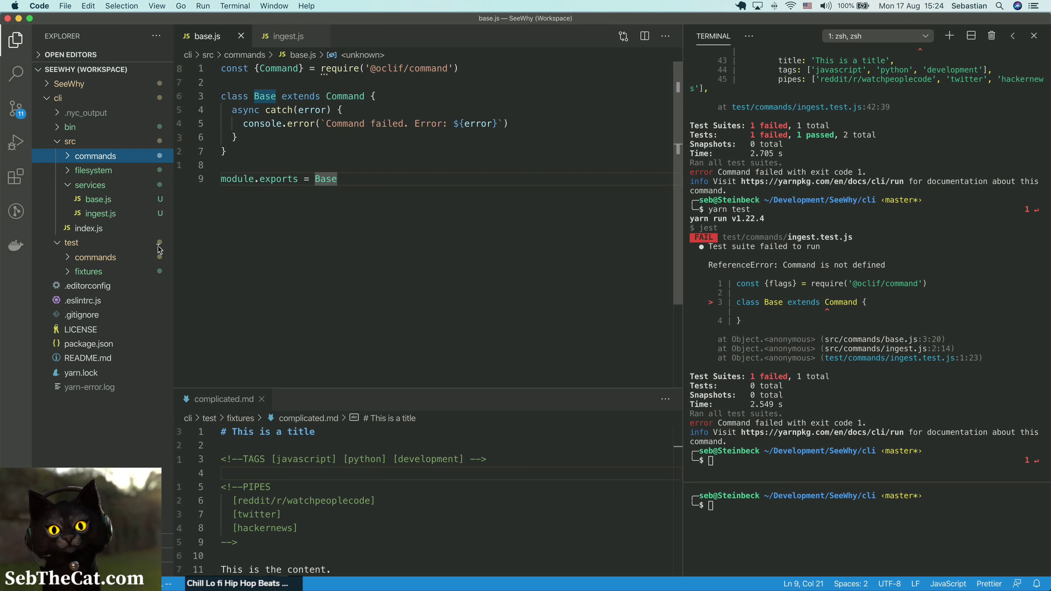
left_click(100, 213)
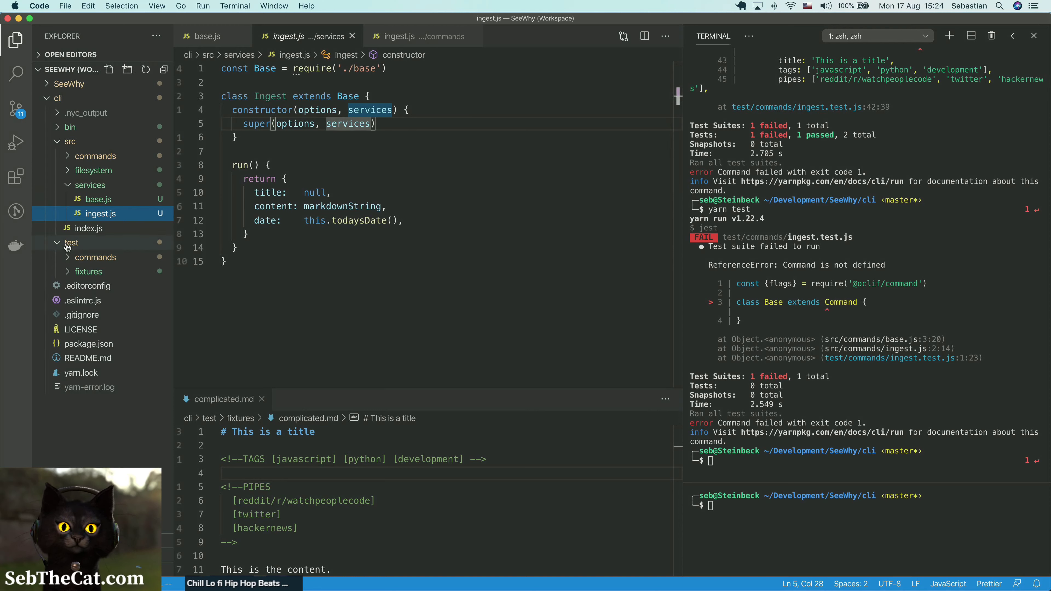
Step: Open test/commands/ingest.test.js and review its afterEach teardown and tests
left_click(95, 256)
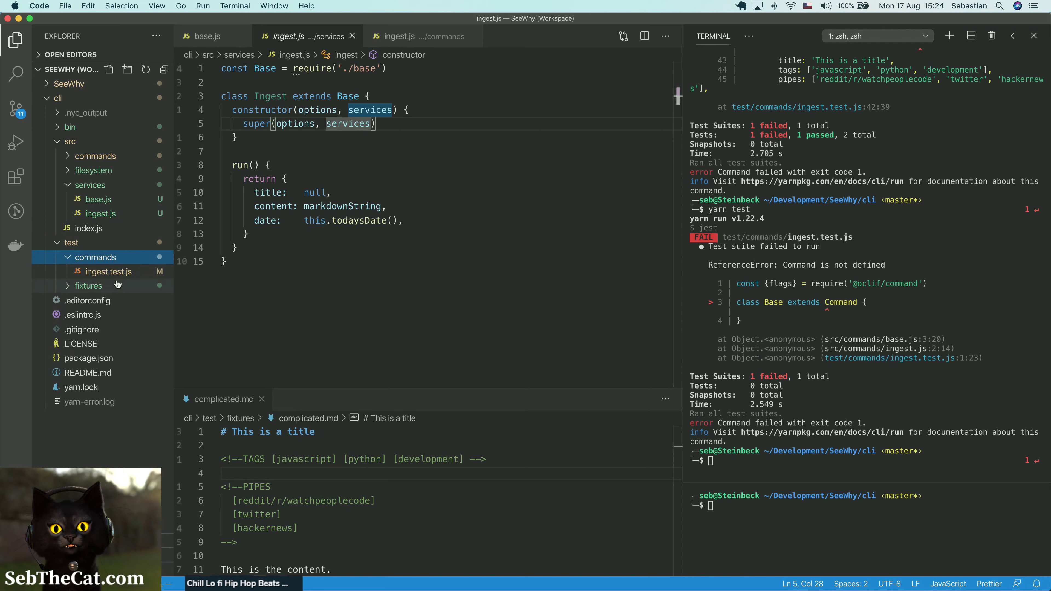
left_click(109, 271)
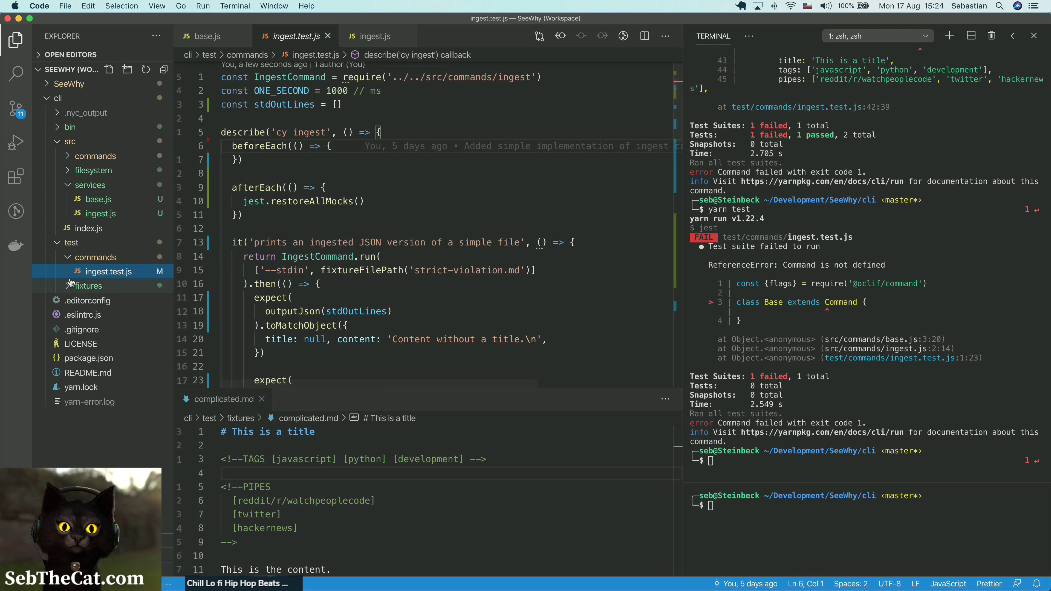
left_click(328, 201)
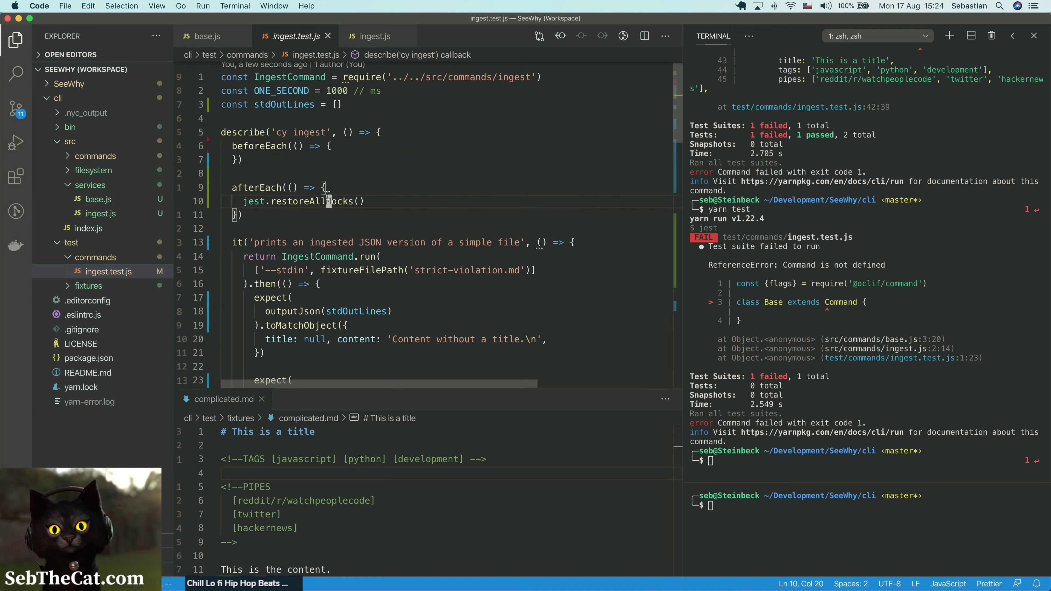
scroll("down", 3)
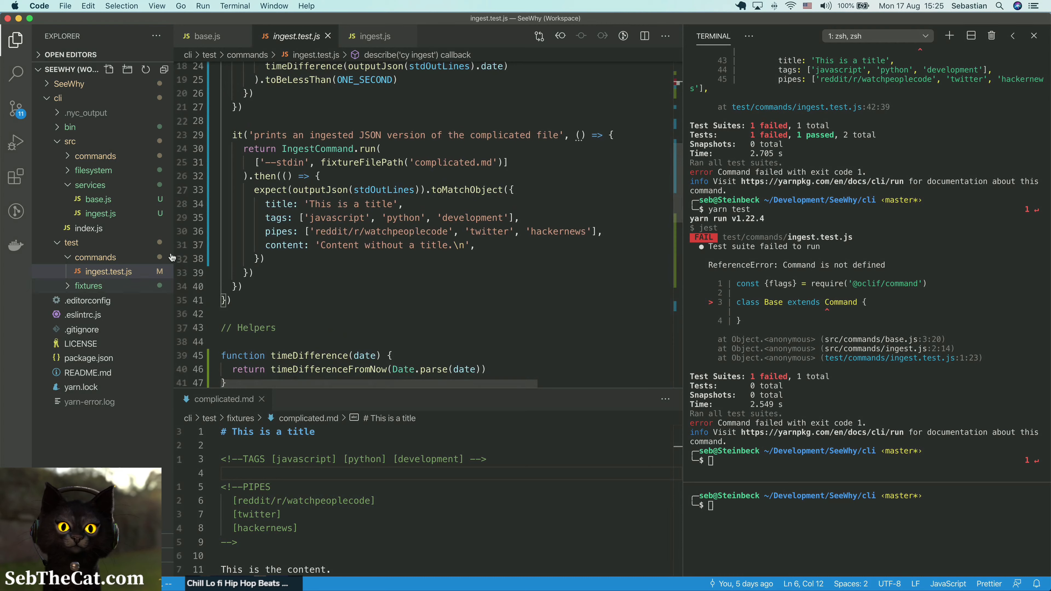
Step: Collapse the command tests folder and bring up the test folder's context menu
left_click(70, 243)
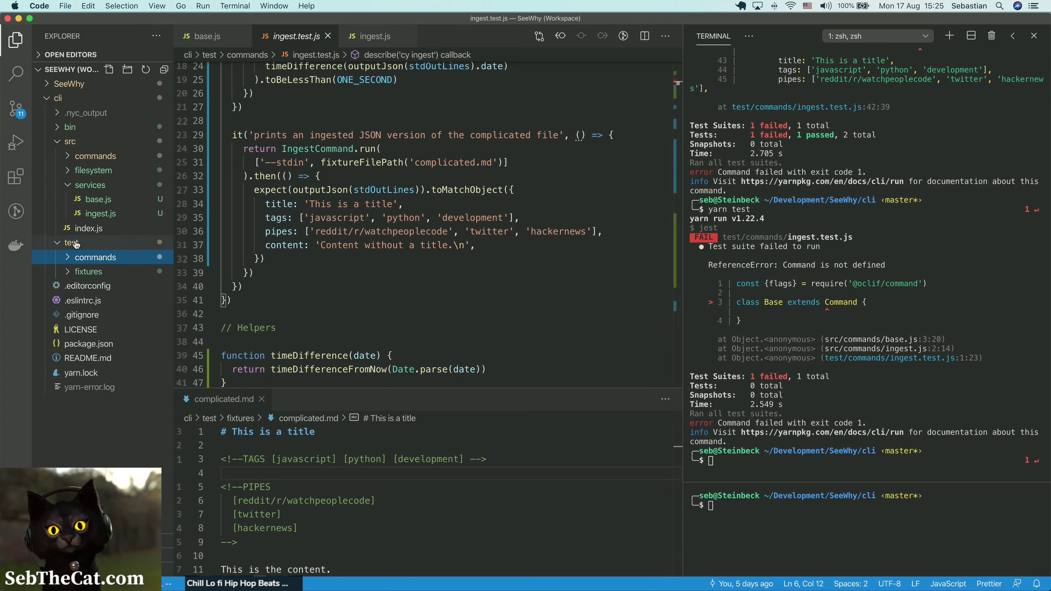
right_click(71, 242)
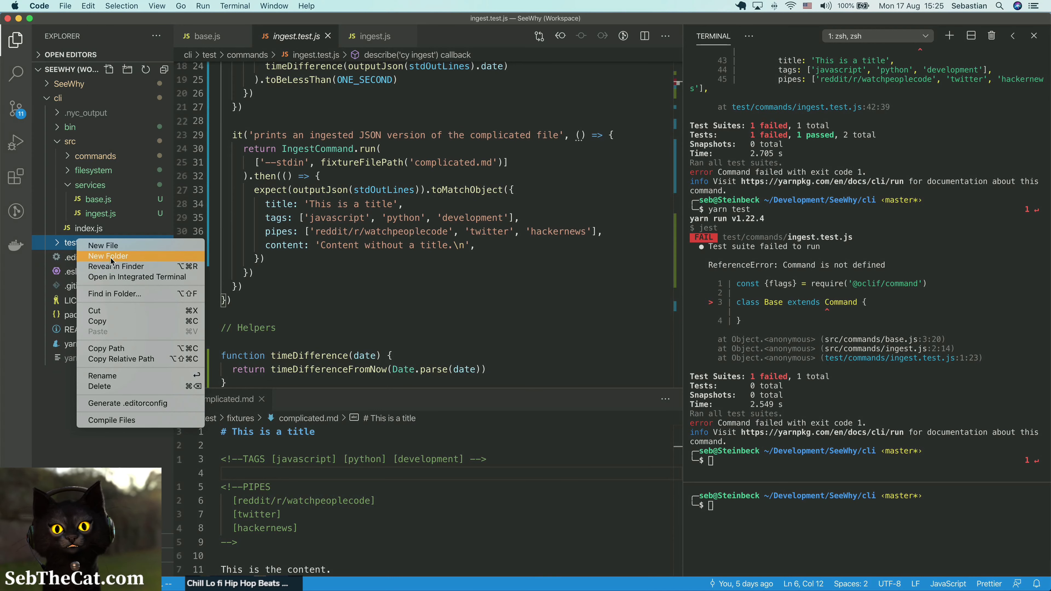
Step: Create a new folder named services under test
left_click(109, 256)
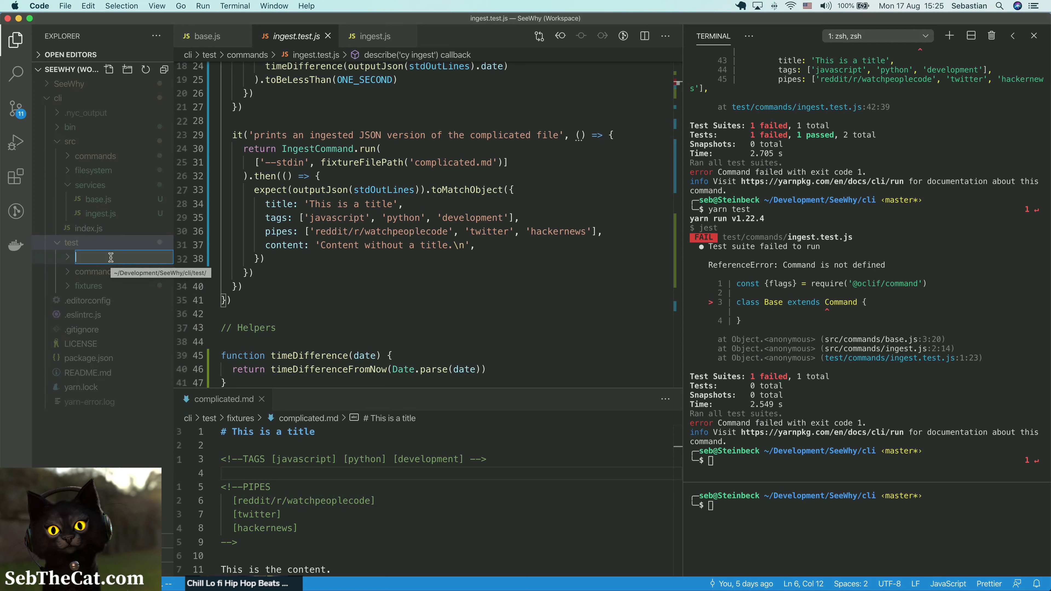
type("service")
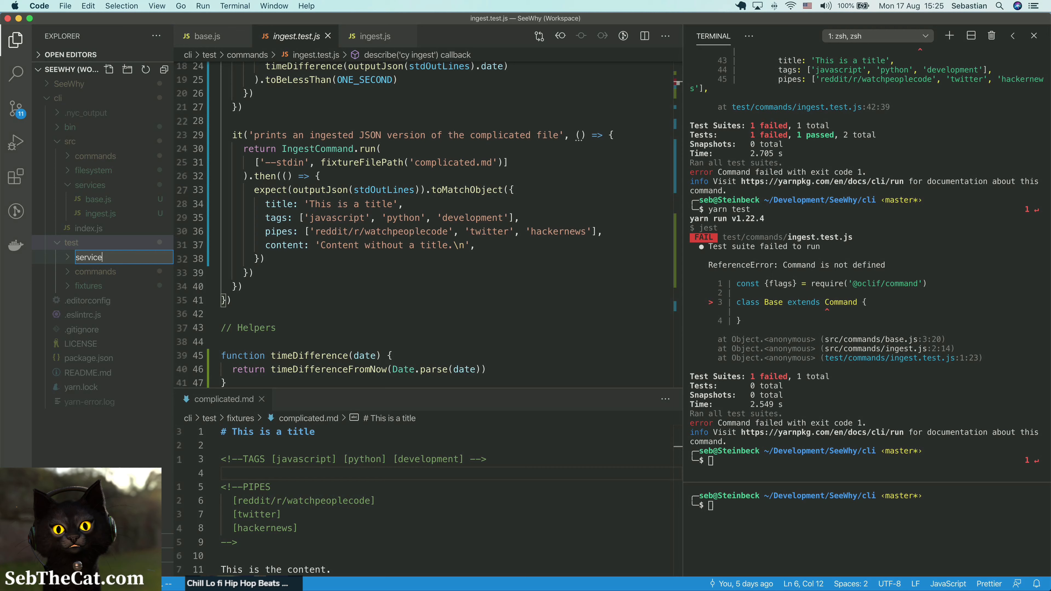
key("Return")
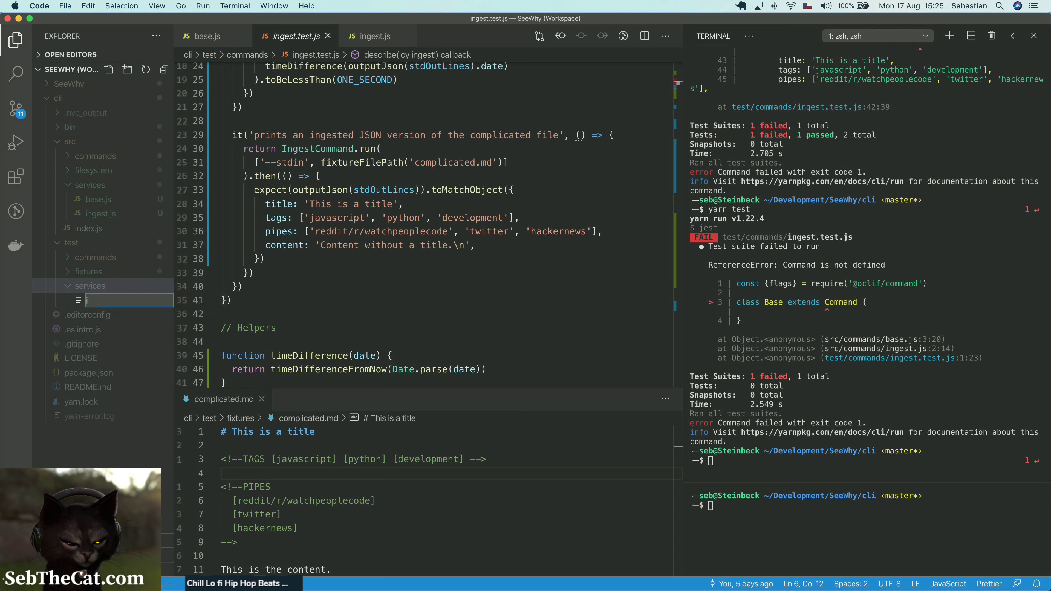
Step: Create an empty ingest.test.js inside test/services and expand the folder
type("ingest.test/")
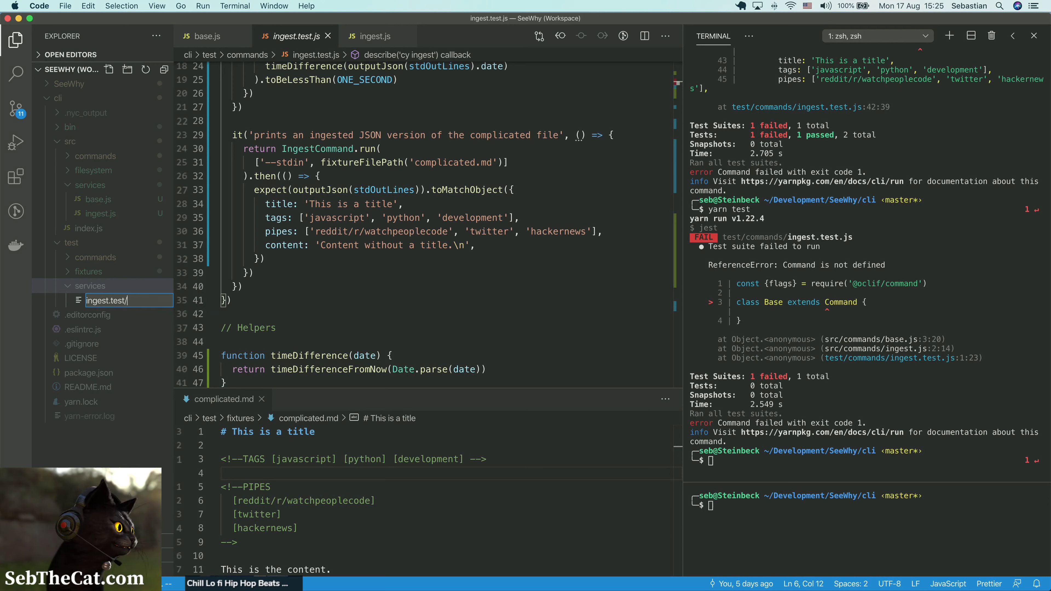
key("Escape")
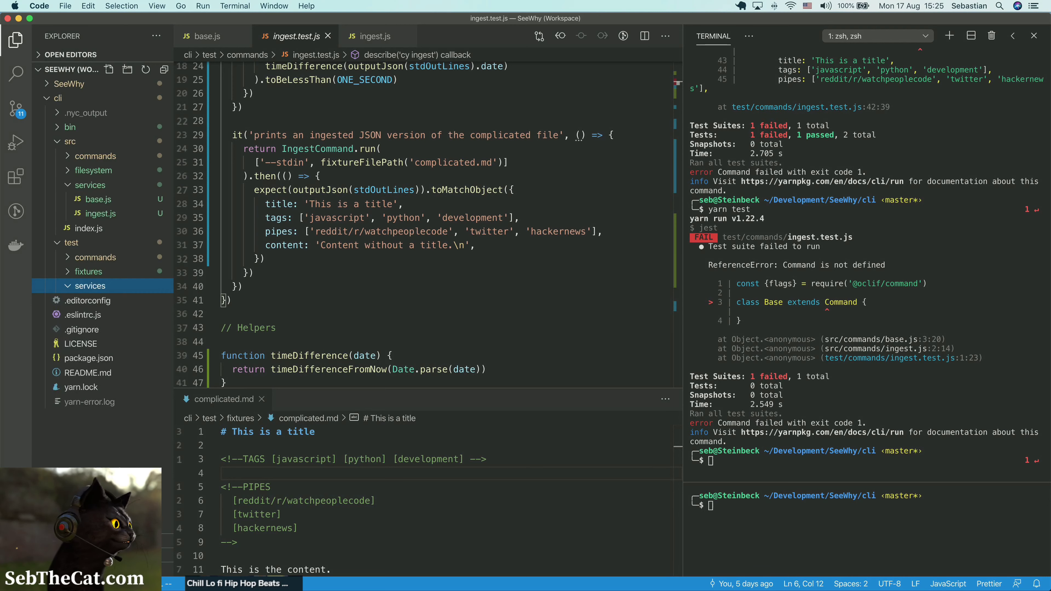
left_click(90, 286)
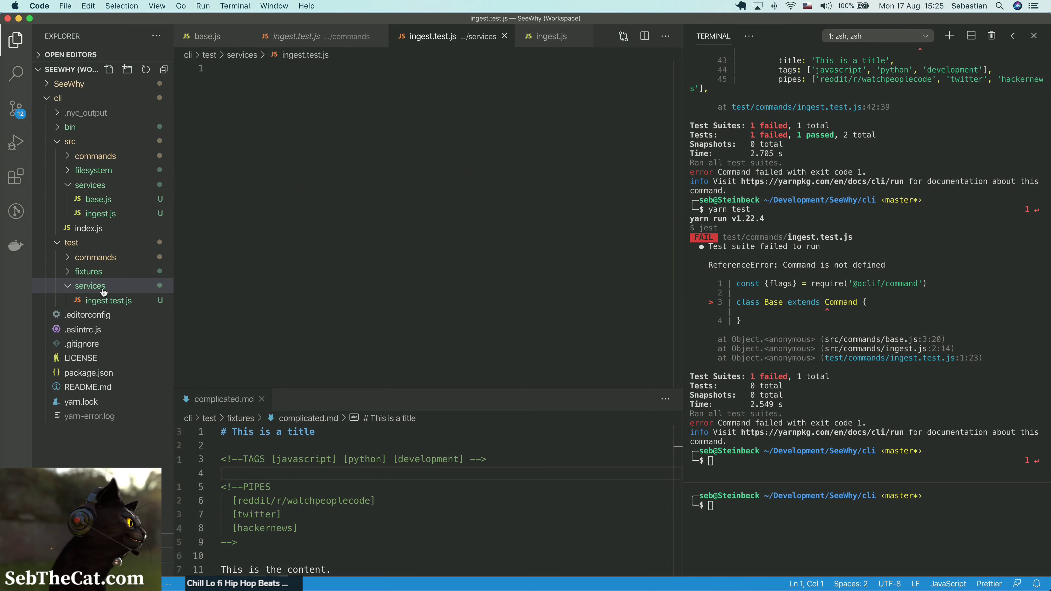
Step: Write describe('Ingest service', () => {}) in the new services test file
left_click(108, 301)
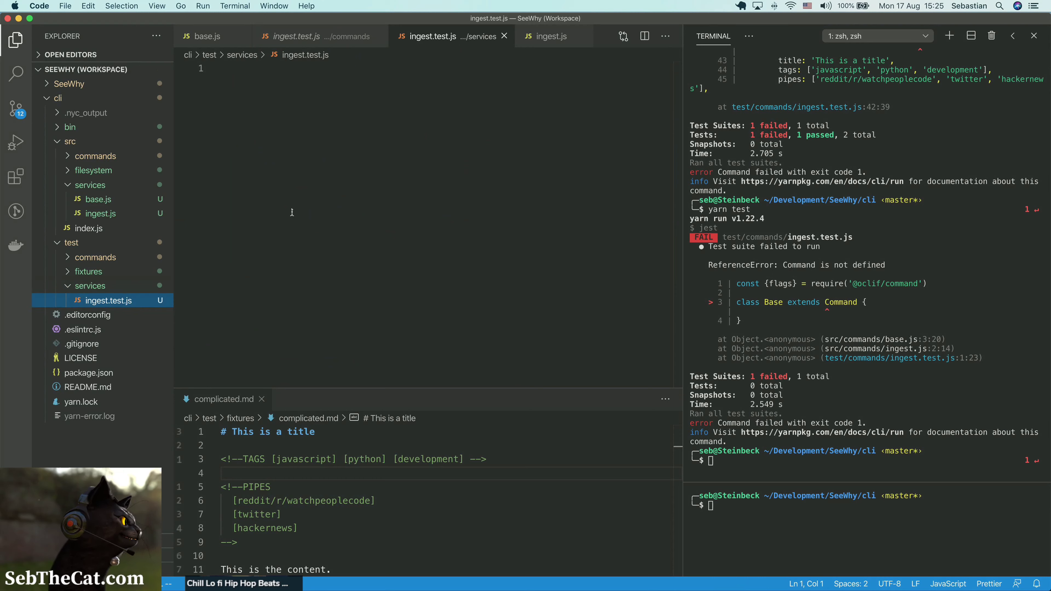
type("desc")
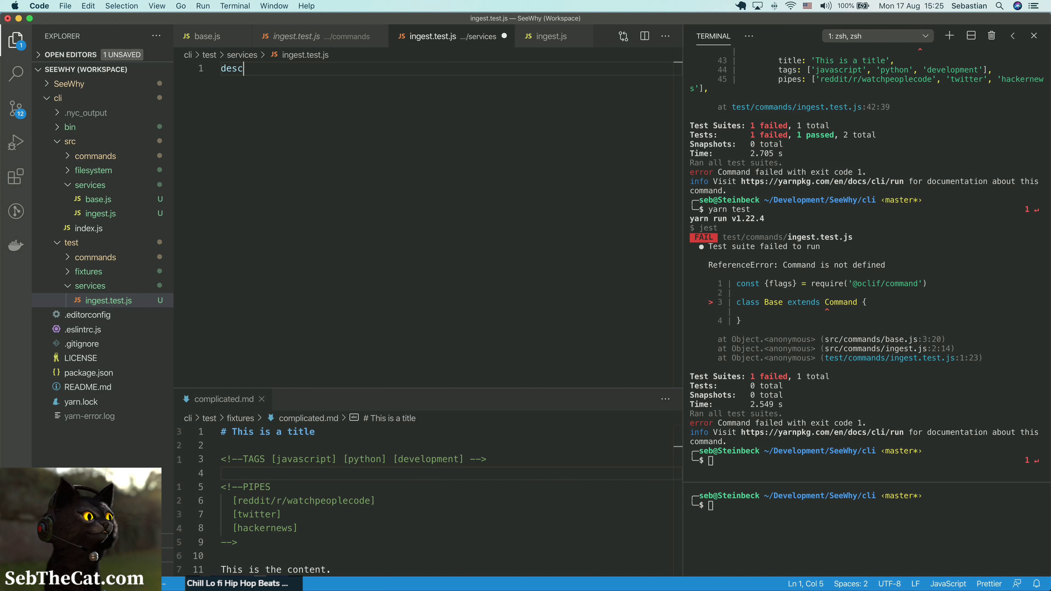
type("ribe()")
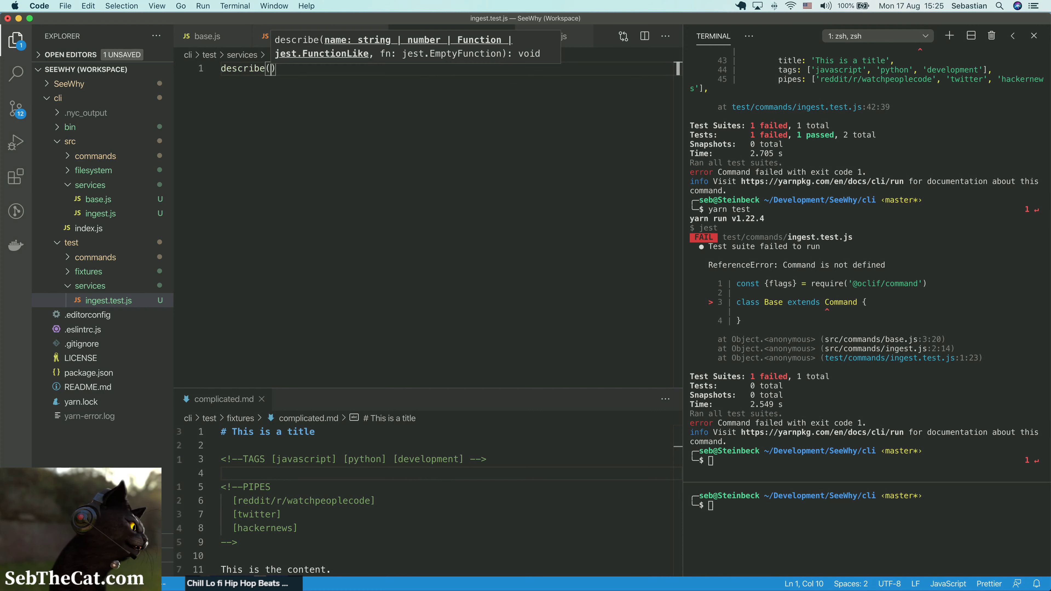
type("''")
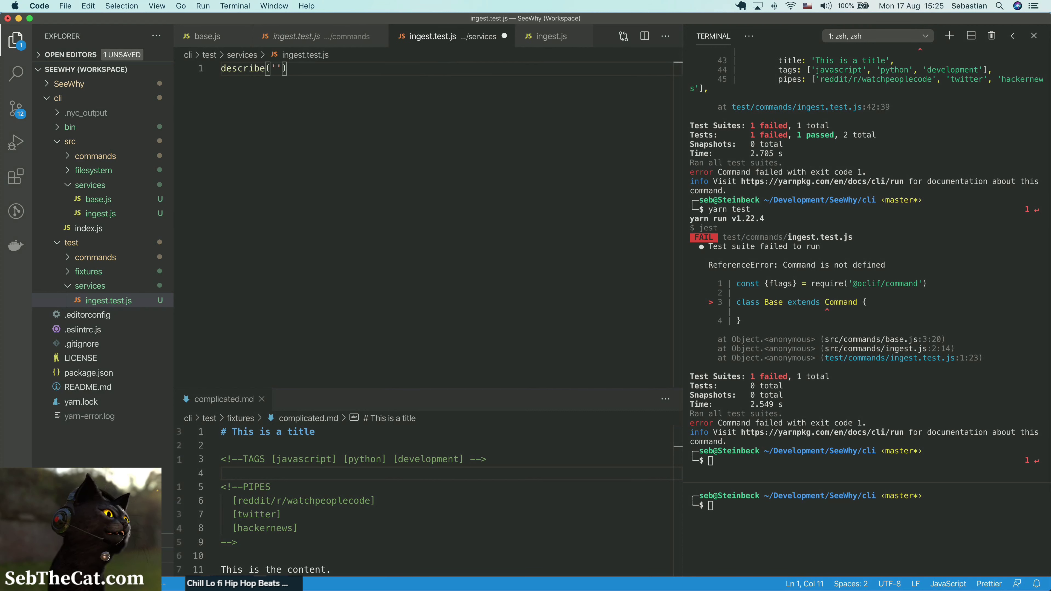
type("IngestS")
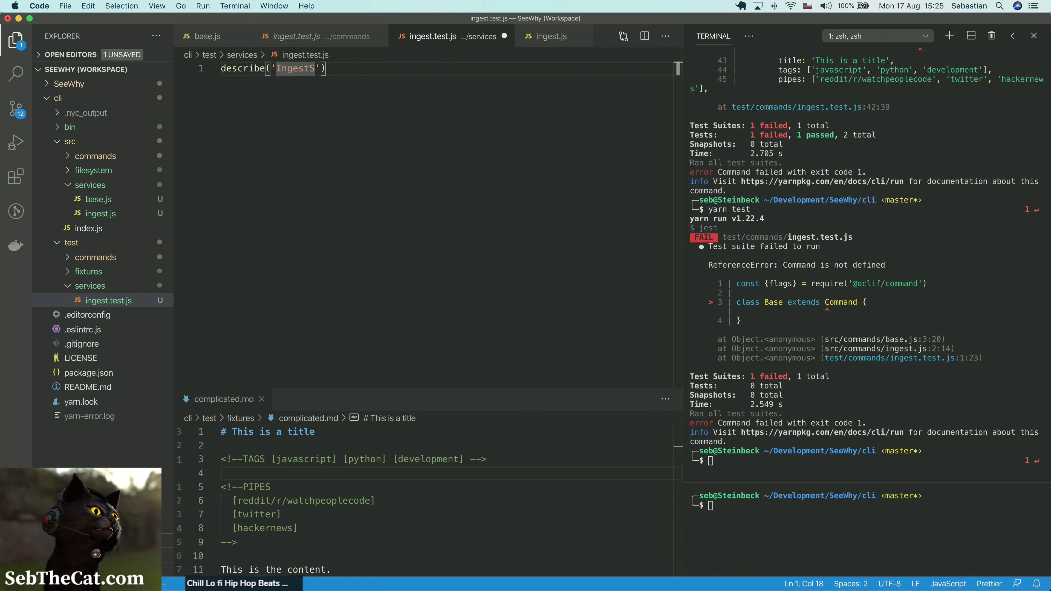
type("service")
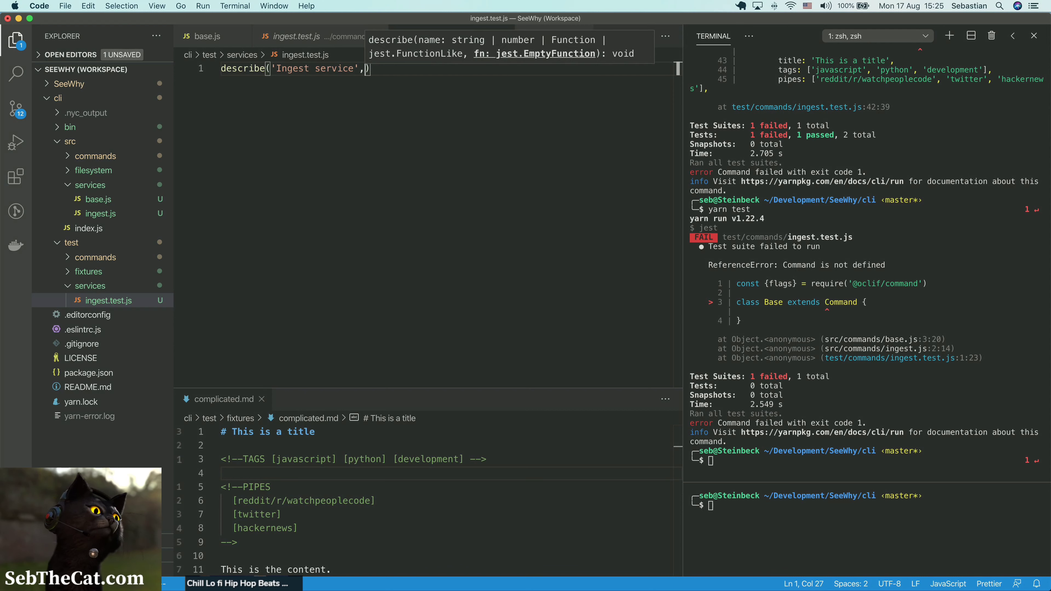
type("() => {}")
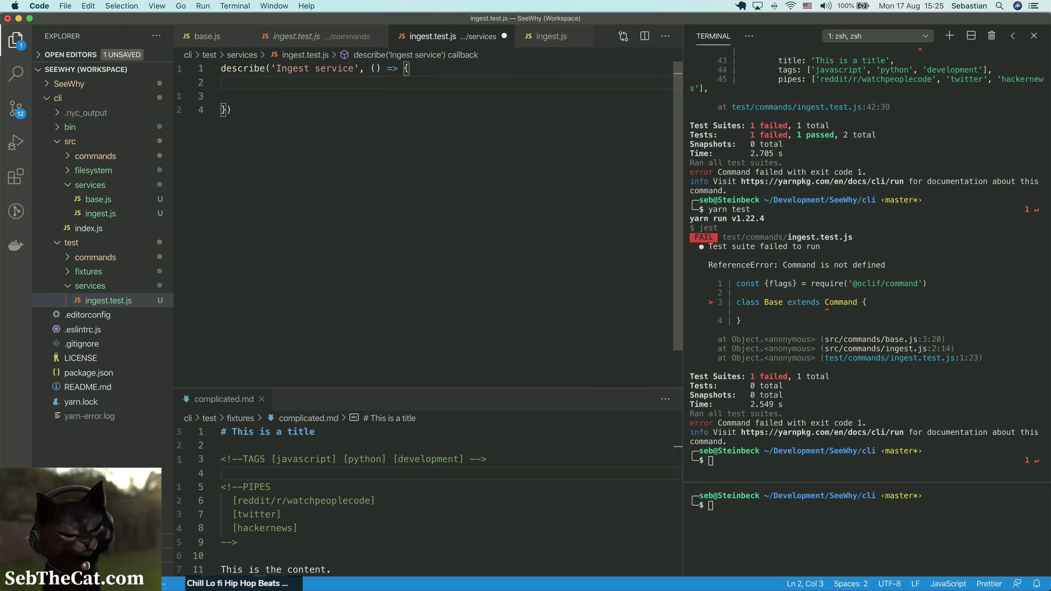
Step: Start a before hook and an empty it('') call inside the describe block
type("before")
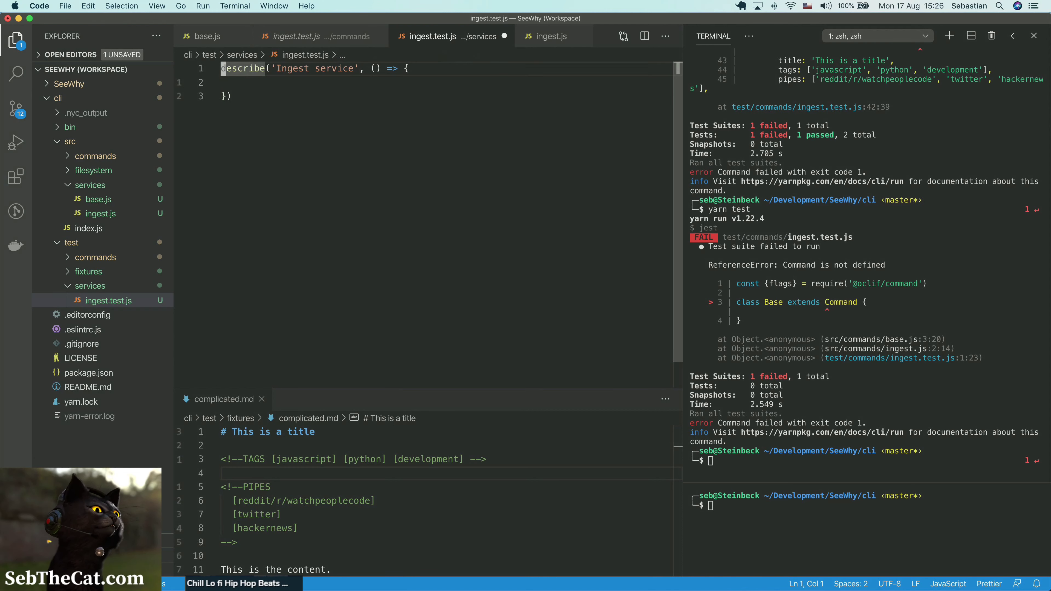
type("it('')")
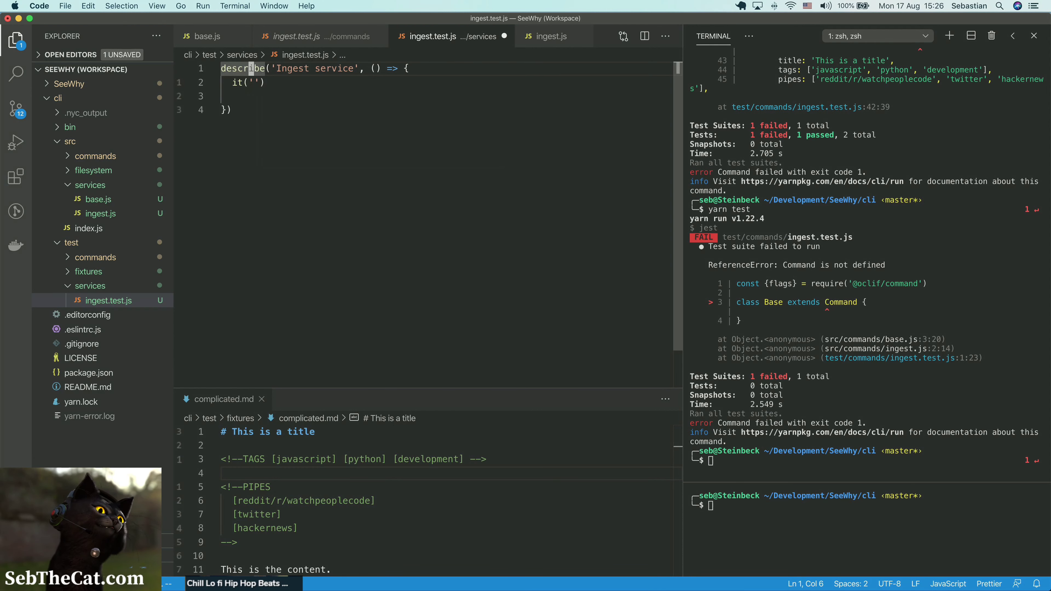
Step: Copy the simple-file it() test from the command test into the Ingest service describe and close other files
left_click(295, 36)
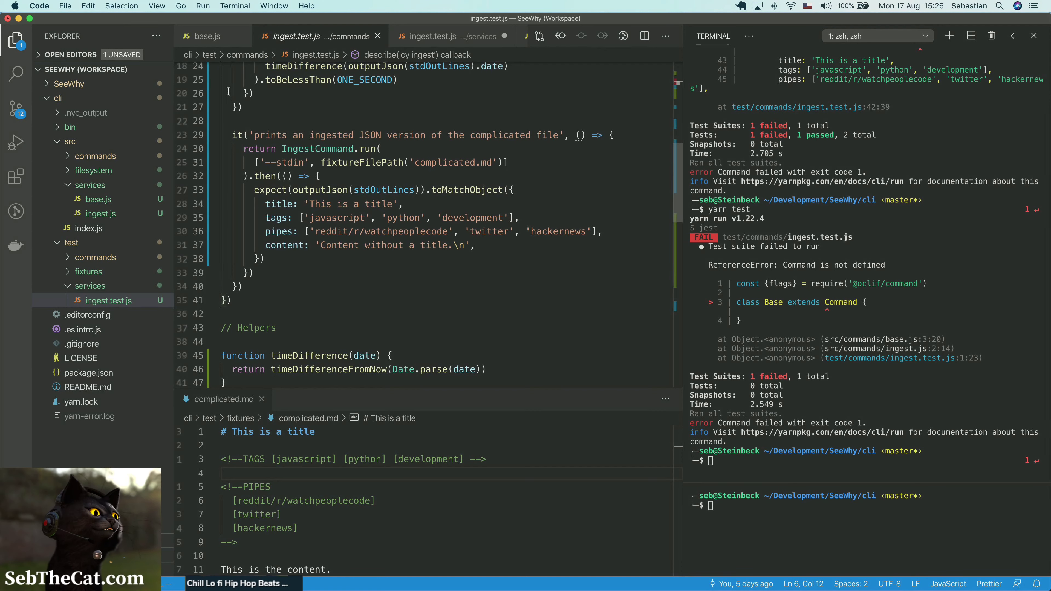
scroll("up", 3)
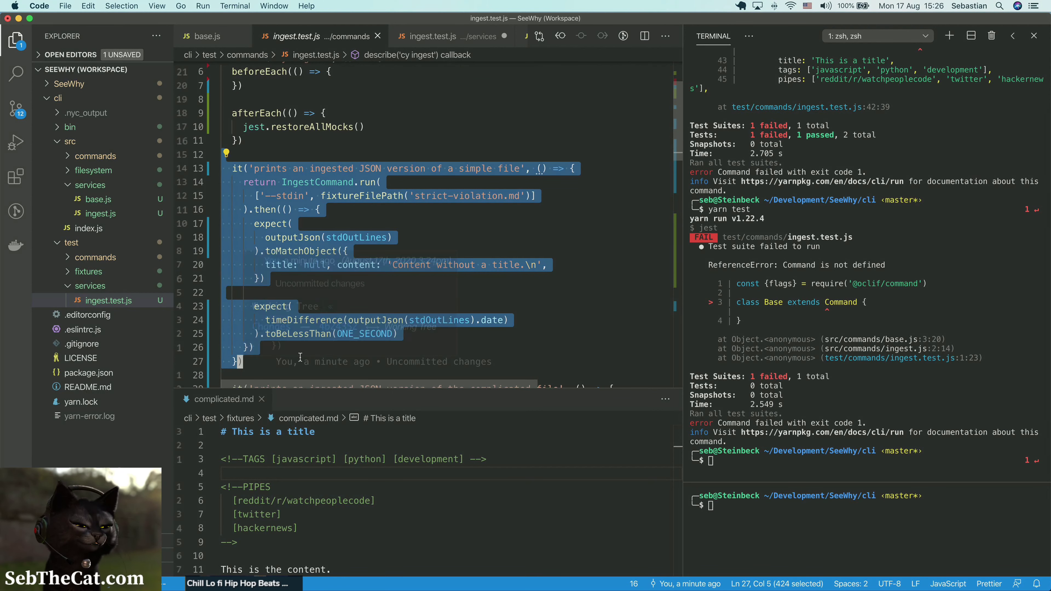
left_click(448, 35)
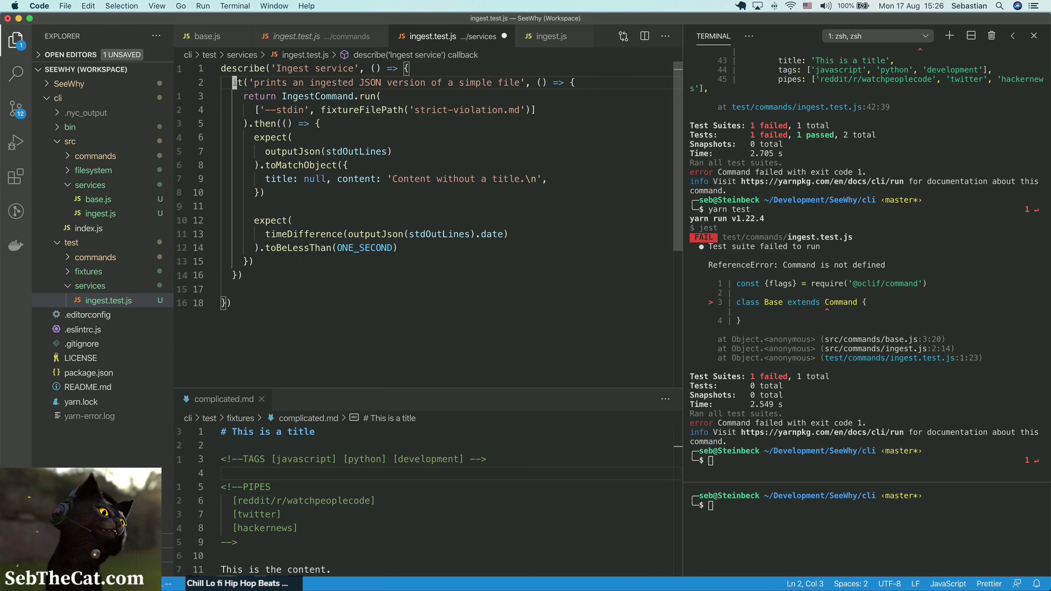
left_click(261, 96)
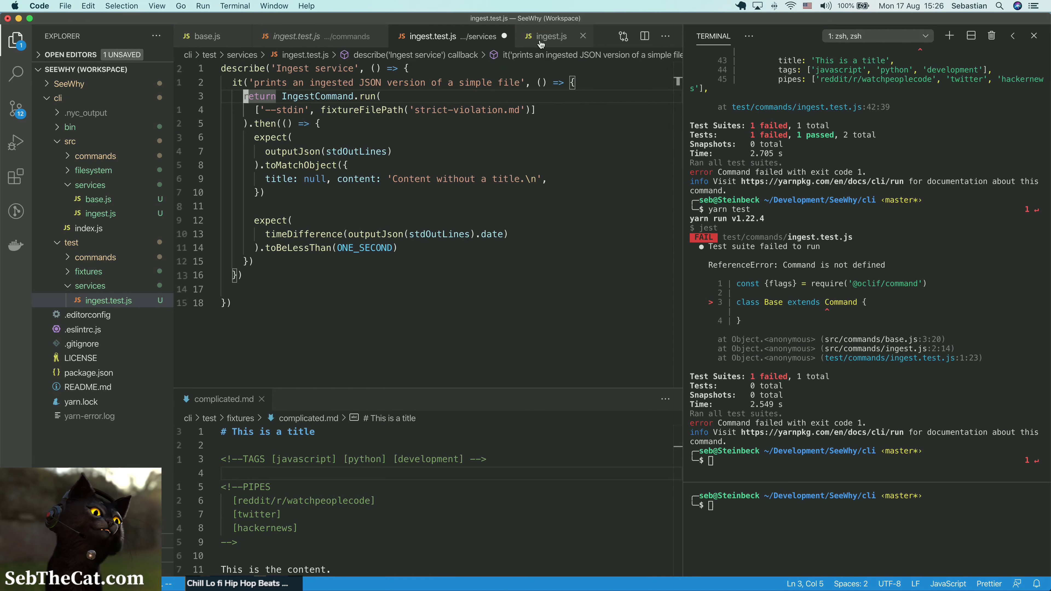
left_click(549, 35)
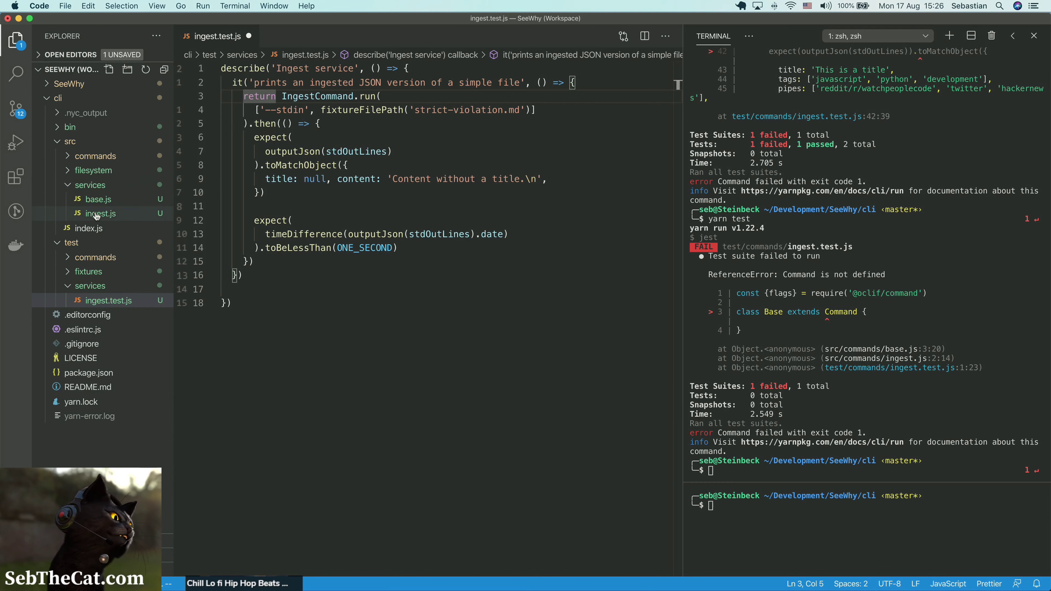
Step: Open src/services/ingest.js and make its run method async
left_click(99, 213)
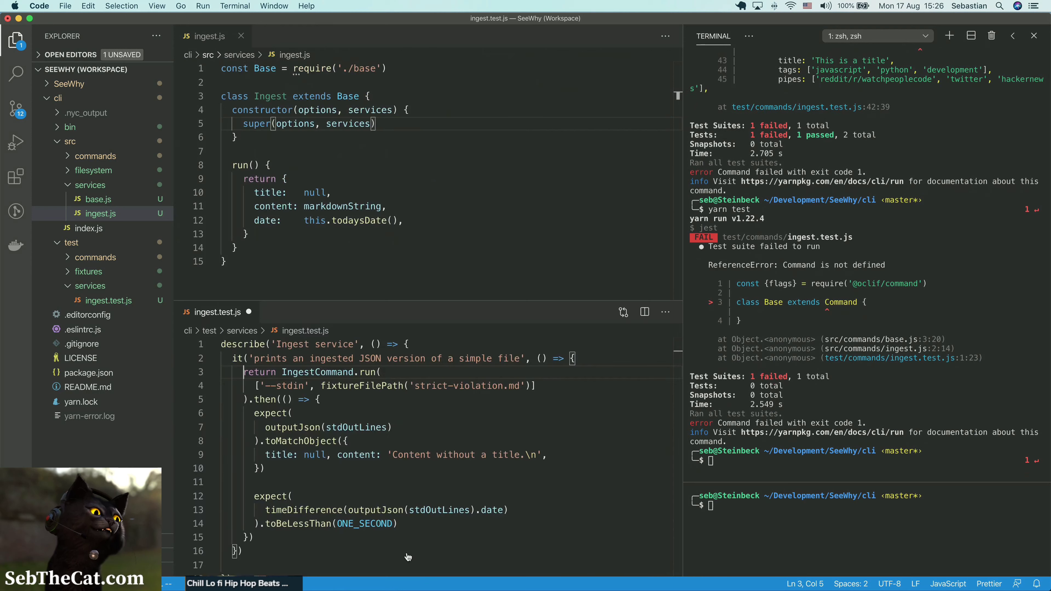
left_click(271, 165)
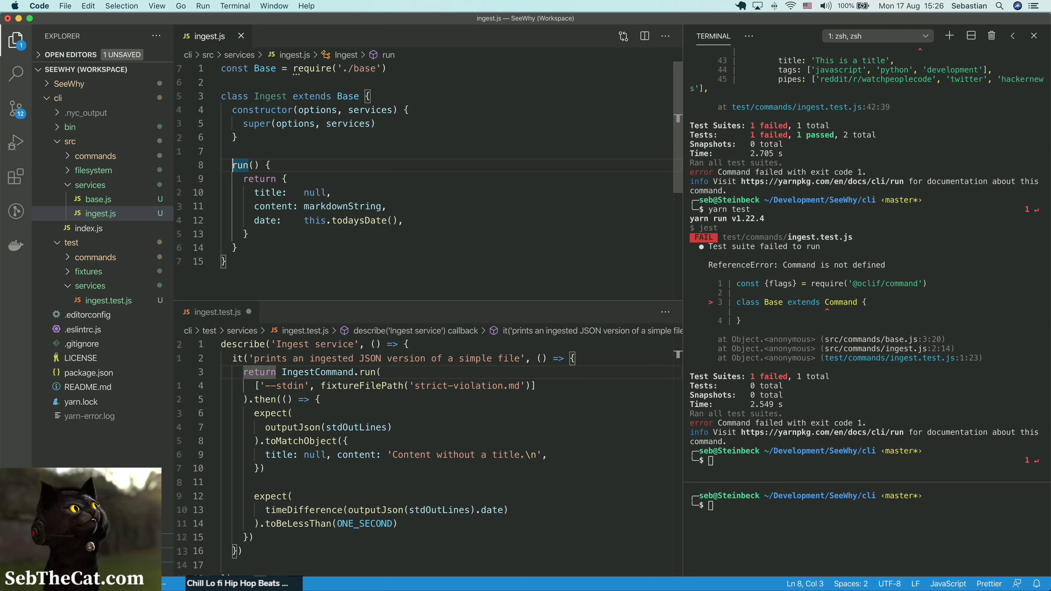
type("async")
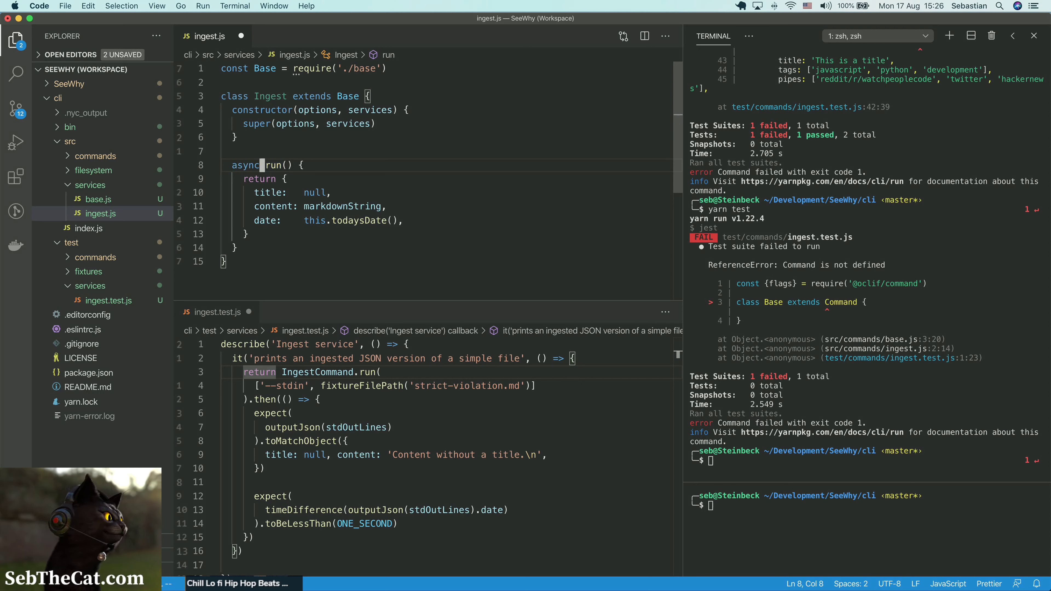
Step: Tidy the run method body, removing a stray character, and save
left_click(262, 206)
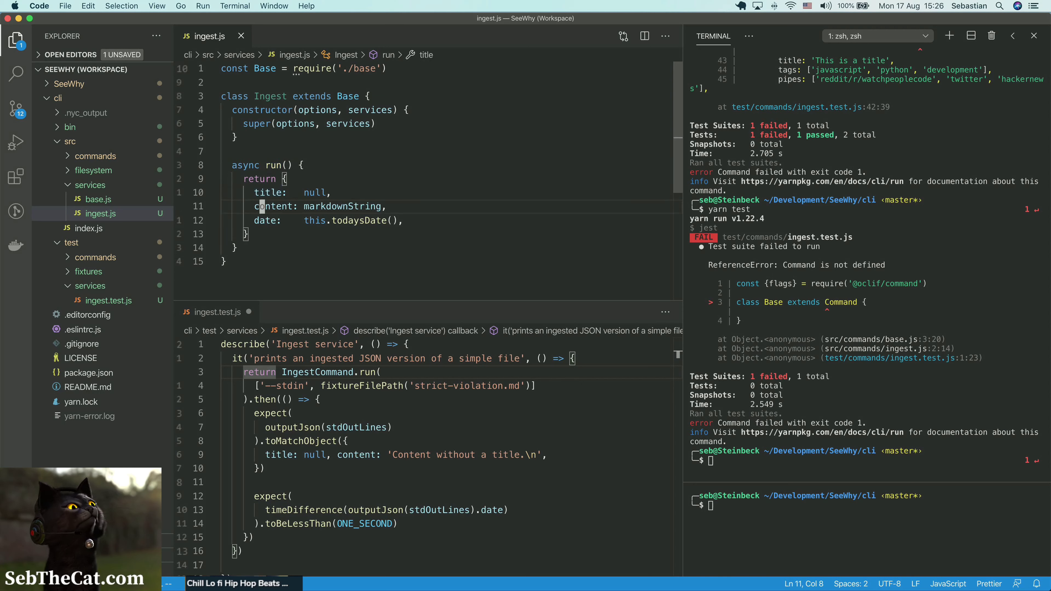
left_click(275, 207)
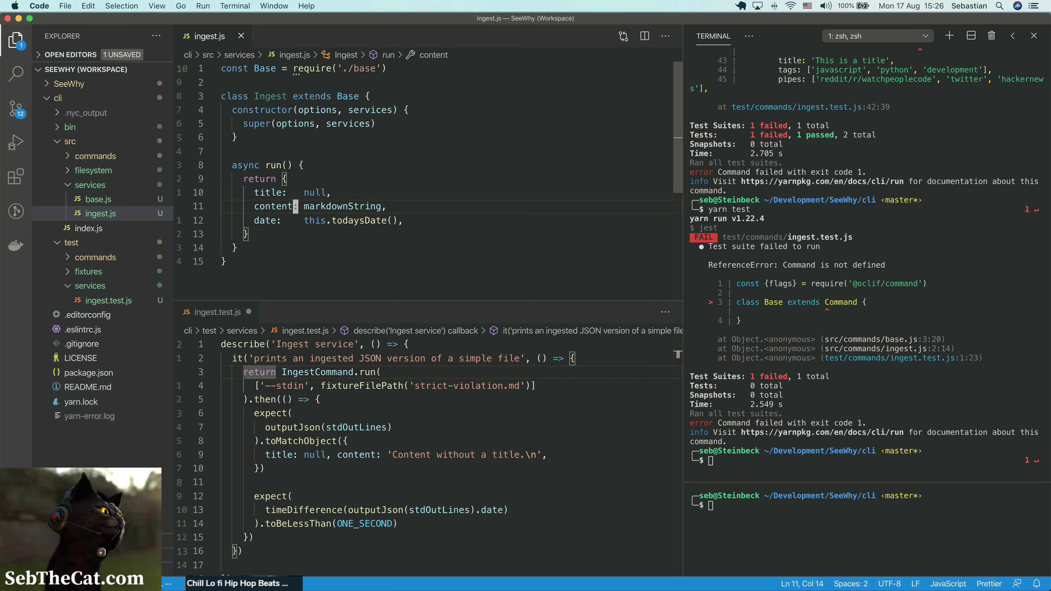
left_click(302, 206)
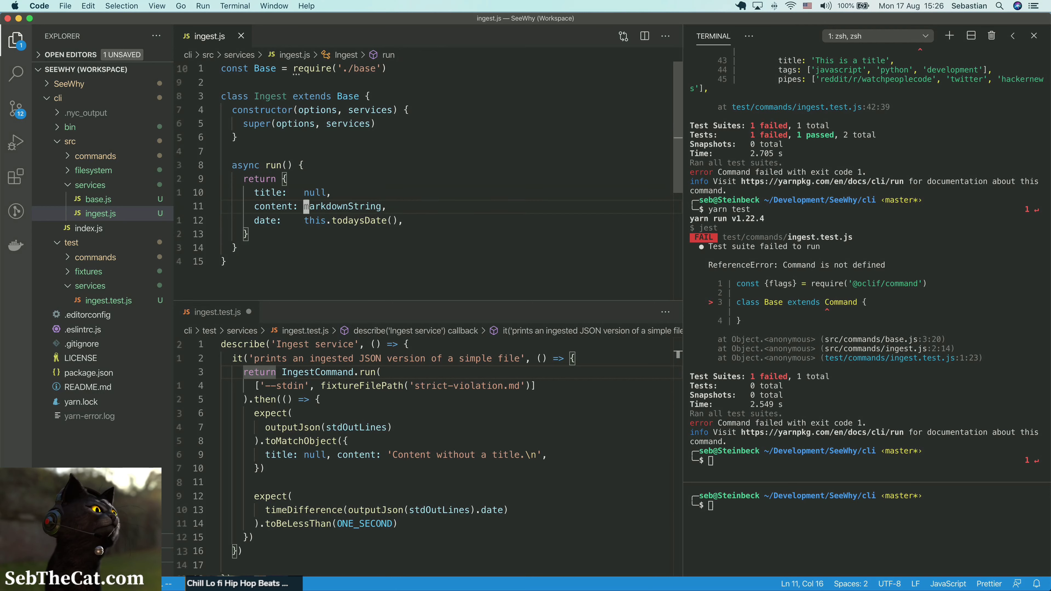
left_click(284, 179)
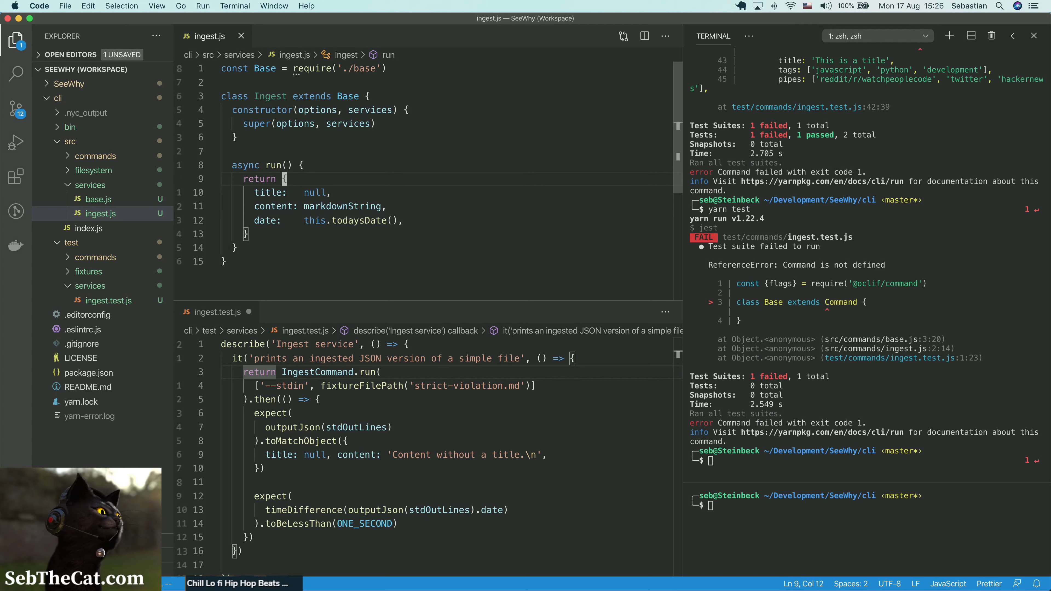
key("Backspace")
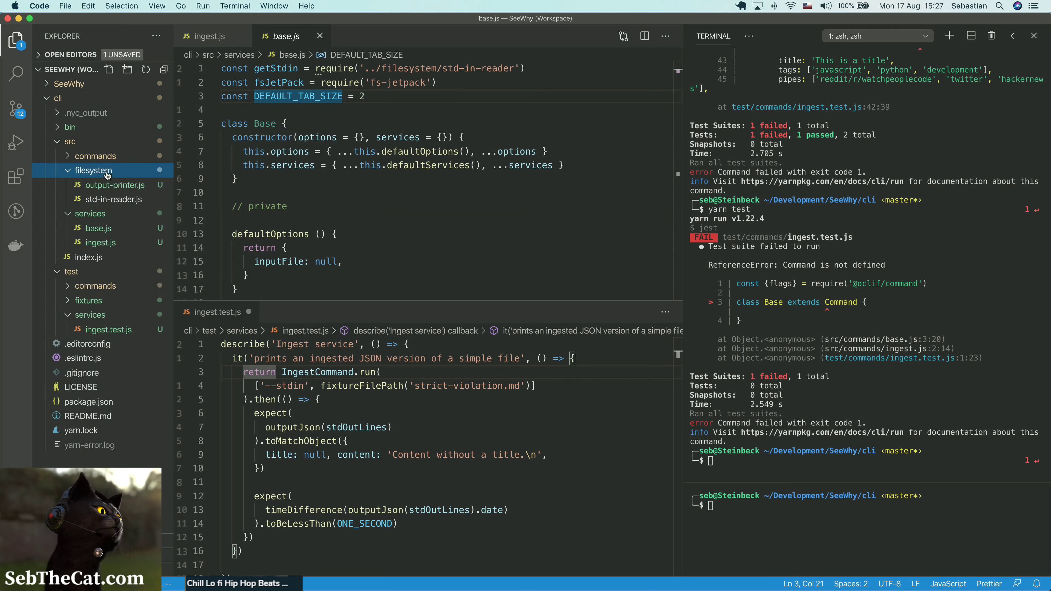
Step: Inspect the stdin reader's read function, then return to the Ingest service file
left_click(114, 199)
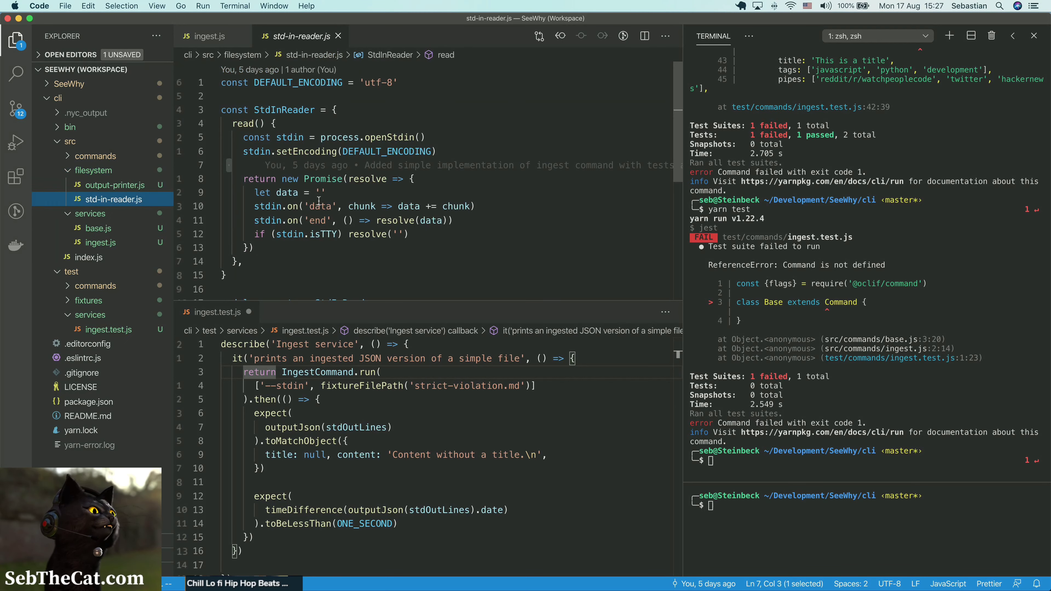
scroll("down", 3)
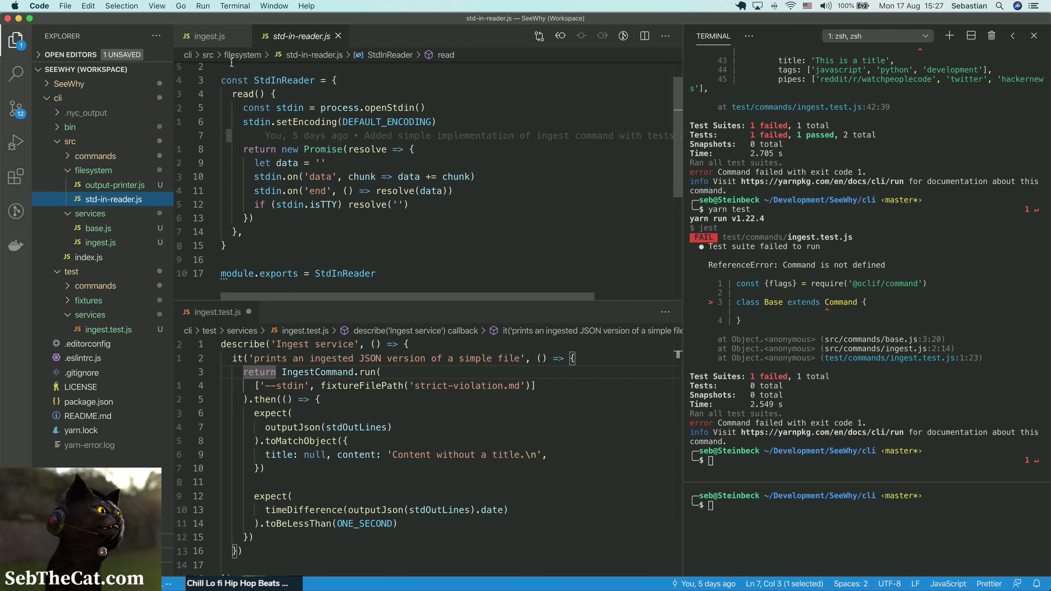
left_click(209, 36)
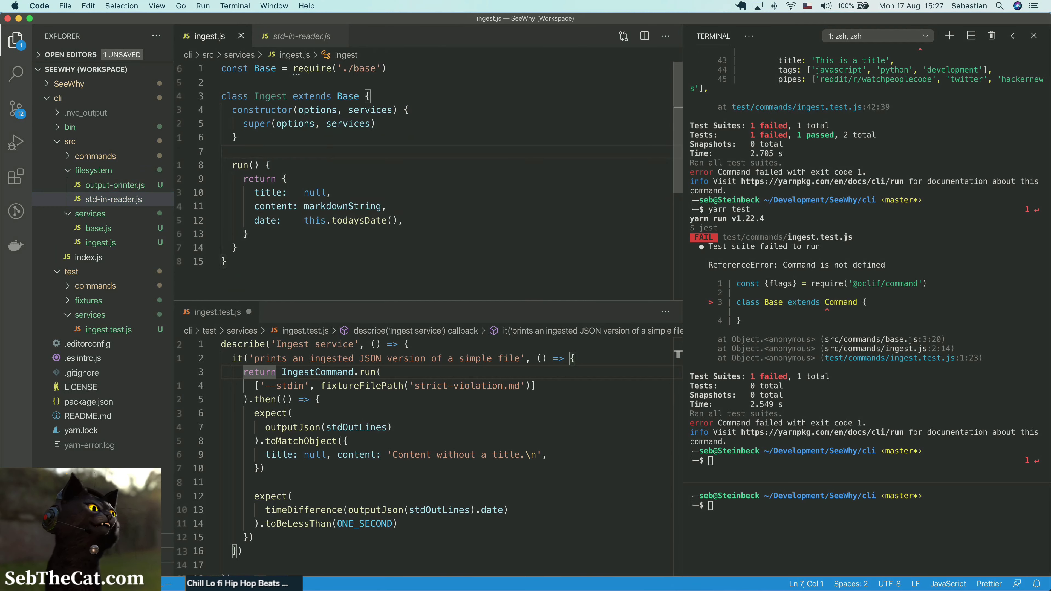
Step: Inside run(), write `const { } = services` and `const markdownString = await`
type("const")
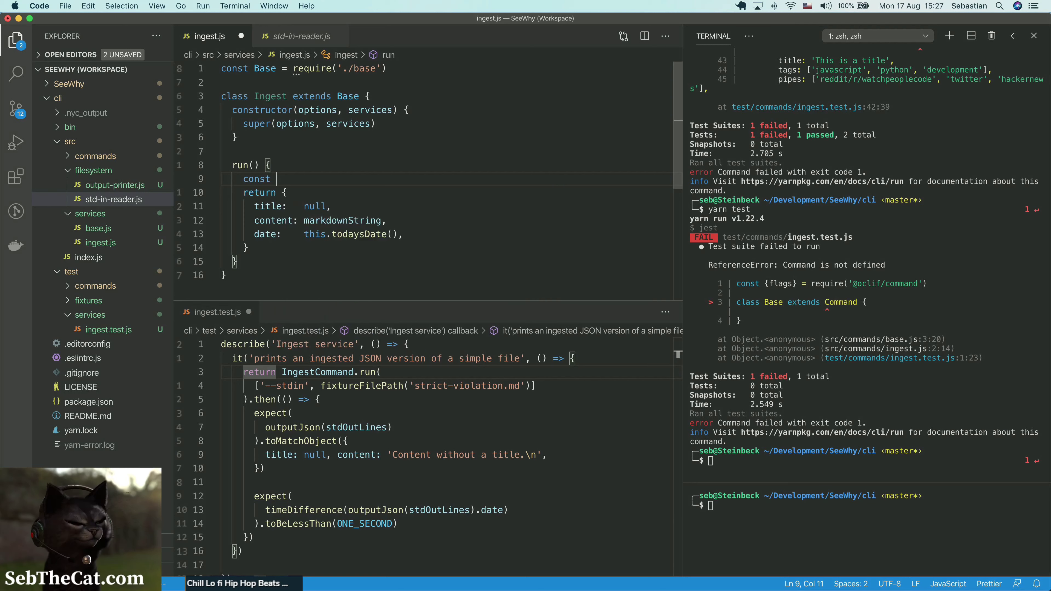
type("markdownString")
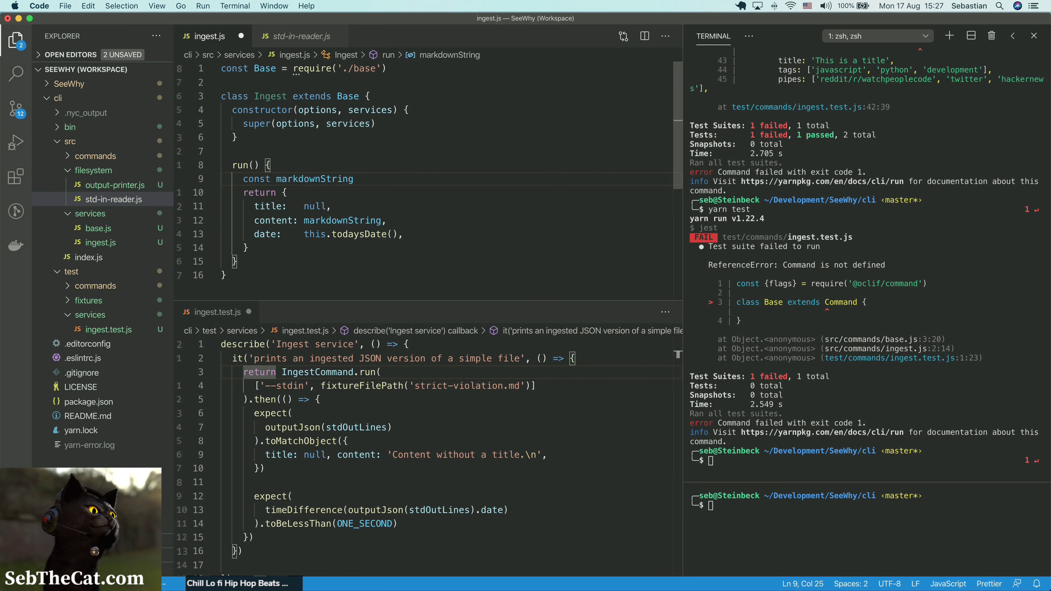
type("= await")
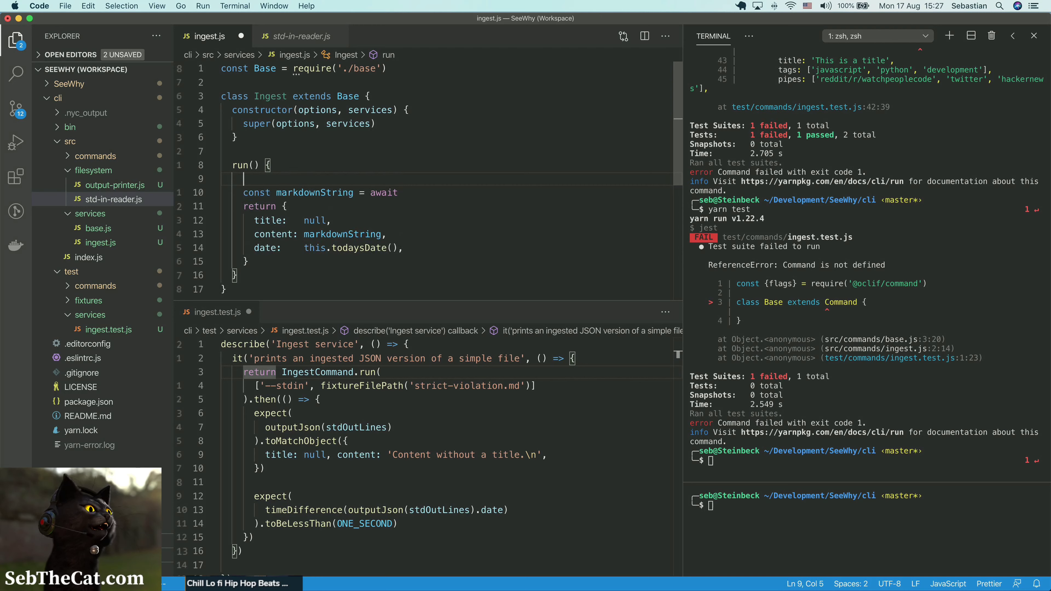
type("const { services } =")
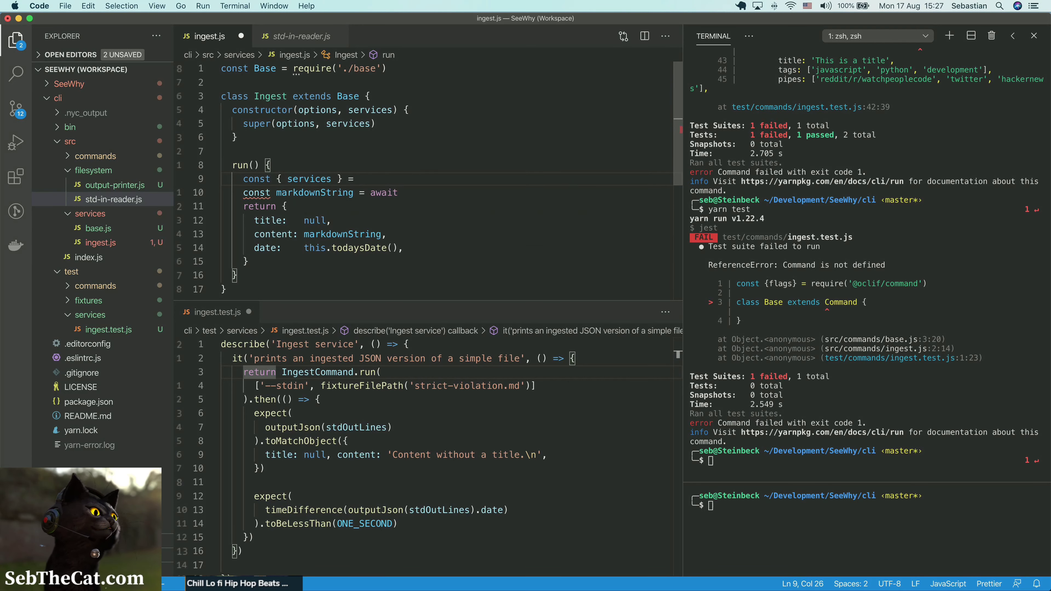
type("services")
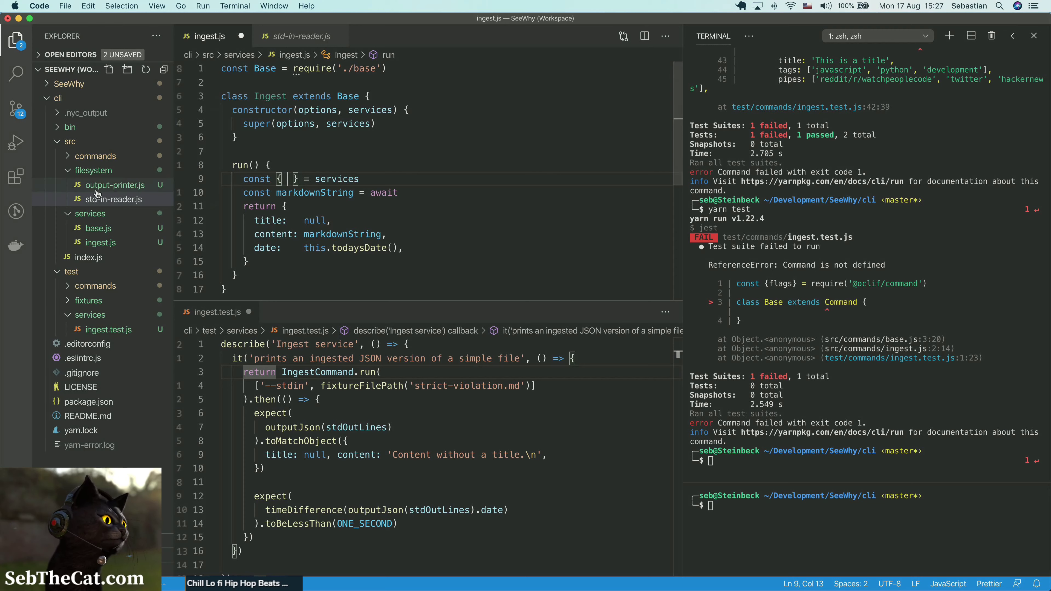
Step: In services base.js add `input: this.getInput` to defaultServices
left_click(98, 227)
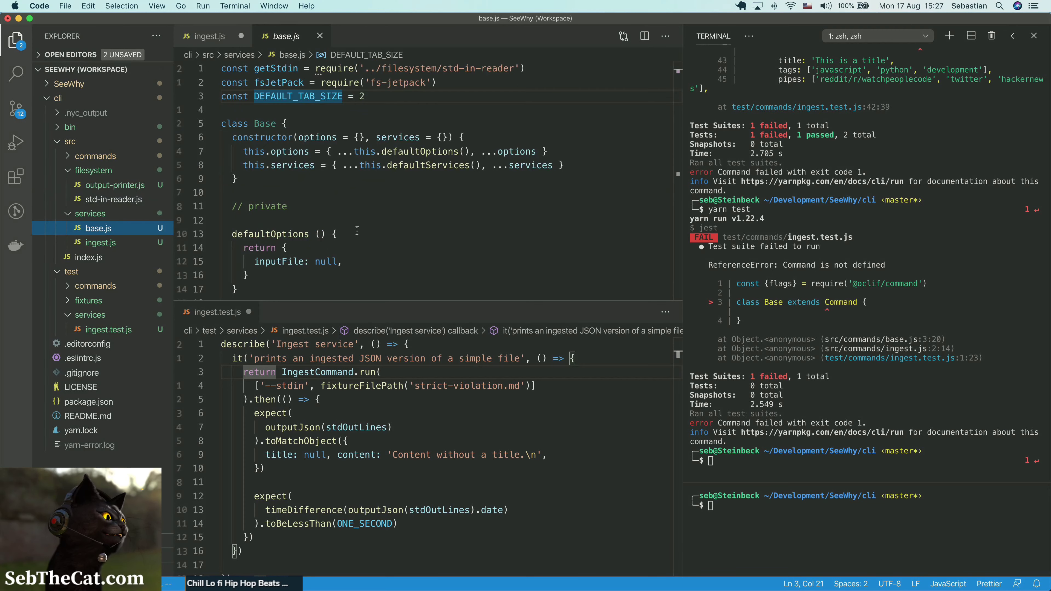
scroll("down", 3)
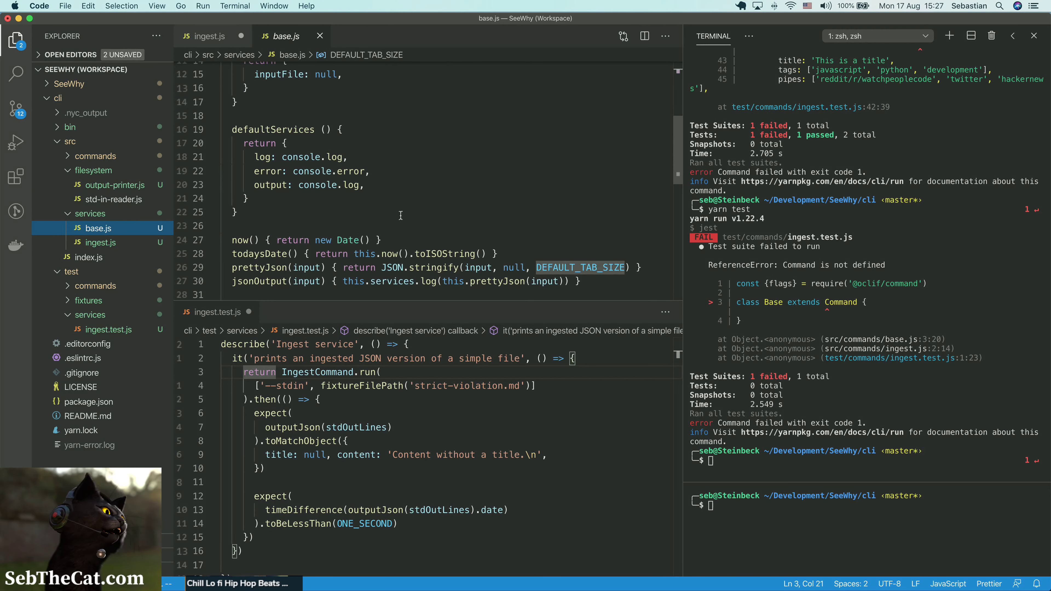
left_click(364, 185)
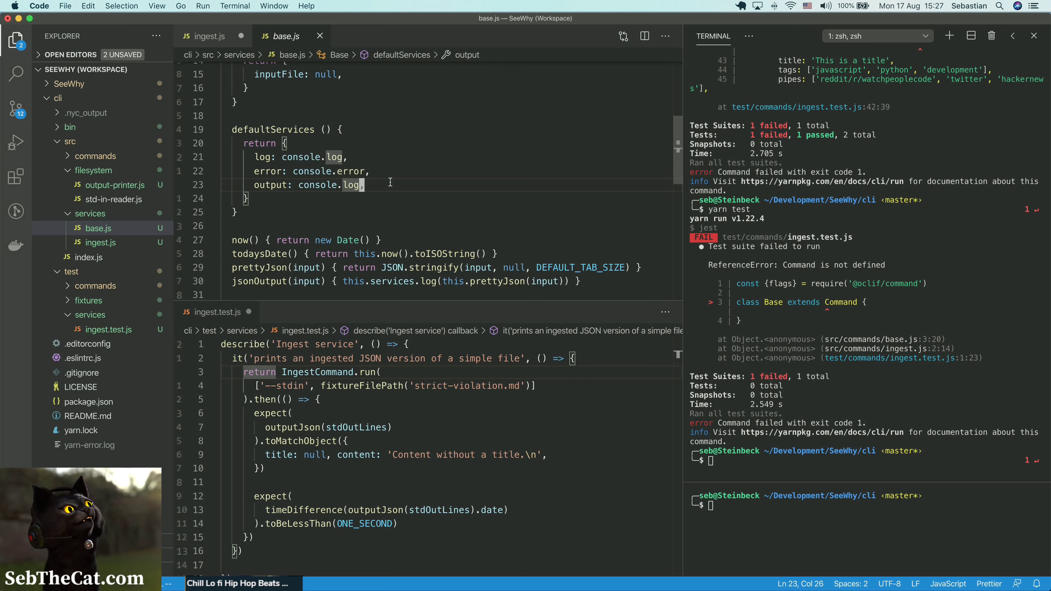
left_click(356, 170)
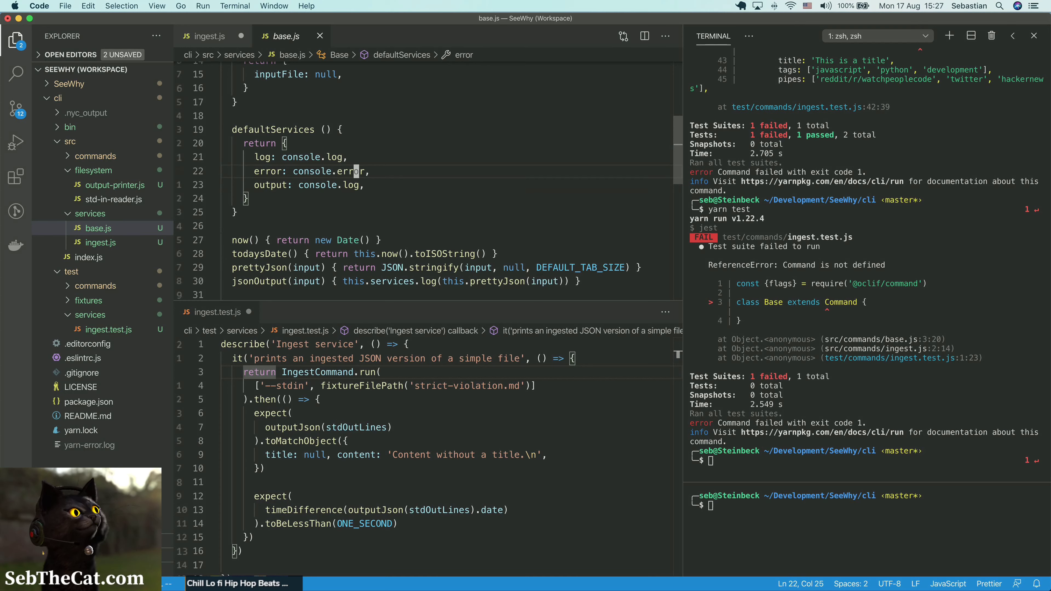
type("input:")
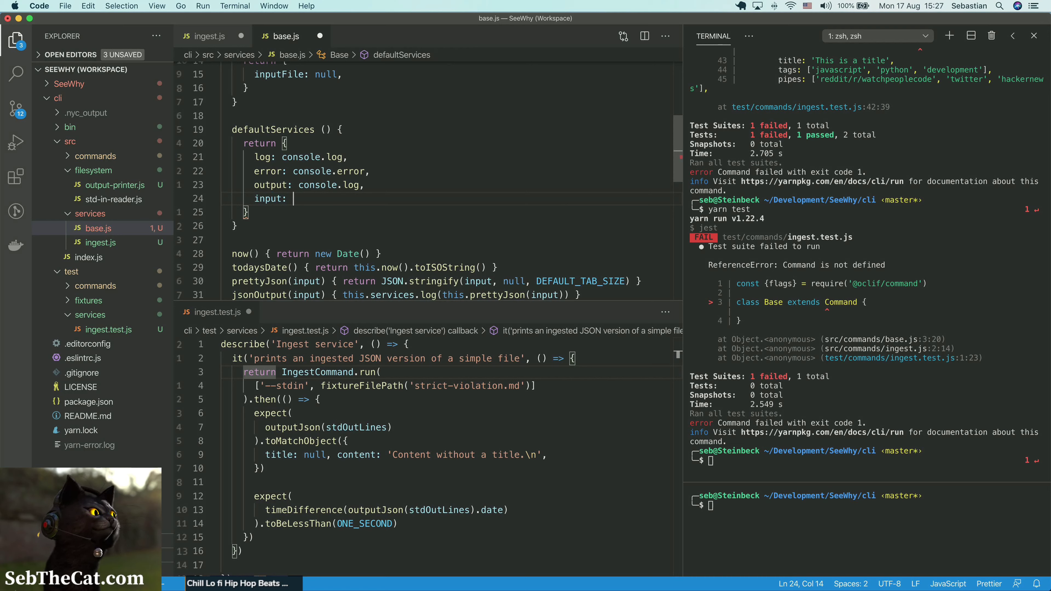
scroll("up", 3)
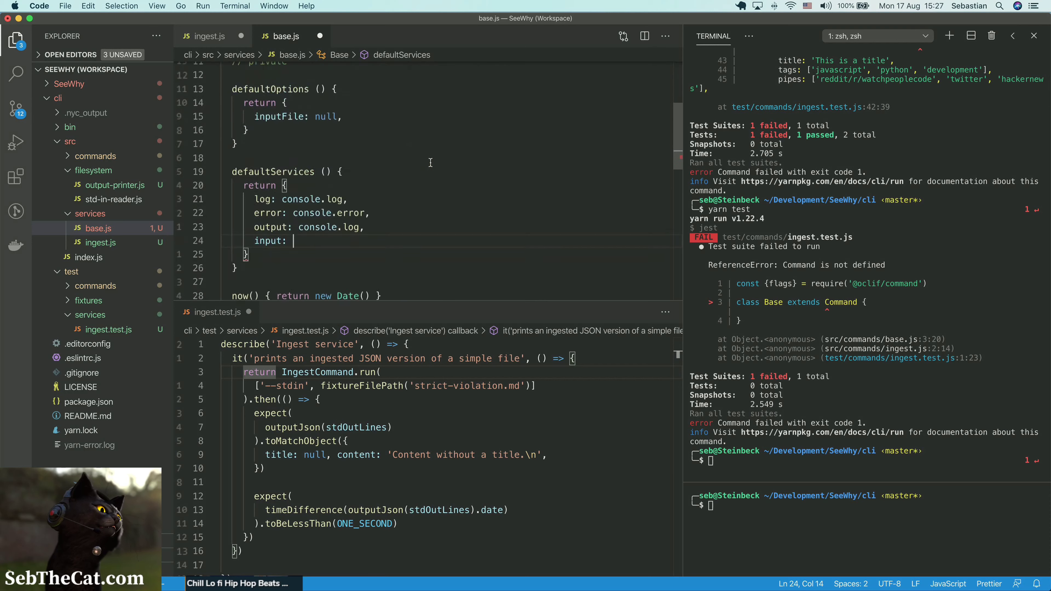
scroll("down", 3)
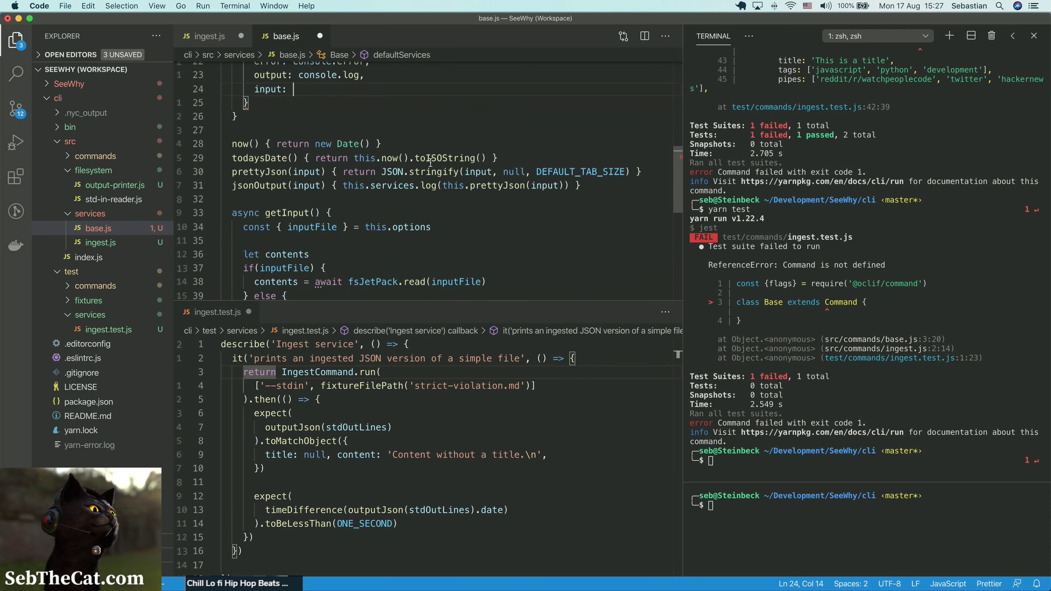
scroll("up", 3)
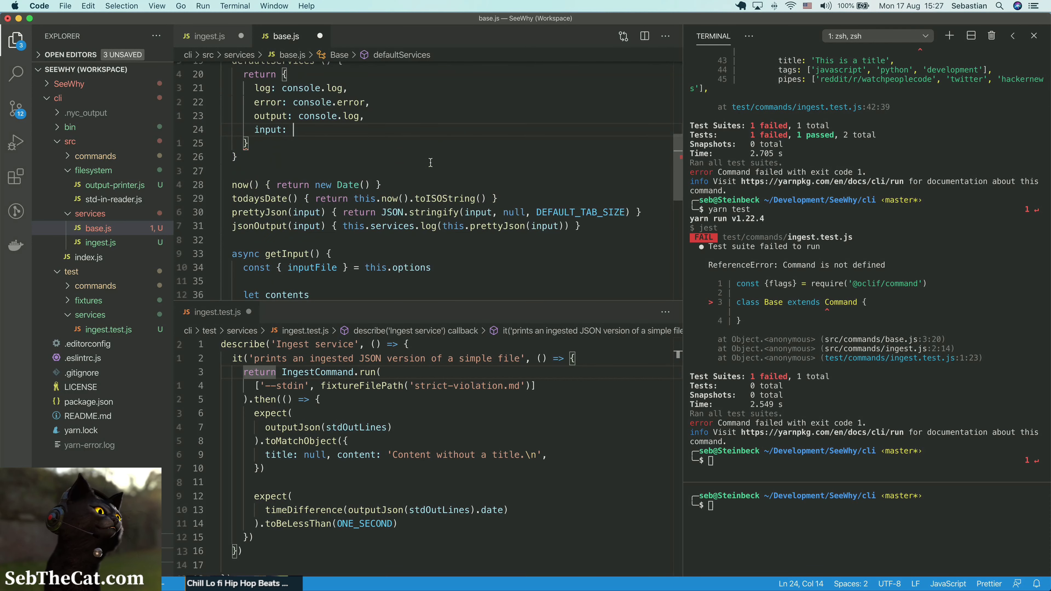
type("this.")
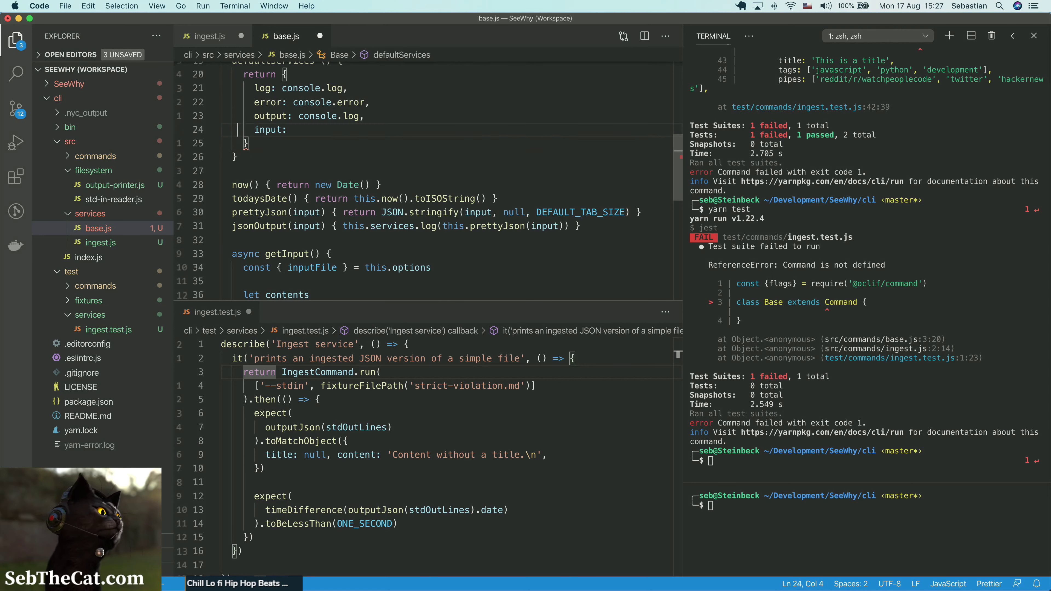
type("this")
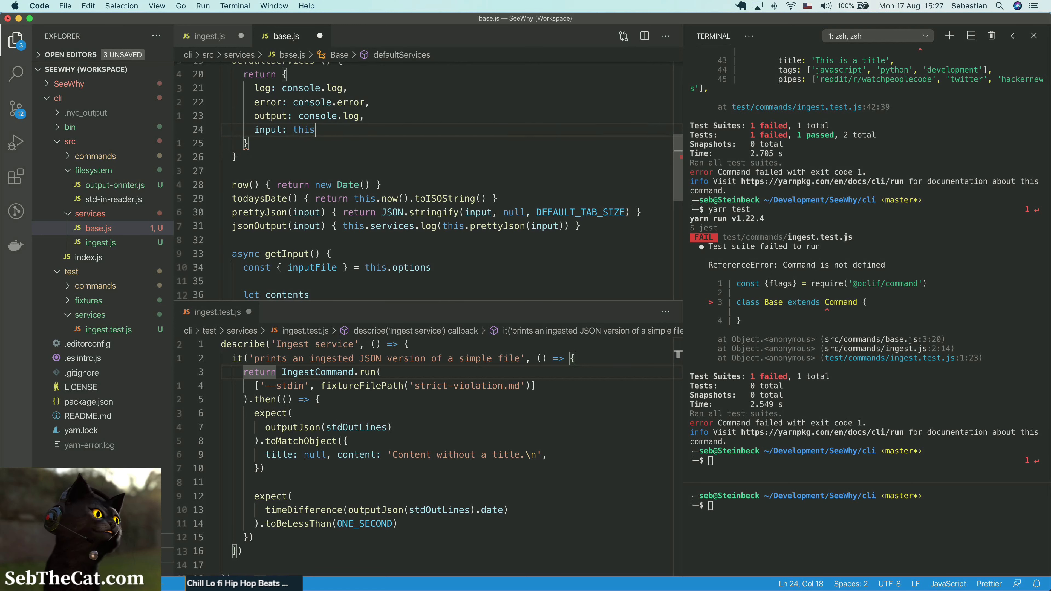
type(".getInput,")
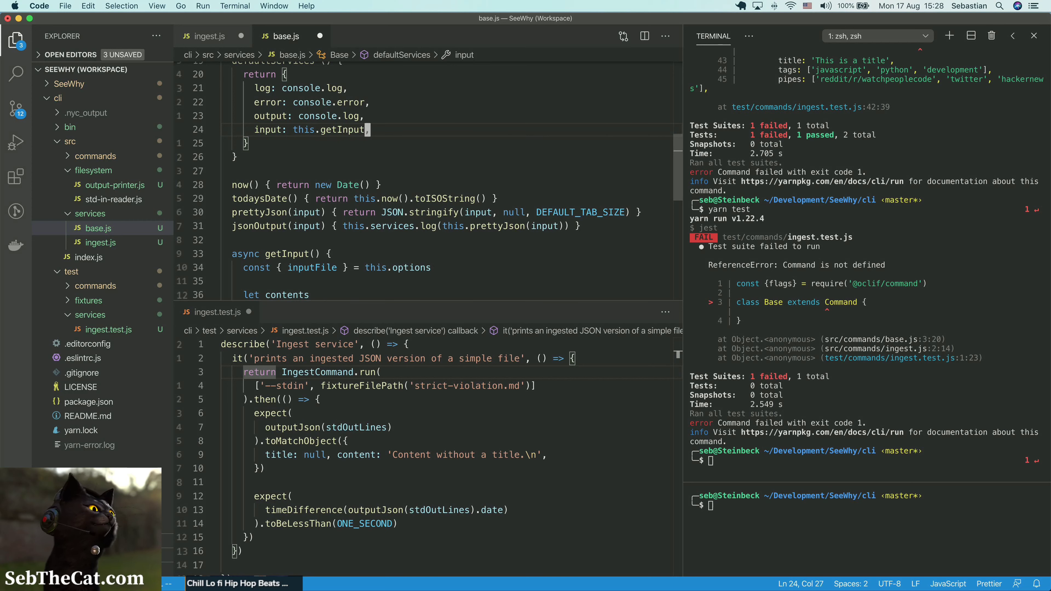
Step: Change getInput to accept inputFile as a parameter
left_click(317, 254)
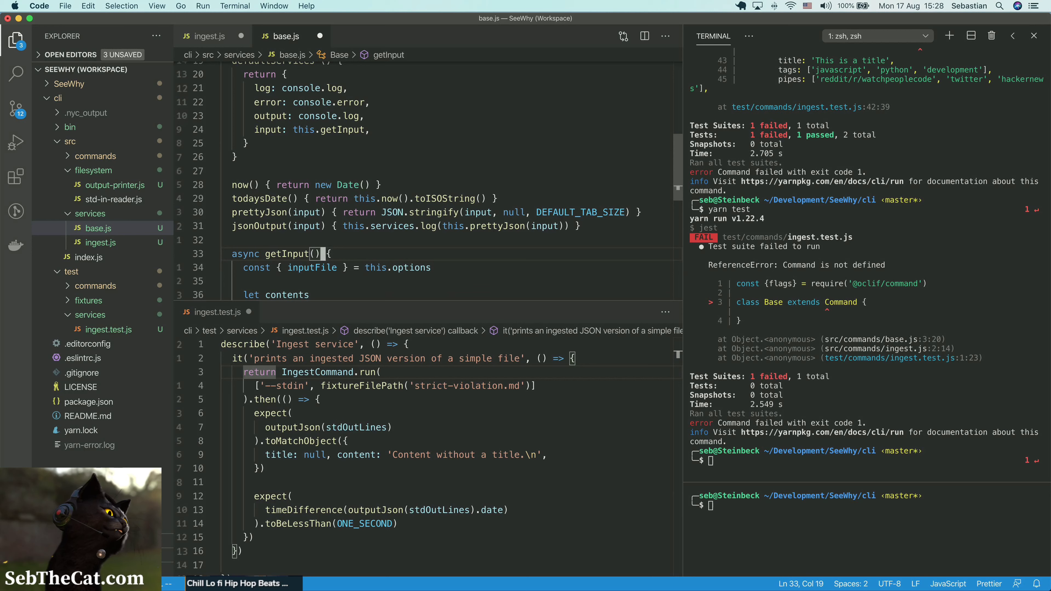
type("inputFile")
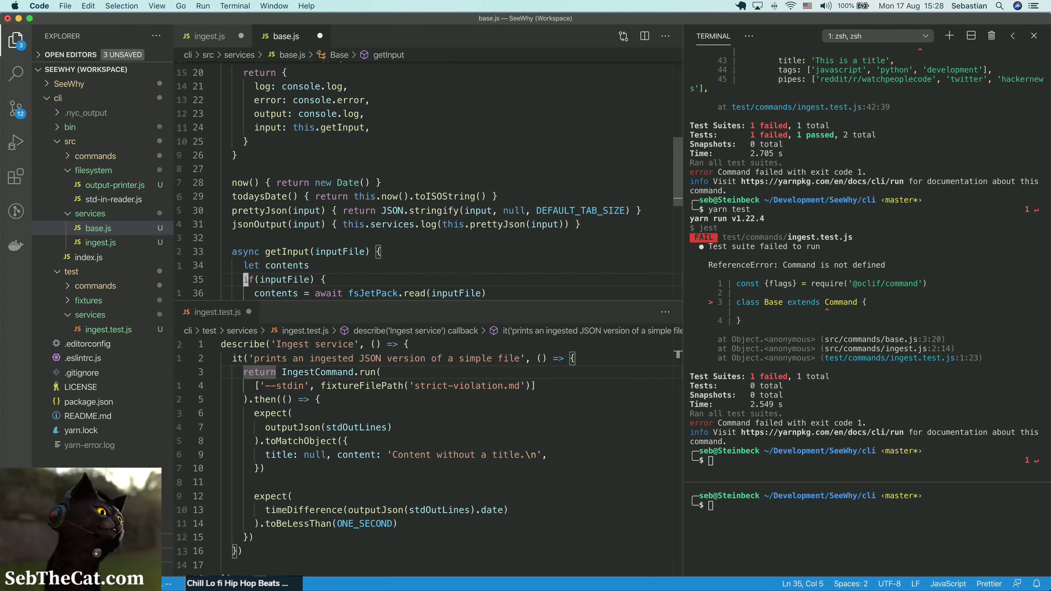
scroll("down", 3)
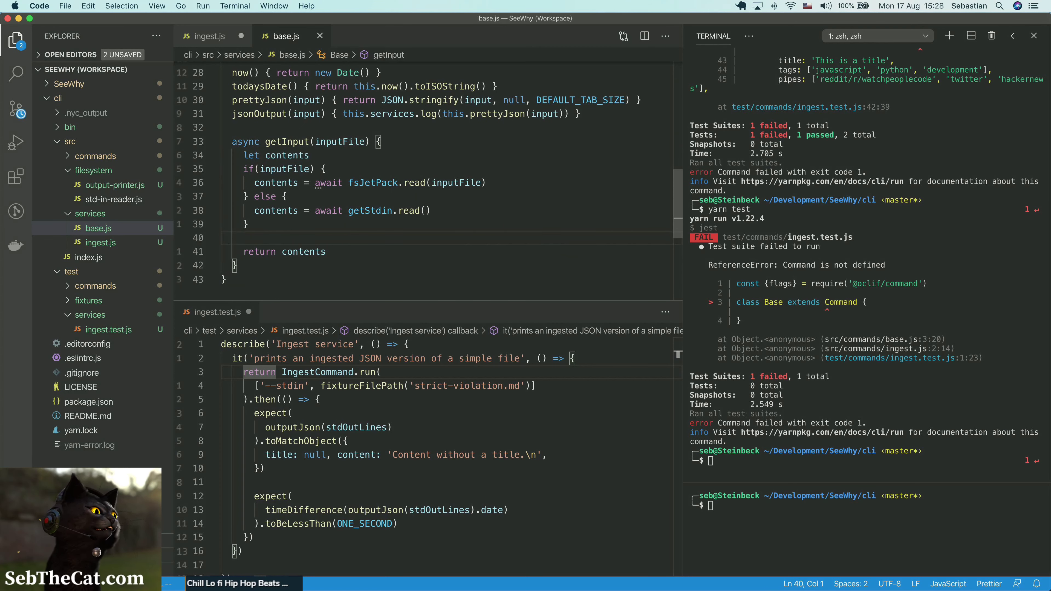
scroll("up", 3)
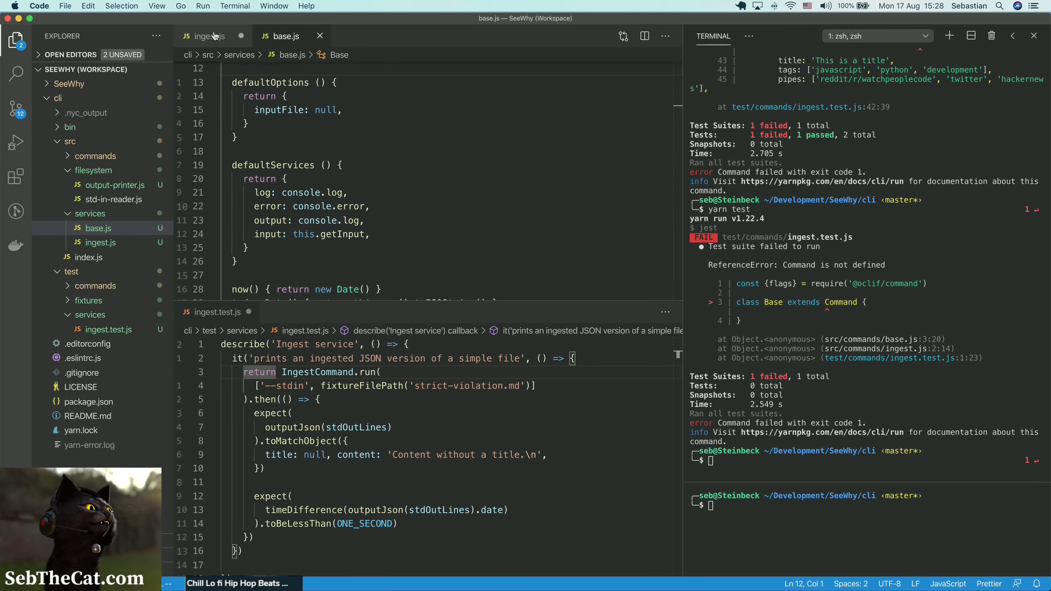
Step: In ingest.js run, destructure { input } from services and return content: await input(), replacing markdownString
left_click(208, 35)
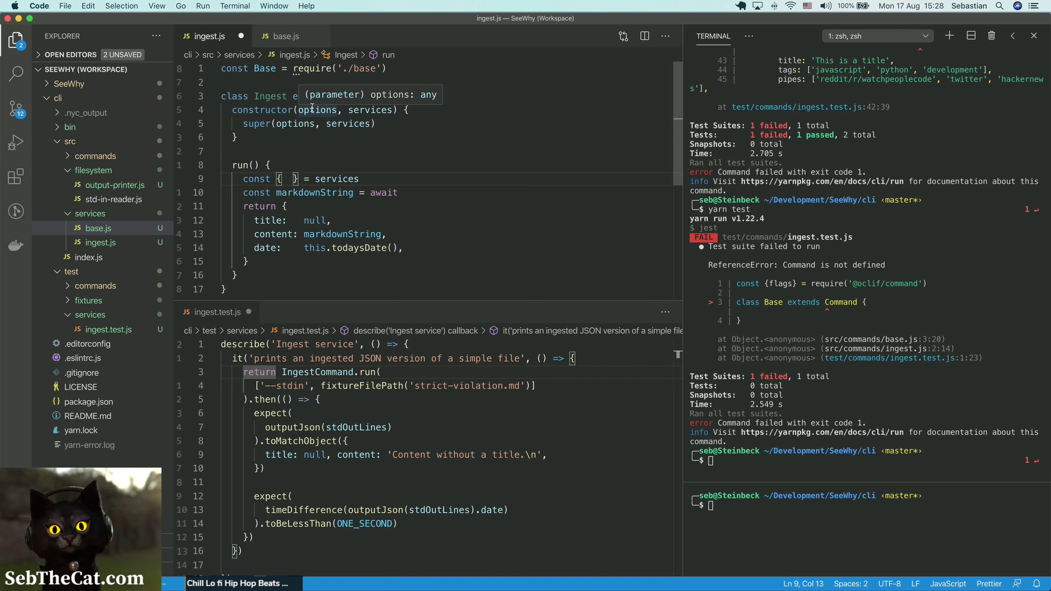
type("input")
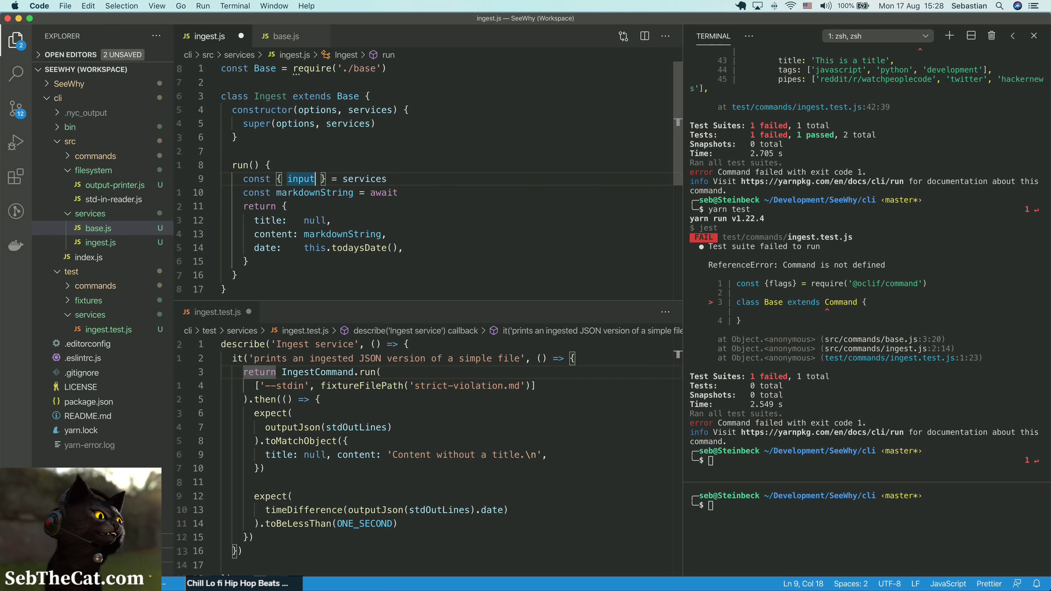
left_click(283, 206)
type("a")
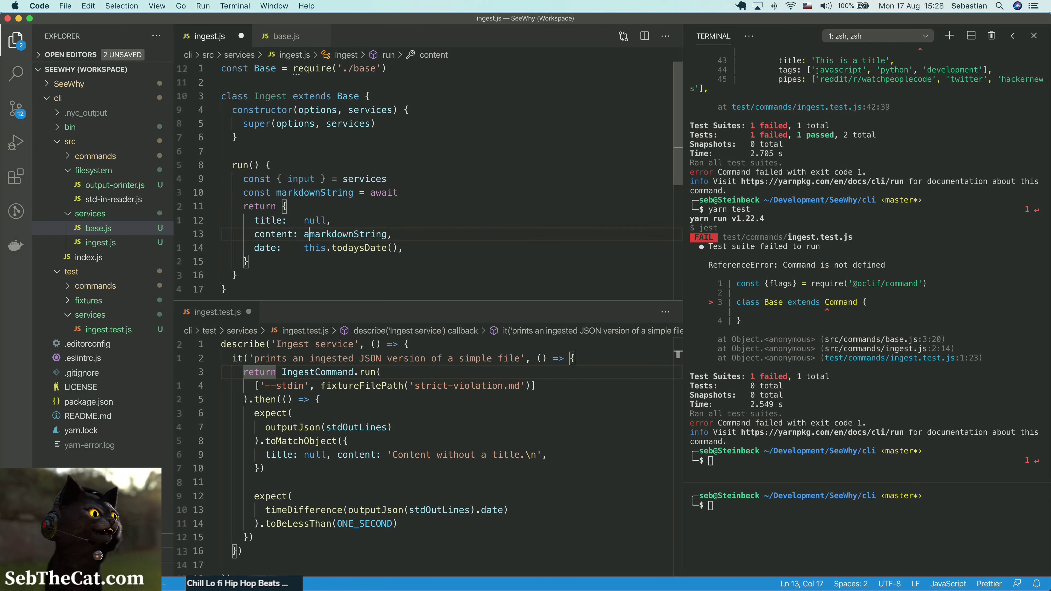
type("wait")
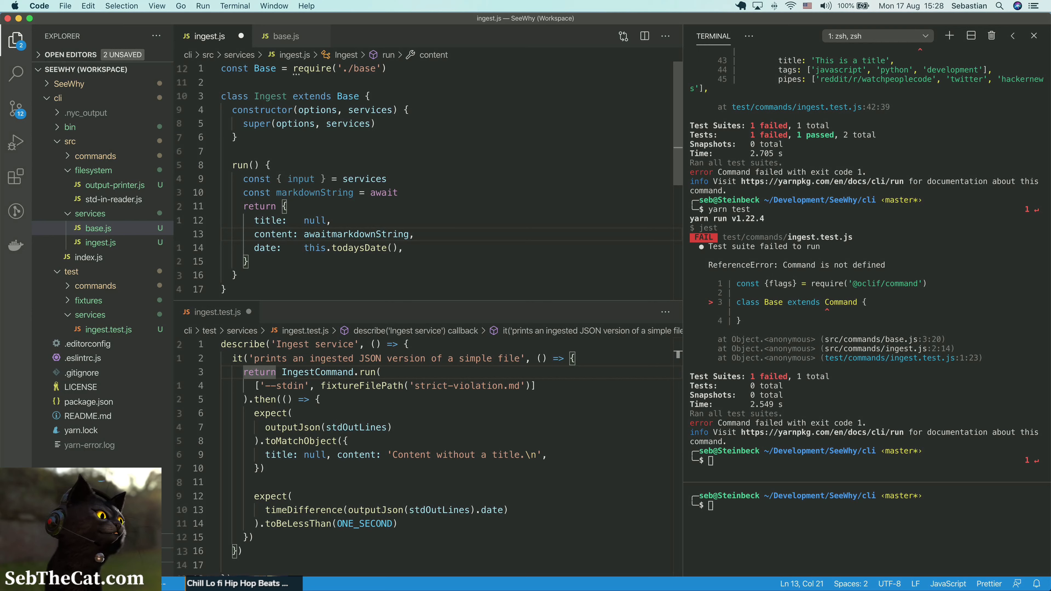
type("input(")
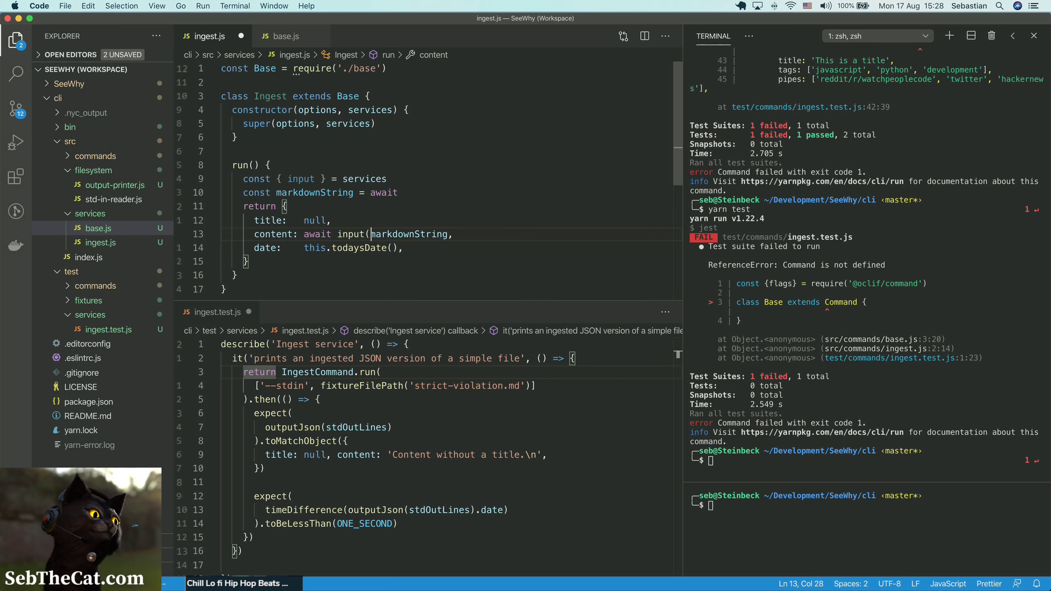
double_click(414, 234)
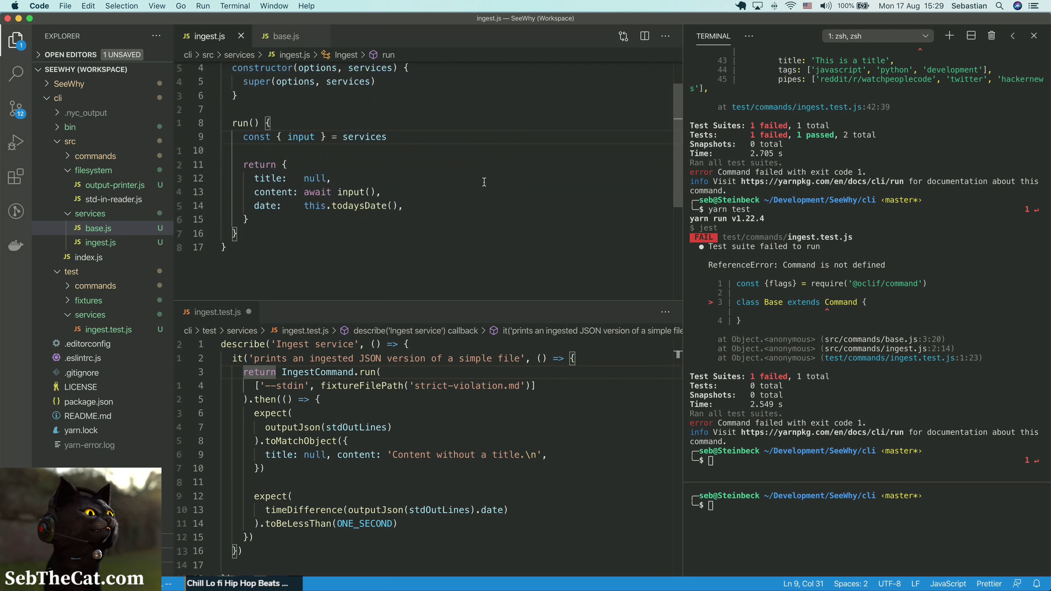
scroll("up", 3)
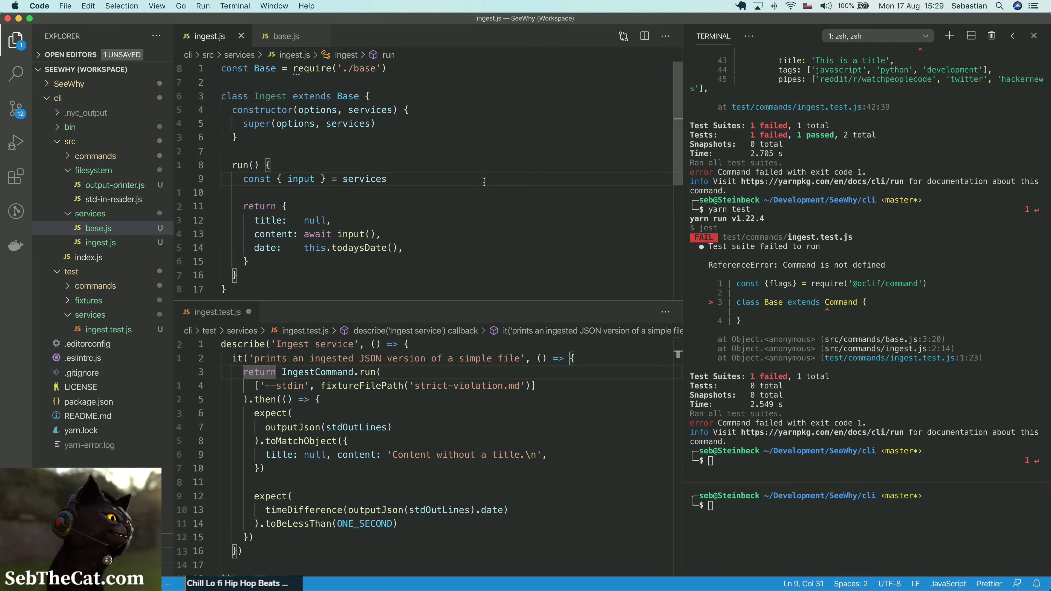
mouse_move(469, 148)
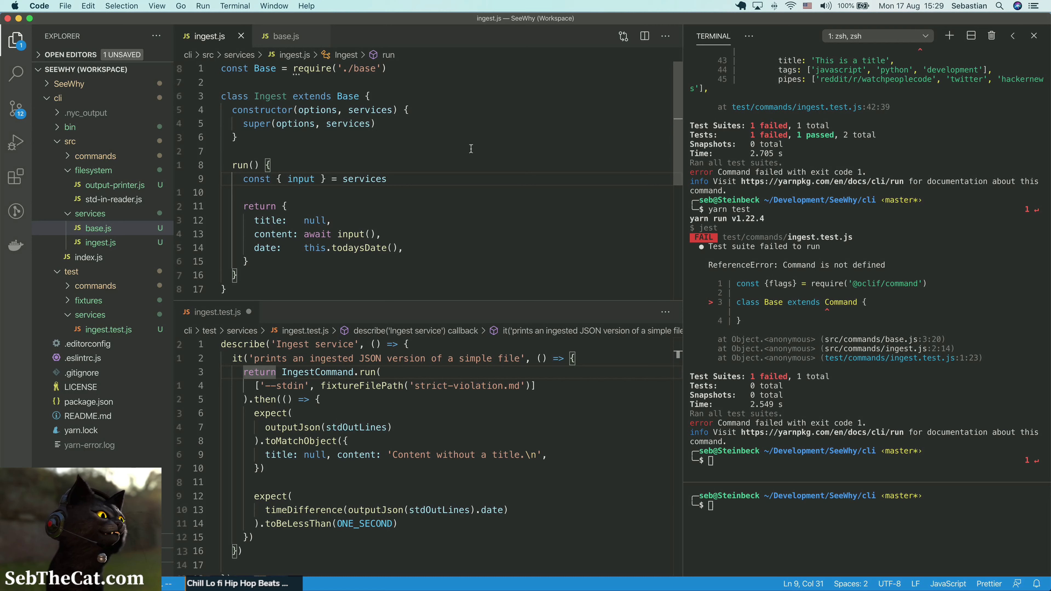